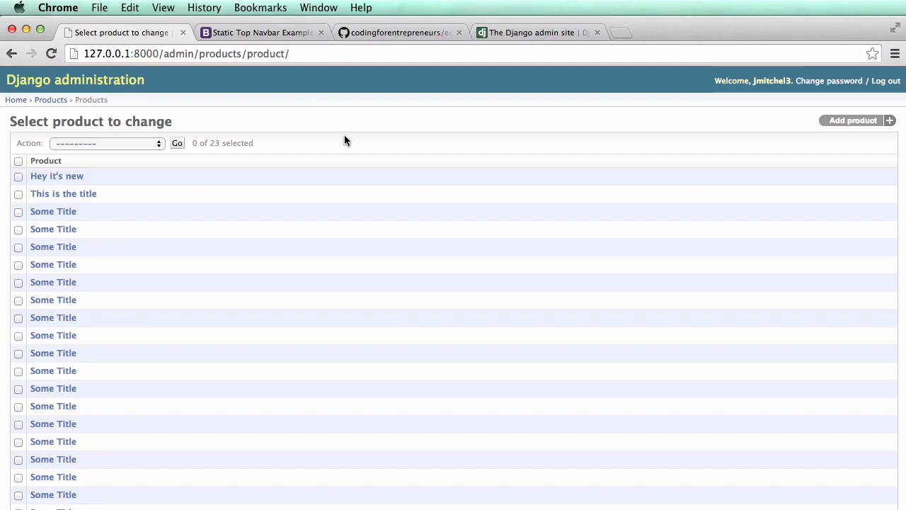
{"action": "mouse_move", "coordinate": [300, 169]}
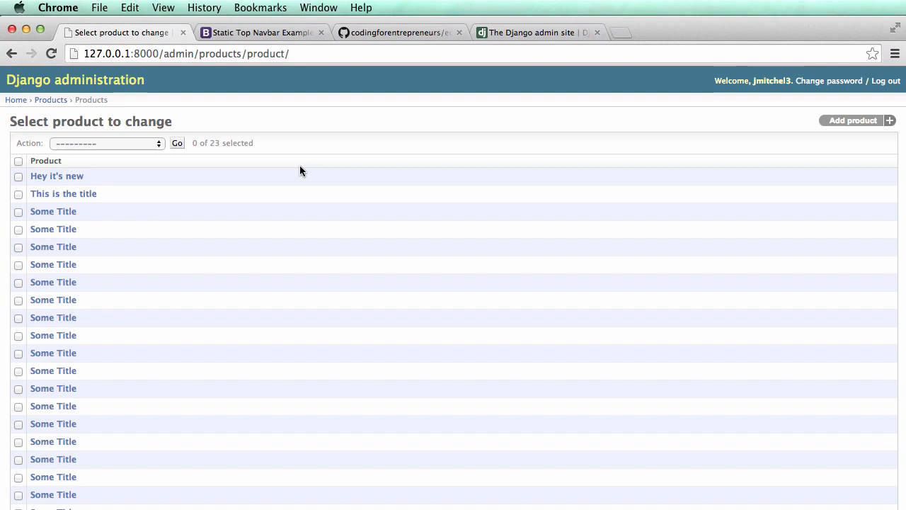
{"action": "mouse_move", "coordinate": [207, 241]}
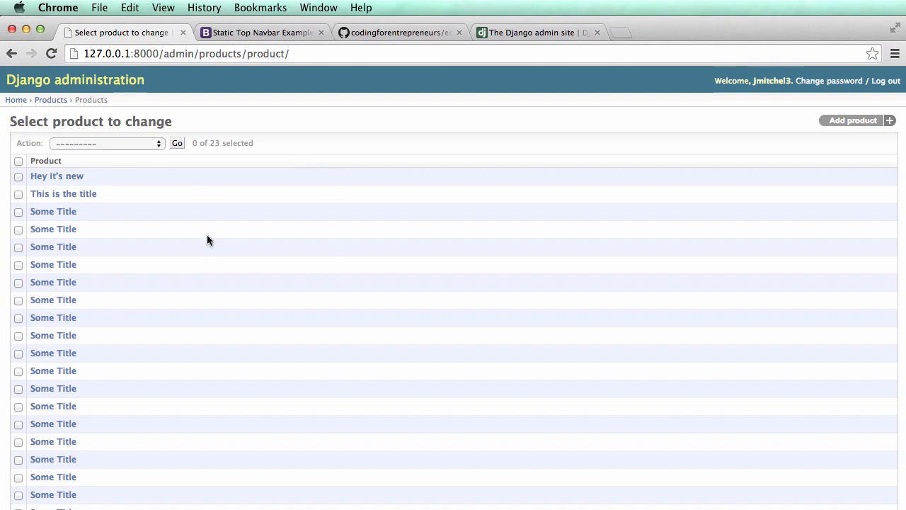
{"action": "mouse_move", "coordinate": [40, 176]}
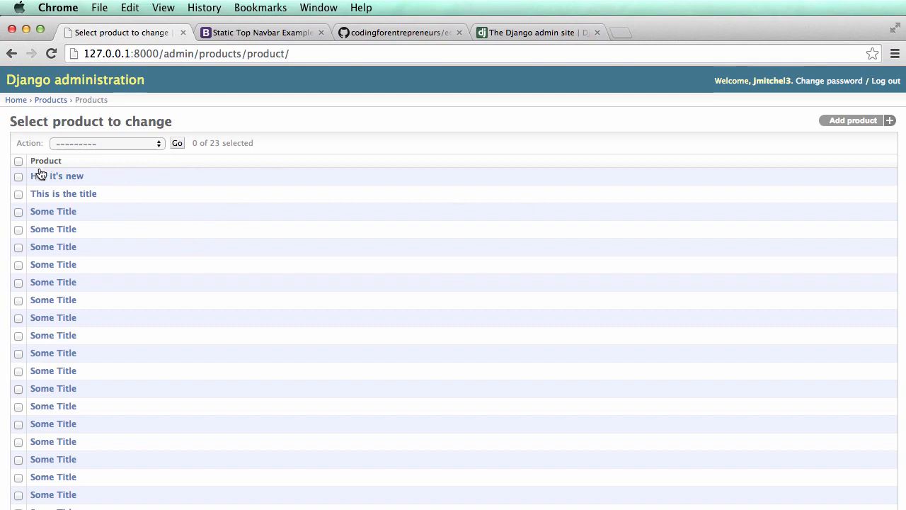
{"action": "mouse_move", "coordinate": [259, 213]}
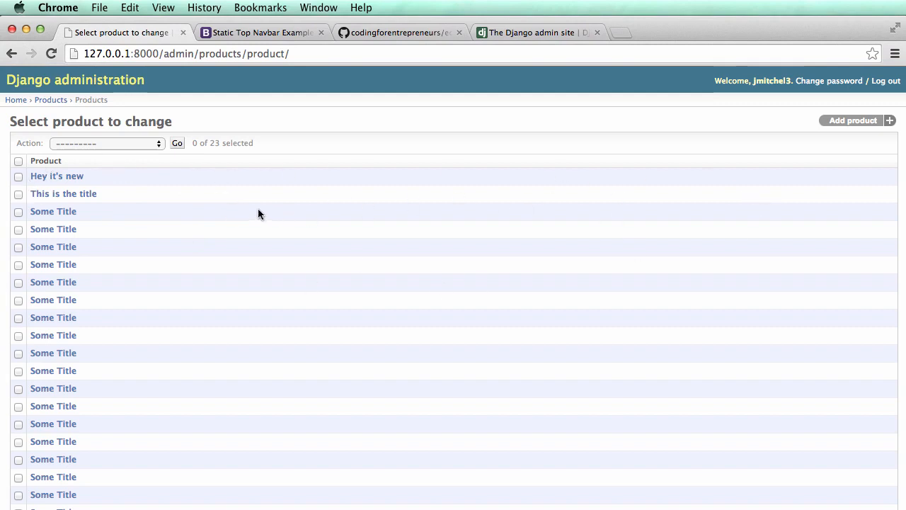
{"action": "mouse_move", "coordinate": [93, 190]}
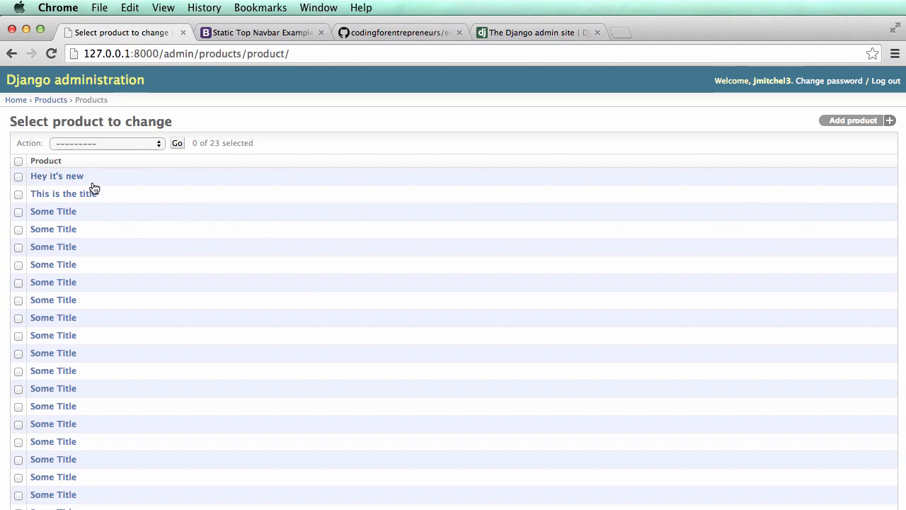
{"action": "mouse_move", "coordinate": [57, 176]}
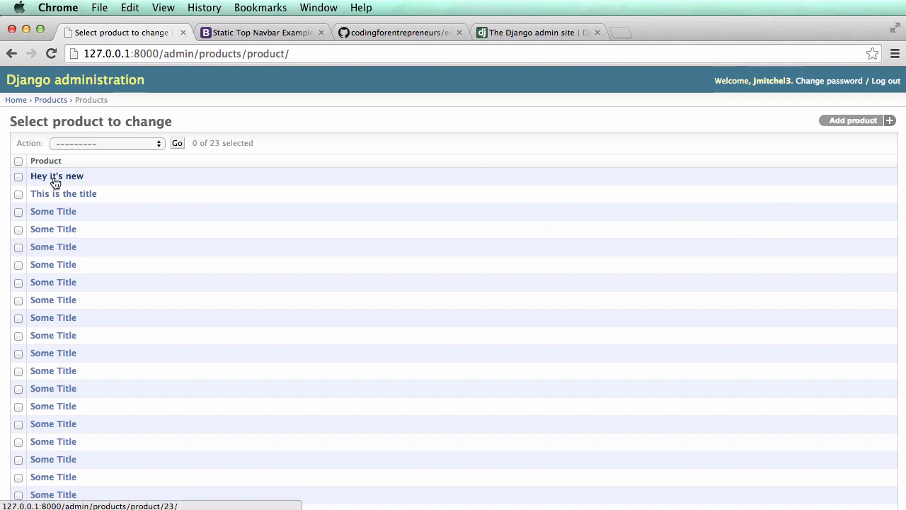
{"action": "mouse_move", "coordinate": [329, 159]}
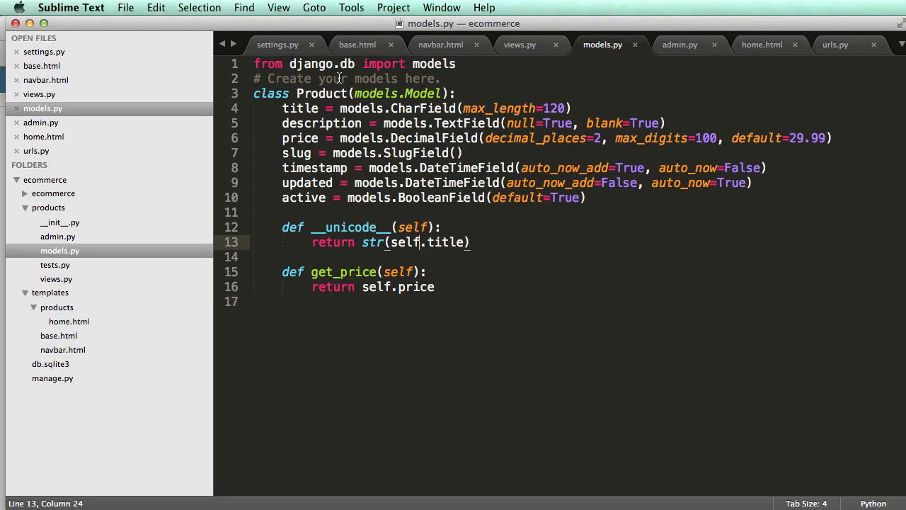
Define class ProductAdmin(admin.ModelAdmin) with an inner class Meta: model = Product in admin.py
{"action": "left_click", "coordinate": [679, 44]}
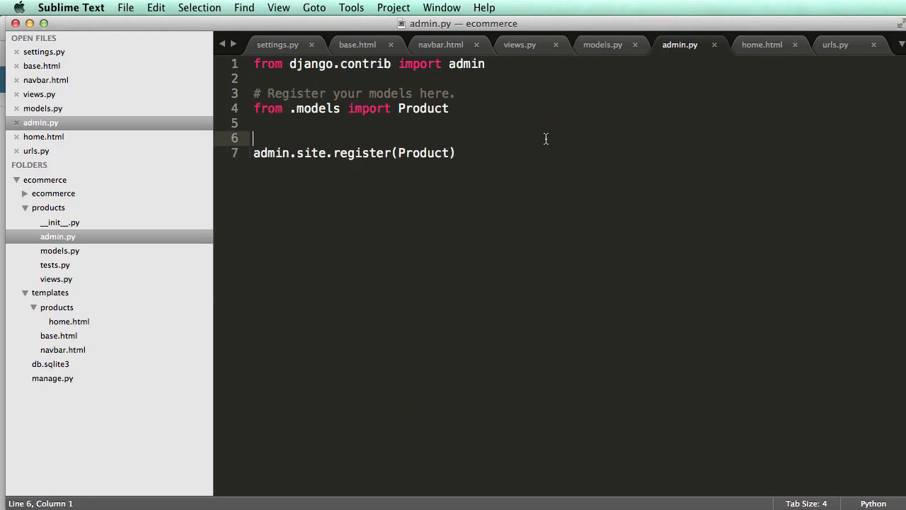
{"action": "type", "text": "cla"}
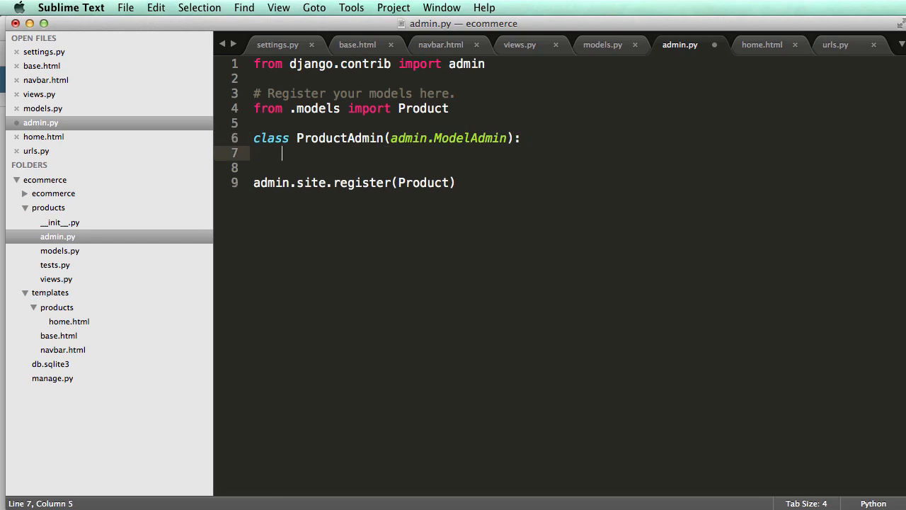
{"action": "type", "text": "class Meta:"}
{"action": "type", "text": "model = Product"}
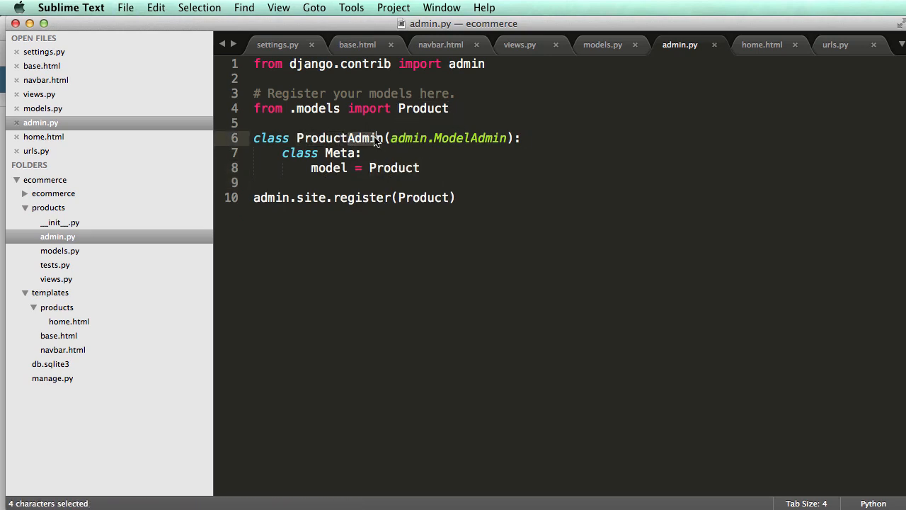
Change the registration to admin.site.register(Product, ProductAdmin) and add spacing above it
{"action": "left_click", "coordinate": [471, 139]}
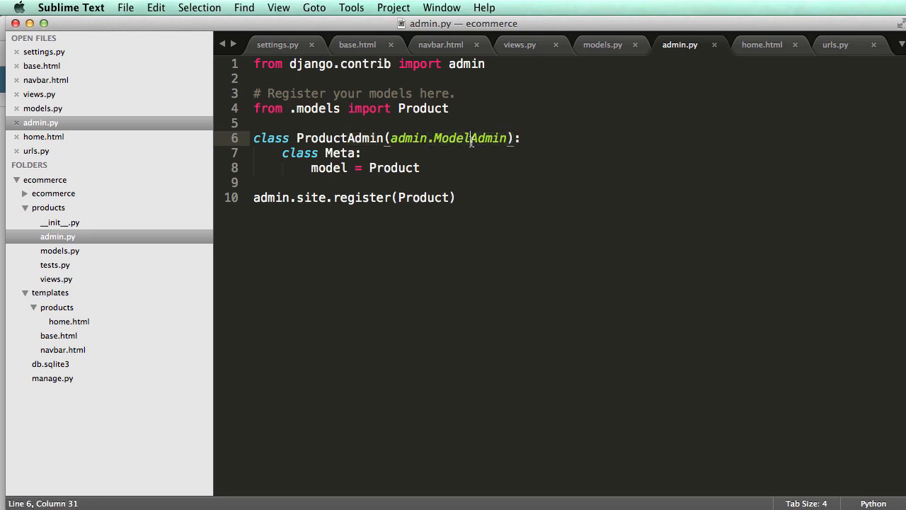
{"action": "left_click", "coordinate": [327, 139]}
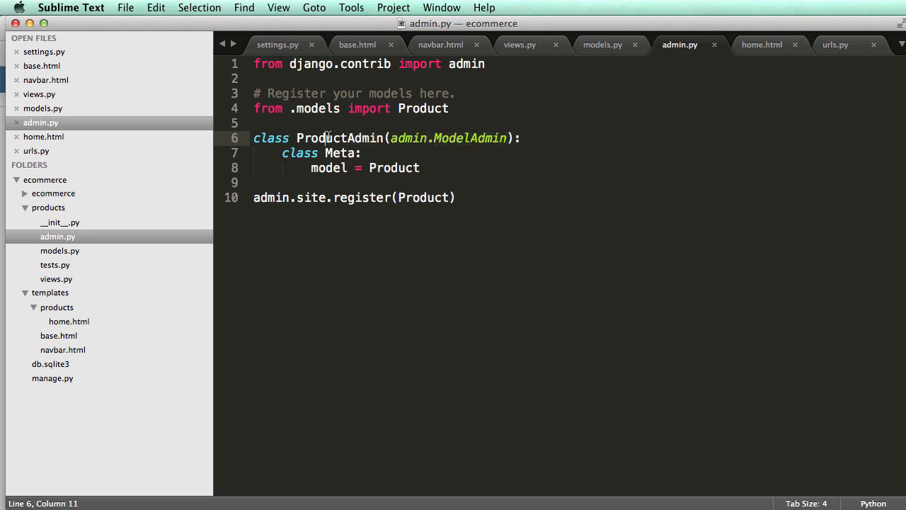
{"action": "double_click", "coordinate": [340, 138]}
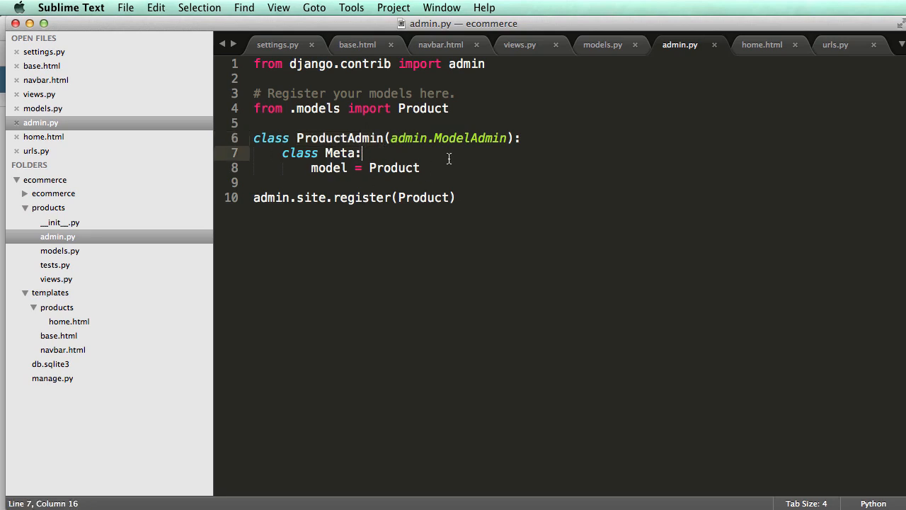
{"action": "type", "text": ", ProductAdmin"}
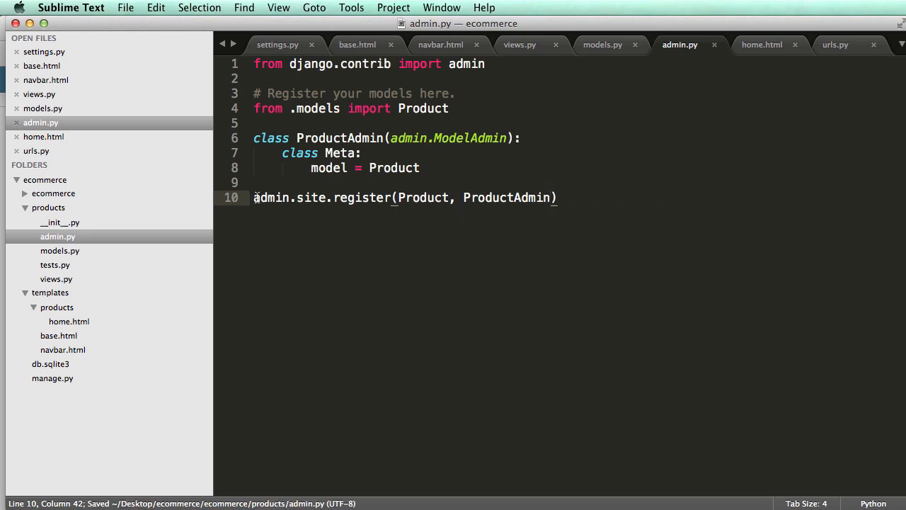
{"action": "left_click", "coordinate": [254, 183]}
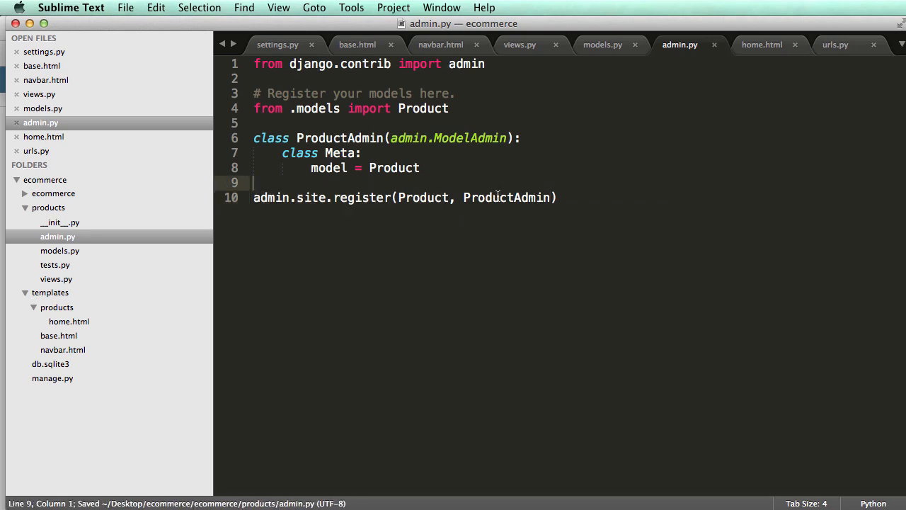
{"action": "key", "text": "enter"}
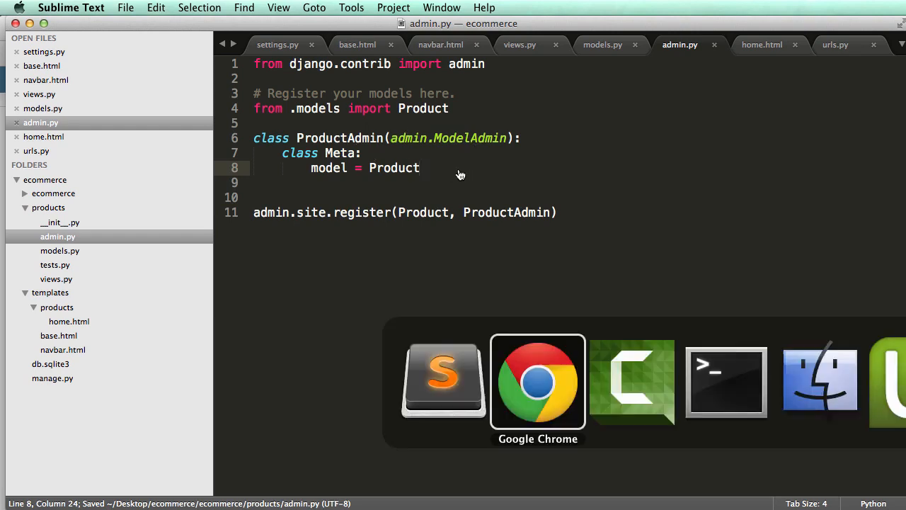
Add list_display = ['title', 'price', 'active', 'updated'] to ProductAdmin
{"action": "left_click", "coordinate": [538, 382]}
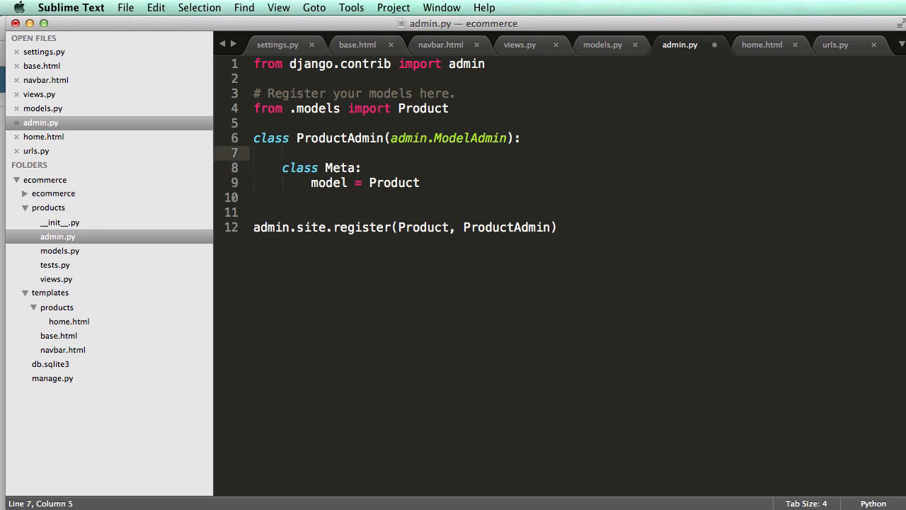
{"action": "type", "text": "l"}
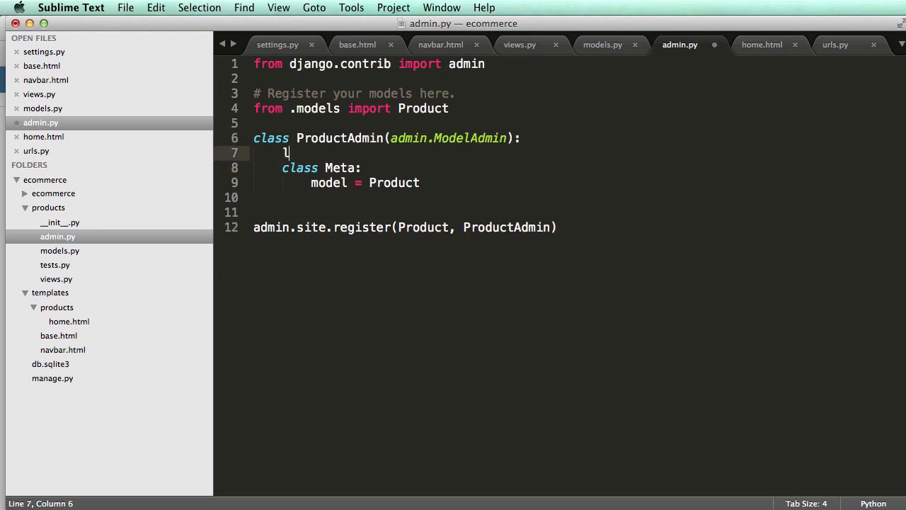
{"action": "type", "text": "ist_displa"}
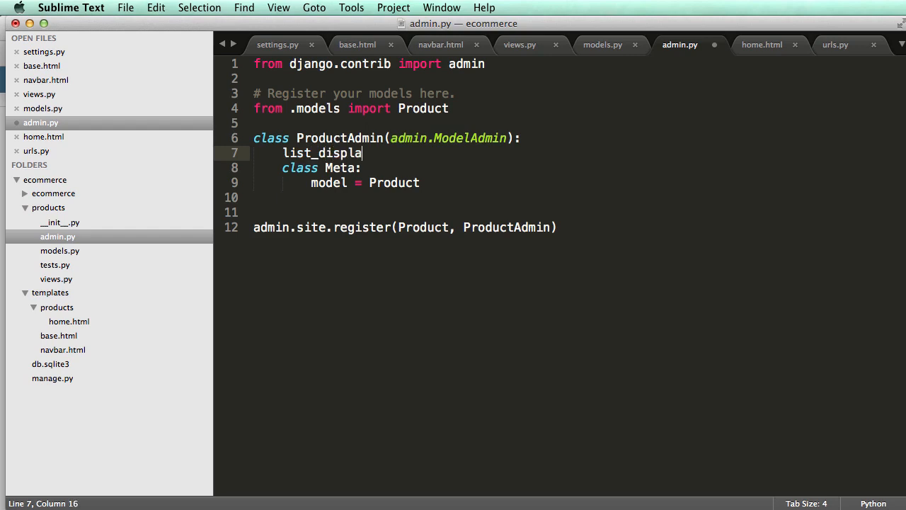
{"action": "type", "text": "= ['ti']"}
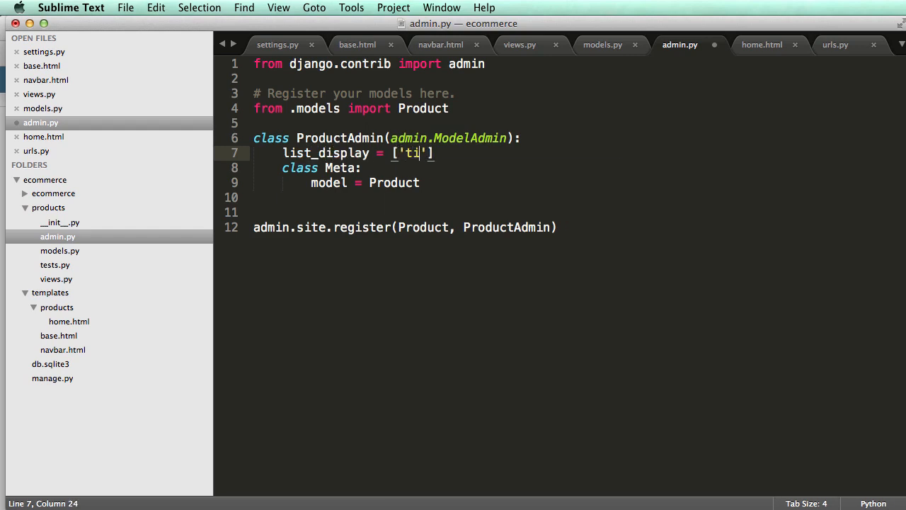
{"action": "type", "text": "tle',"}
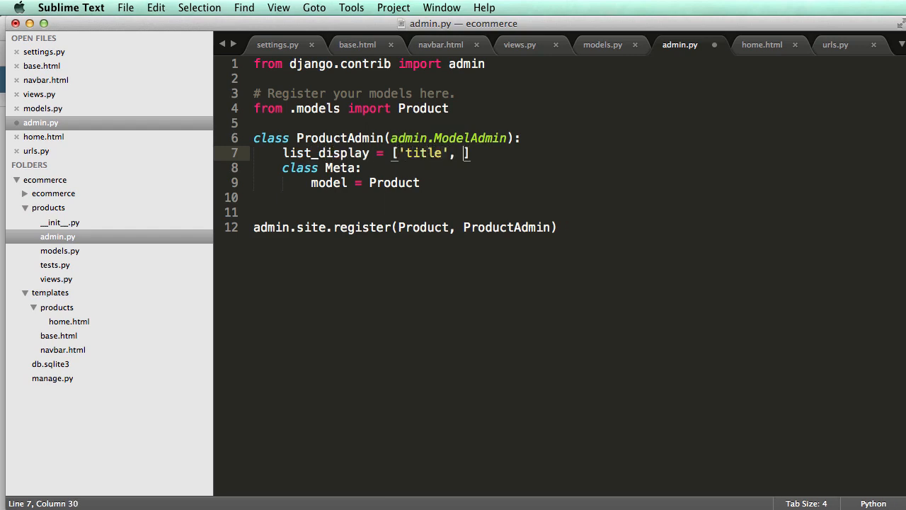
{"action": "type", "text": "'price'"}
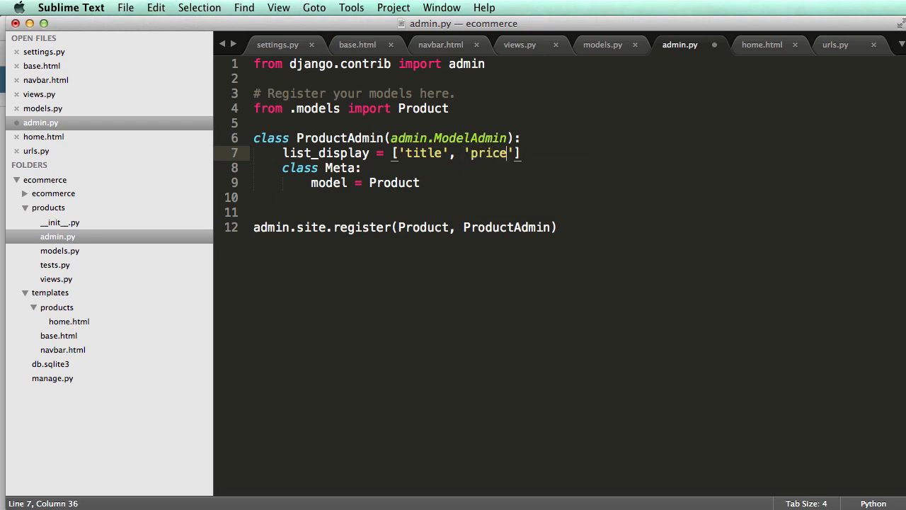
{"action": "type", "text": ", 'active'"}
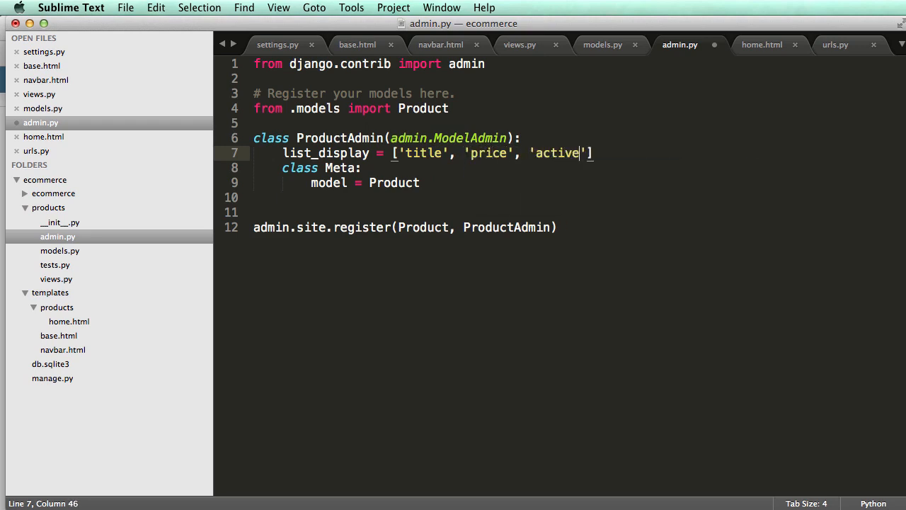
{"action": "type", "text": ", 'updated'"}
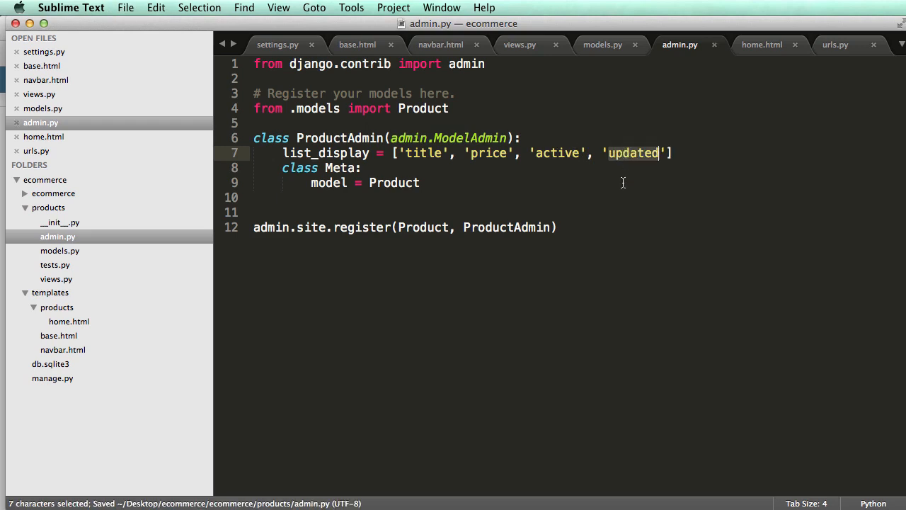
Check field names in models.py, then insert '__unicode__' at the start of list_display
{"action": "left_click", "coordinate": [603, 44]}
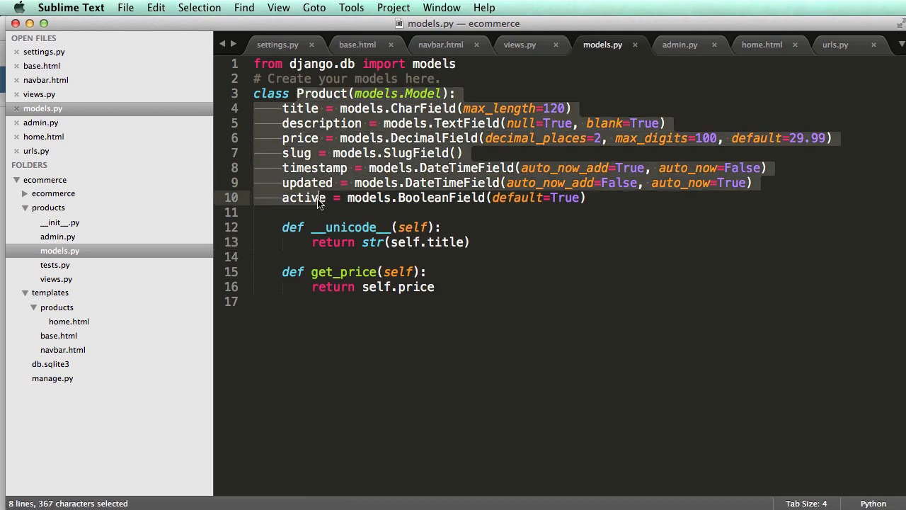
{"action": "left_click", "coordinate": [680, 44]}
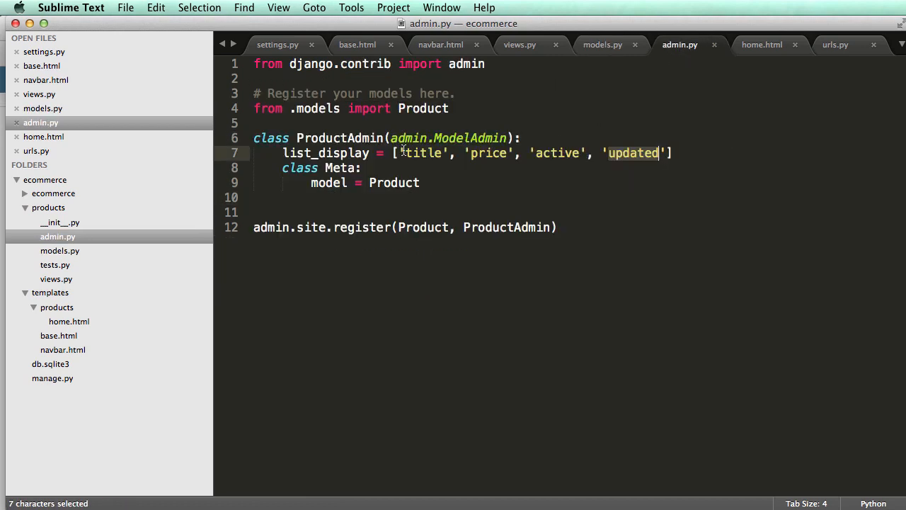
{"action": "left_click", "coordinate": [405, 153]}
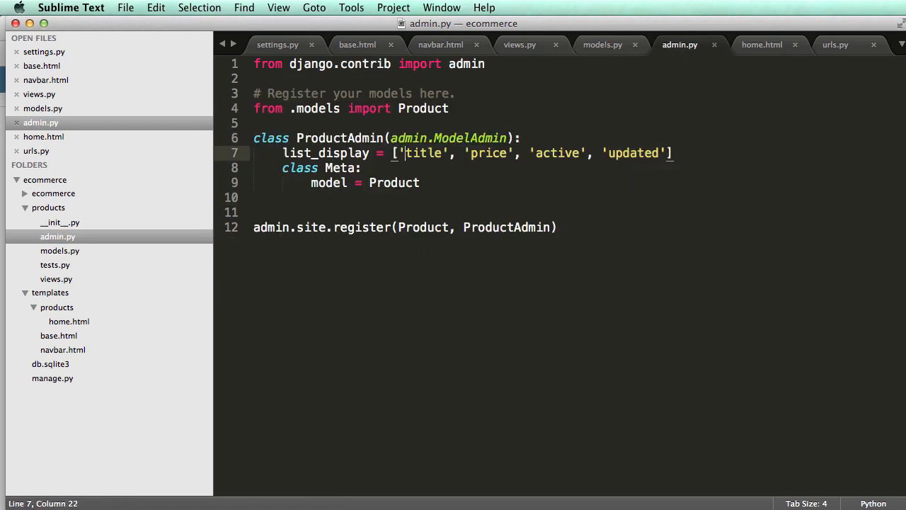
{"action": "type", "text": "__unicode"}
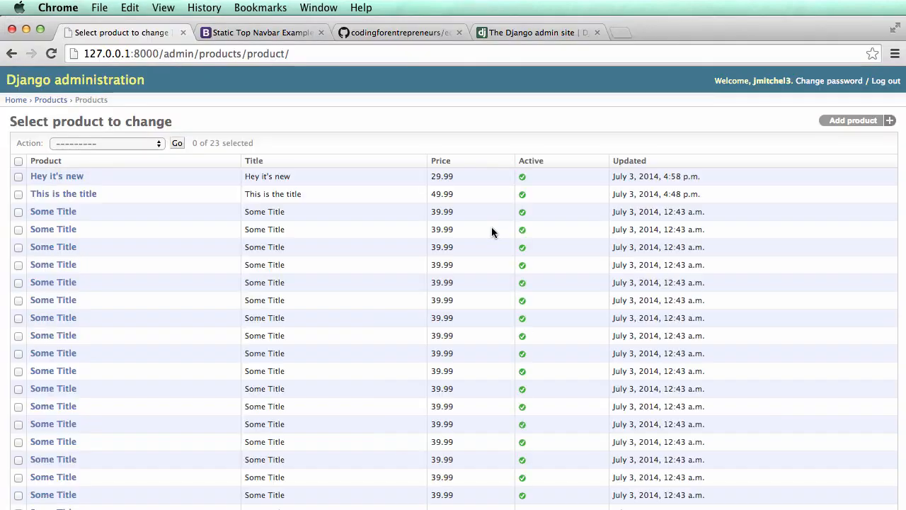
{"action": "mouse_move", "coordinate": [193, 208]}
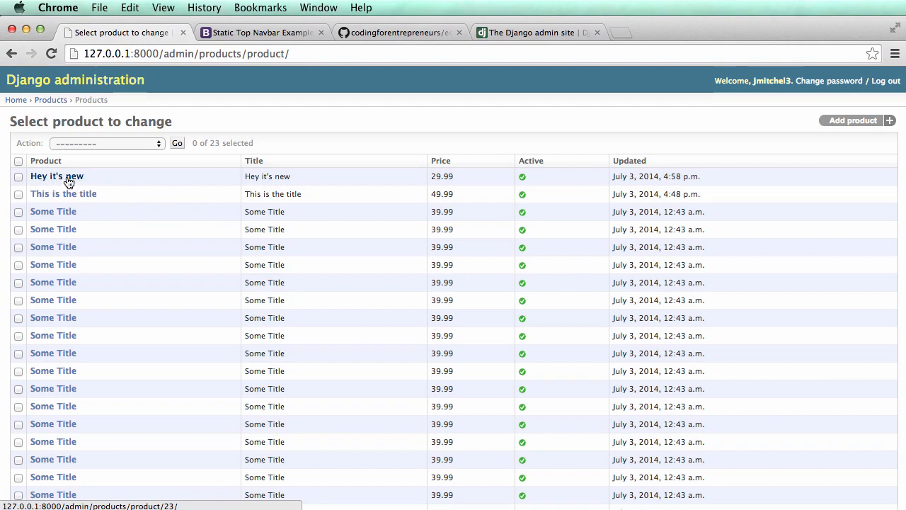
{"action": "mouse_move", "coordinate": [264, 204]}
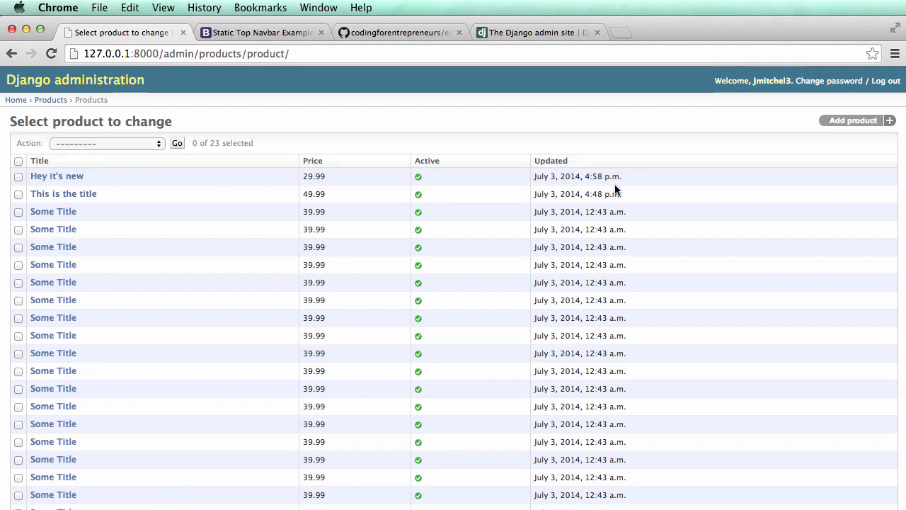
{"action": "mouse_move", "coordinate": [609, 191]}
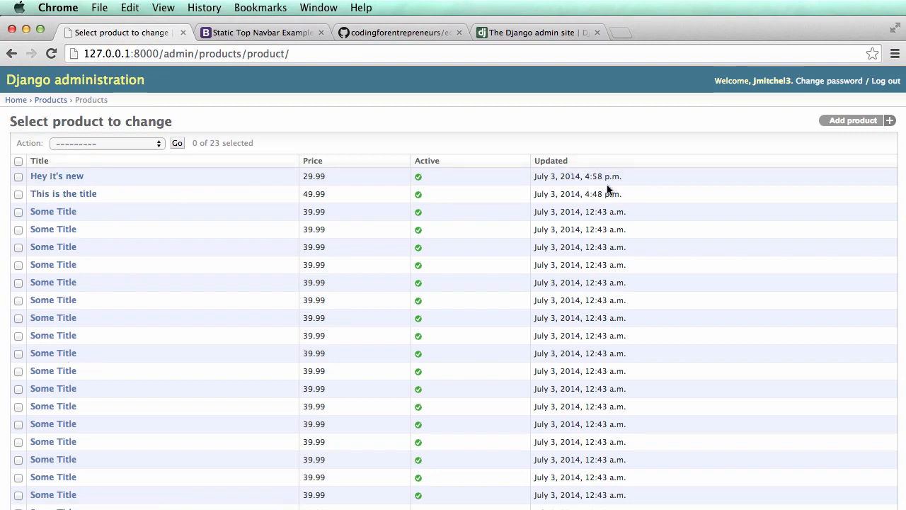
{"action": "mouse_move", "coordinate": [591, 178]}
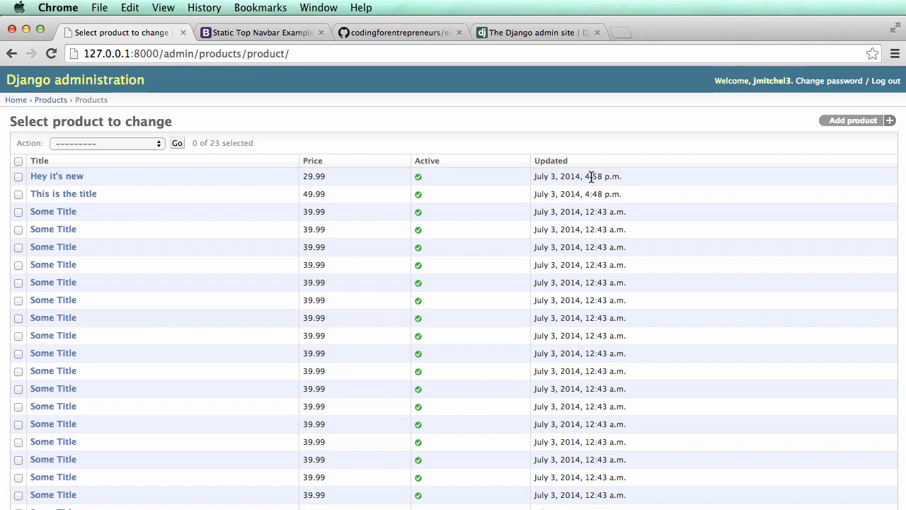
{"action": "left_click", "coordinate": [538, 380]}
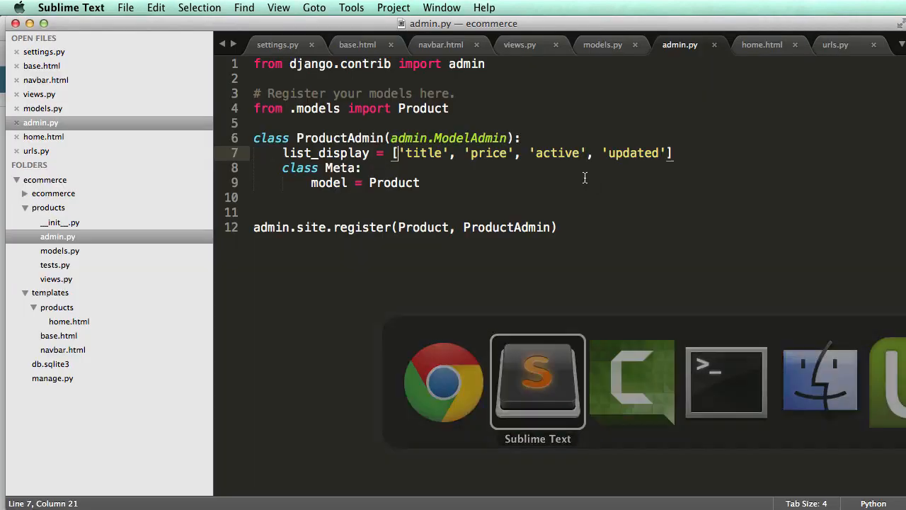
{"action": "left_click", "coordinate": [277, 44]}
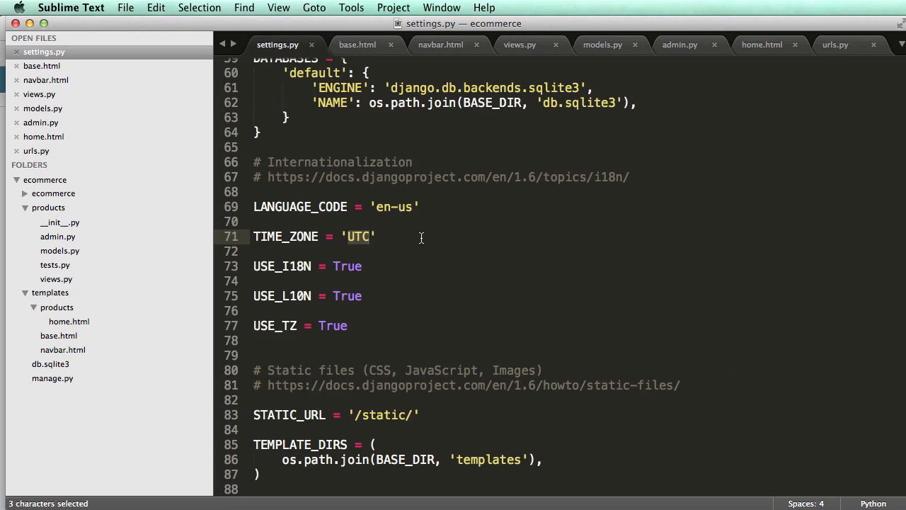
{"action": "left_click", "coordinate": [348, 235]}
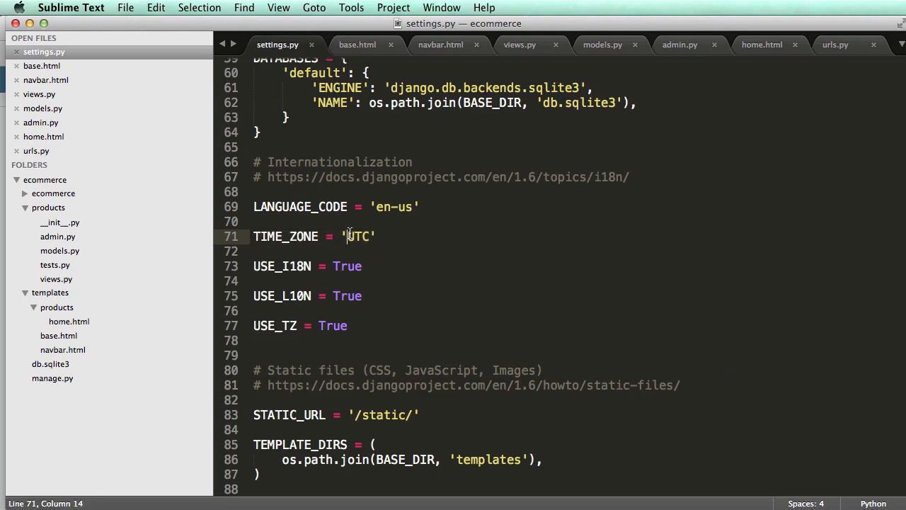
{"action": "left_click", "coordinate": [835, 44]}
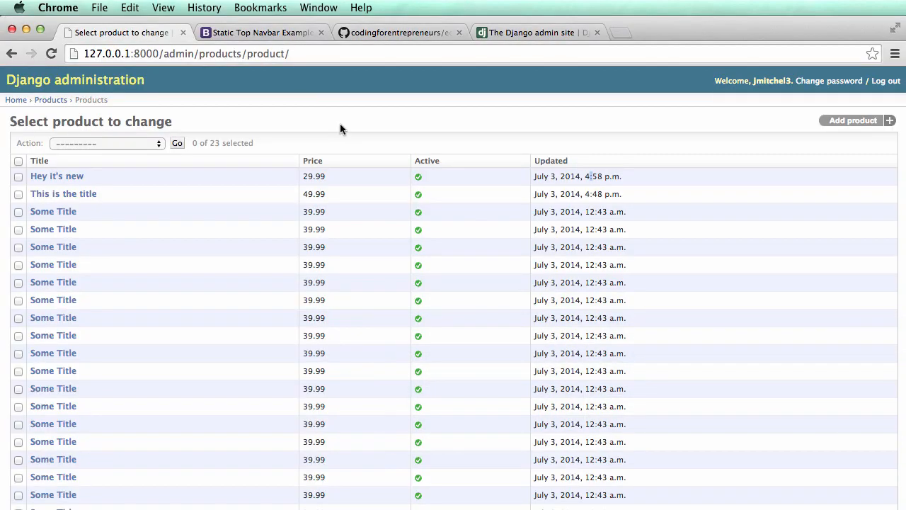
{"action": "mouse_move", "coordinate": [640, 187]}
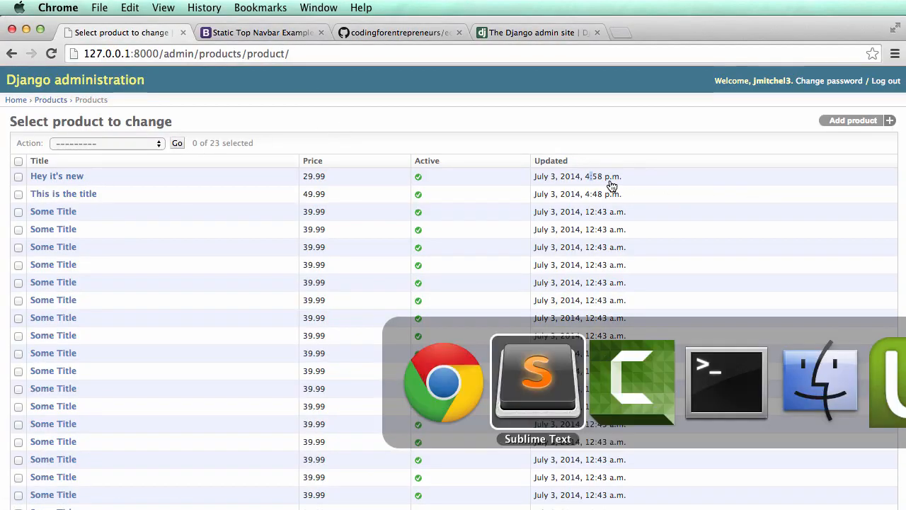
Run pip install pytz, start a python shell, import pytz and evaluate pytz.all_timezones
{"action": "left_click", "coordinate": [725, 382]}
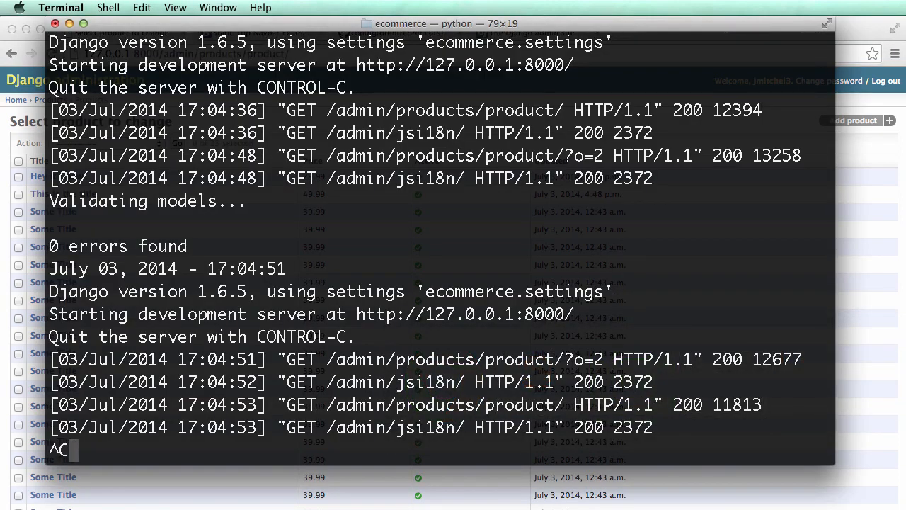
{"action": "type", "text": "pip install pytz"}
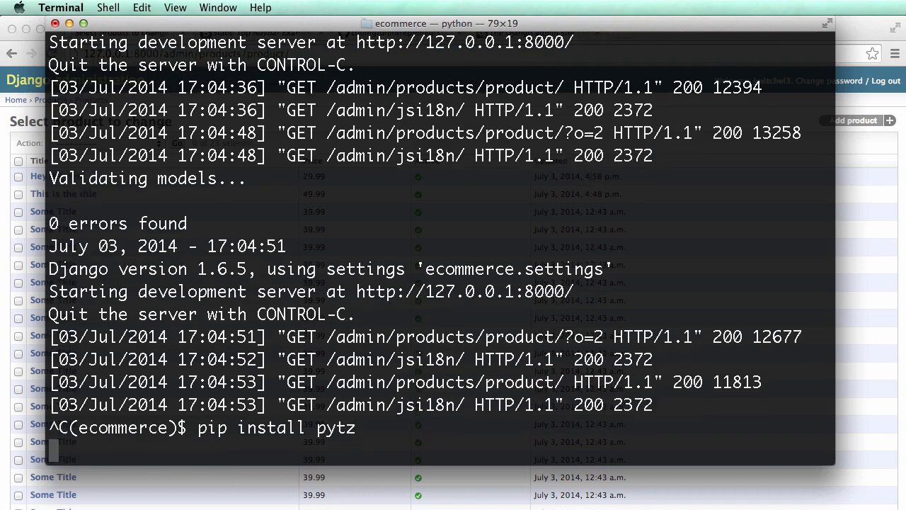
{"action": "key", "text": "Return"}
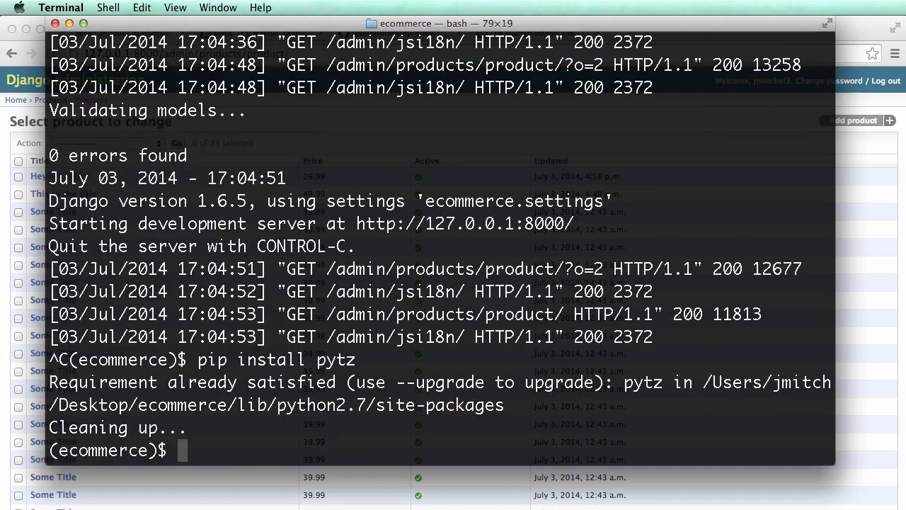
{"action": "type", "text": "python"}
{"action": "type", "text": "import pytz"}
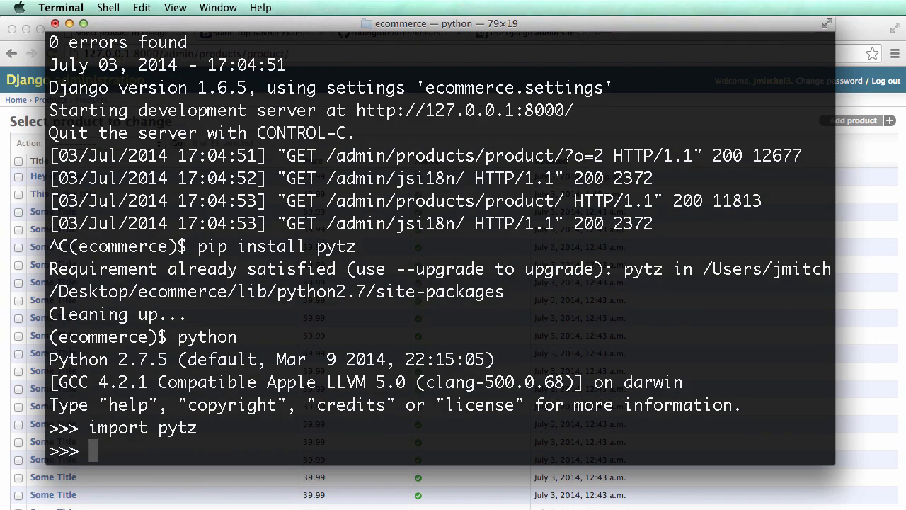
{"action": "type", "text": "p"}
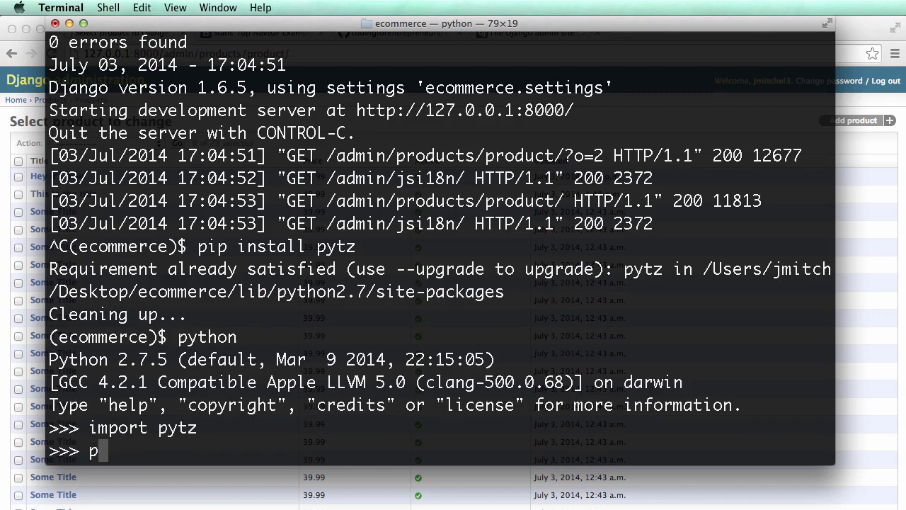
{"action": "type", "text": "ytz.al"}
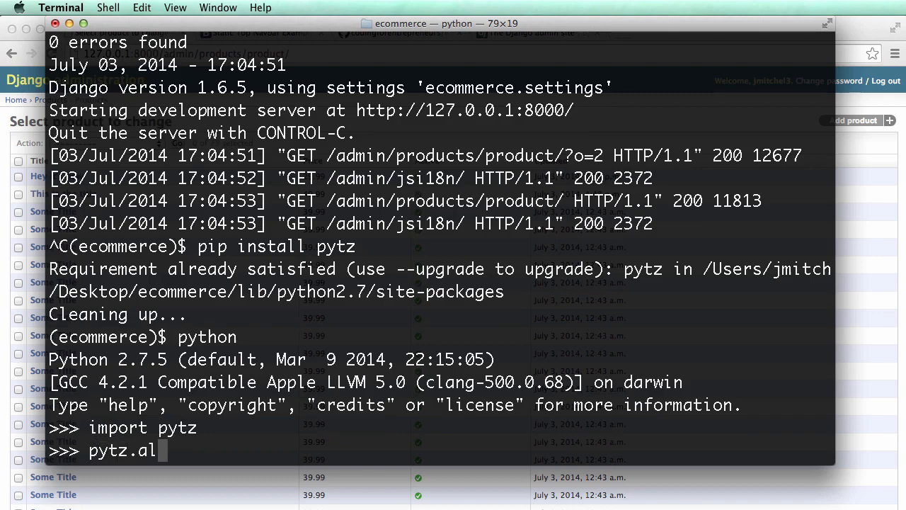
{"action": "type", "text": "l_time"}
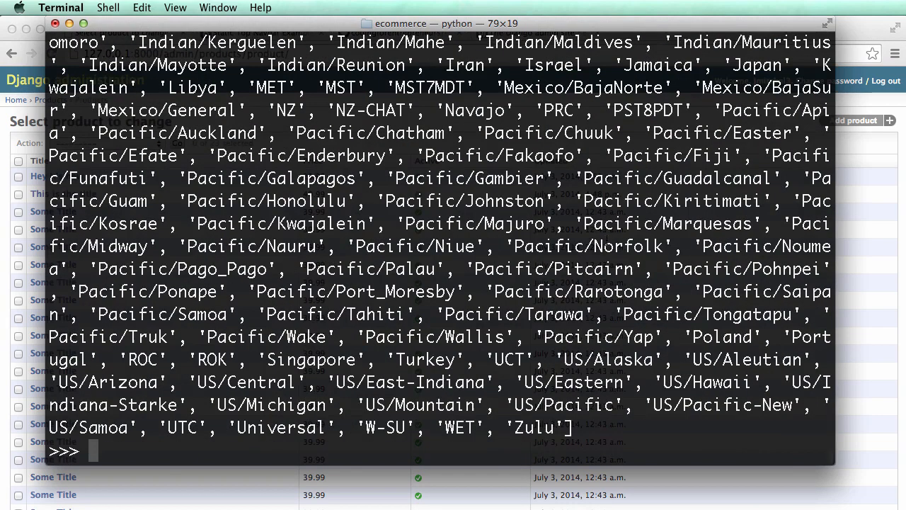
Loop 'for items in pytz.all_timezones: print items' to print every time zone name
{"action": "type", "text": "for t"}
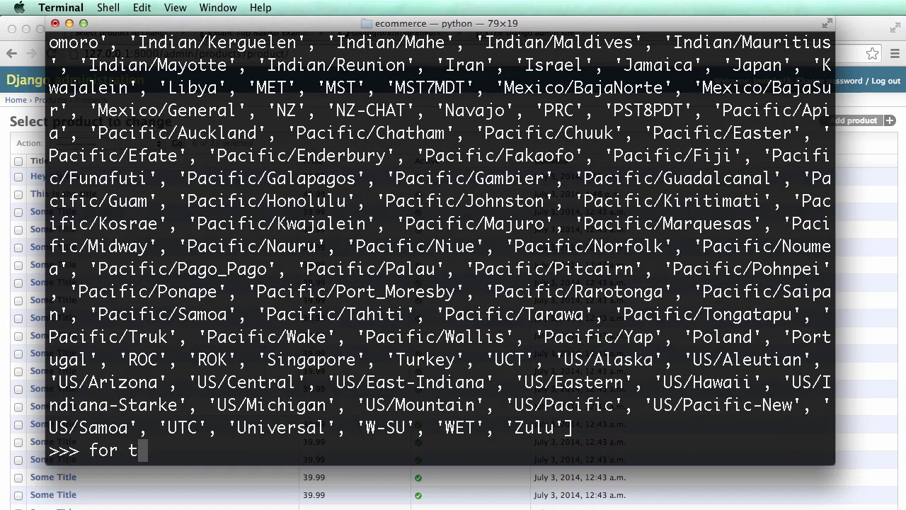
{"action": "type", "text": "items in p"}
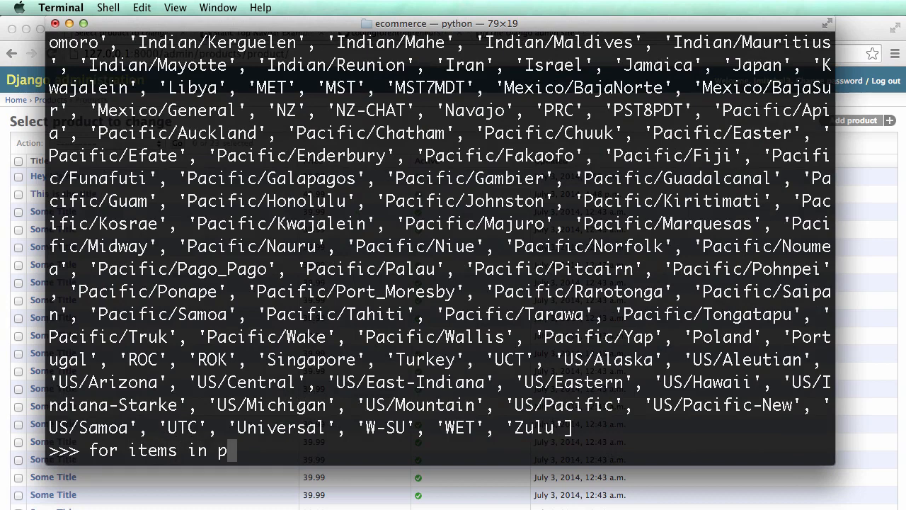
{"action": "type", "text": "ytz.all_timezones:"}
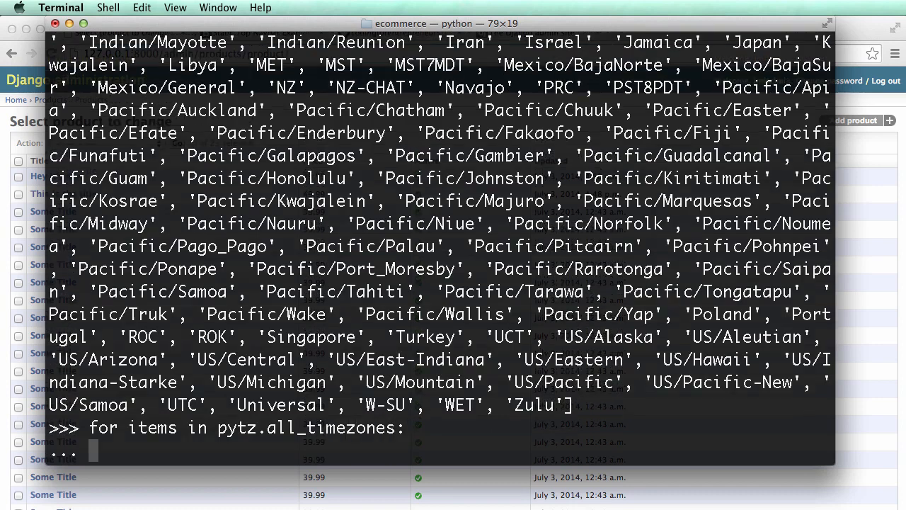
{"action": "type", "text": "print items"}
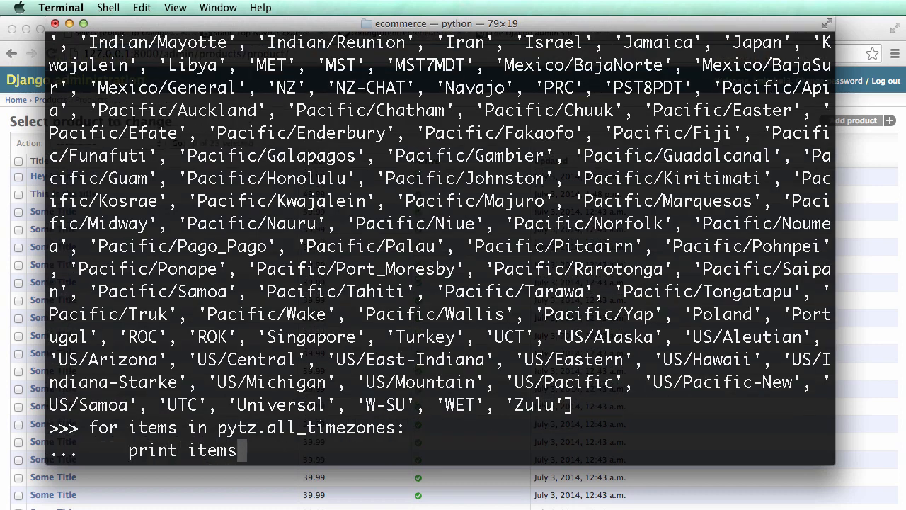
{"action": "key", "text": "Return"}
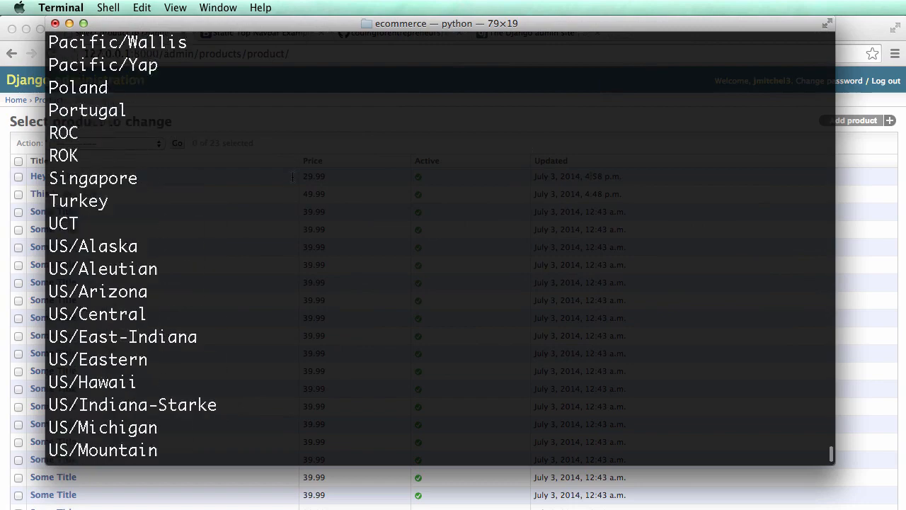
{"action": "scroll", "scroll_direction": "up", "scroll_amount": 3}
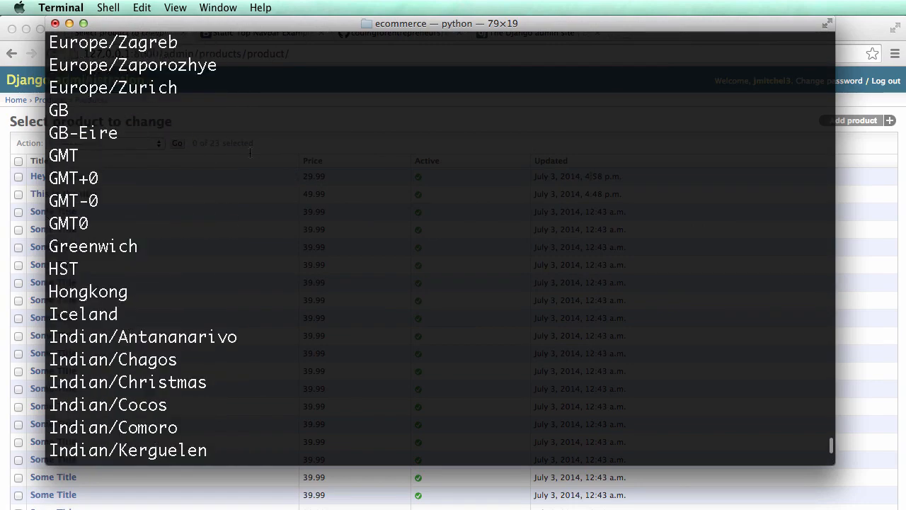
{"action": "scroll", "scroll_direction": "down", "scroll_amount": 3}
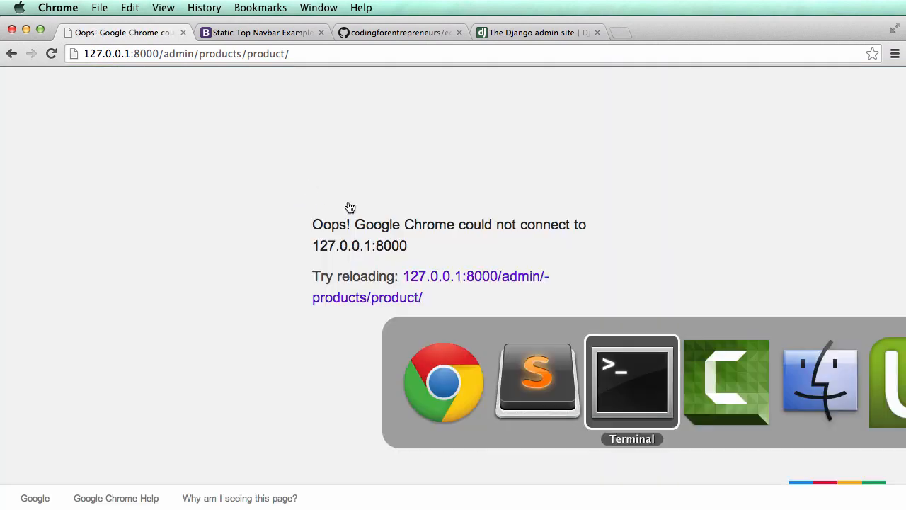
Reload the Django admin Products change list in Chrome to show the Updated column
{"action": "left_click", "coordinate": [632, 380]}
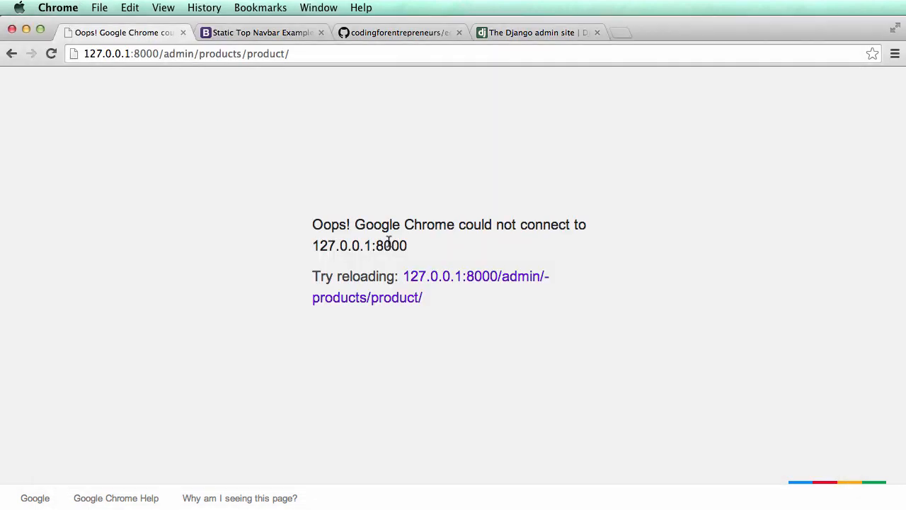
{"action": "left_click", "coordinate": [51, 54]}
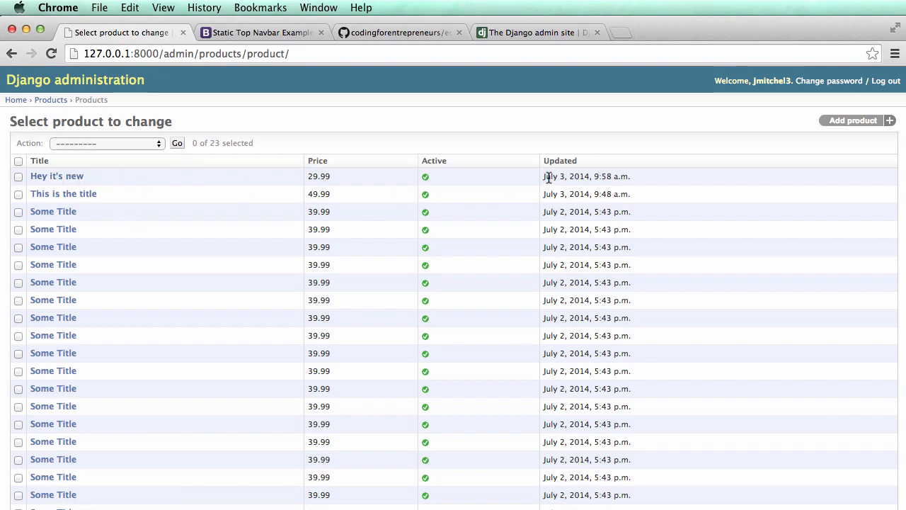
{"action": "mouse_move", "coordinate": [612, 176]}
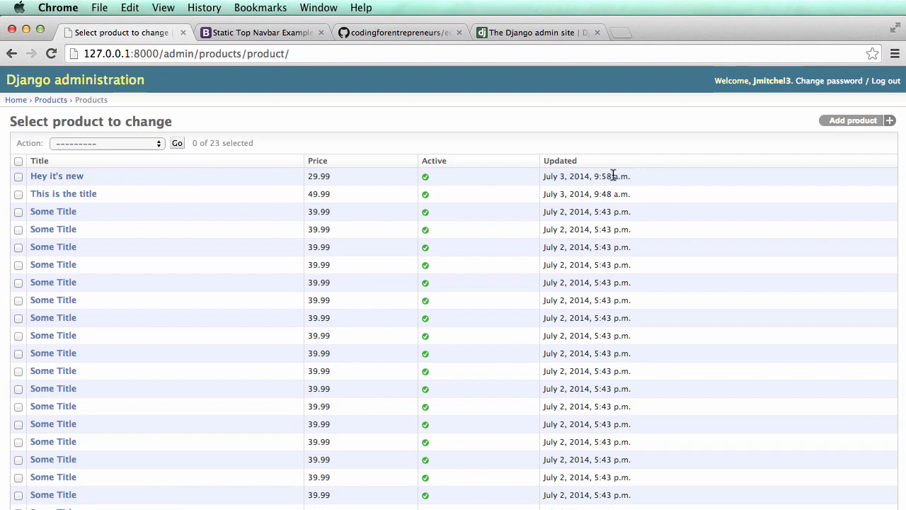
{"action": "mouse_move", "coordinate": [603, 311]}
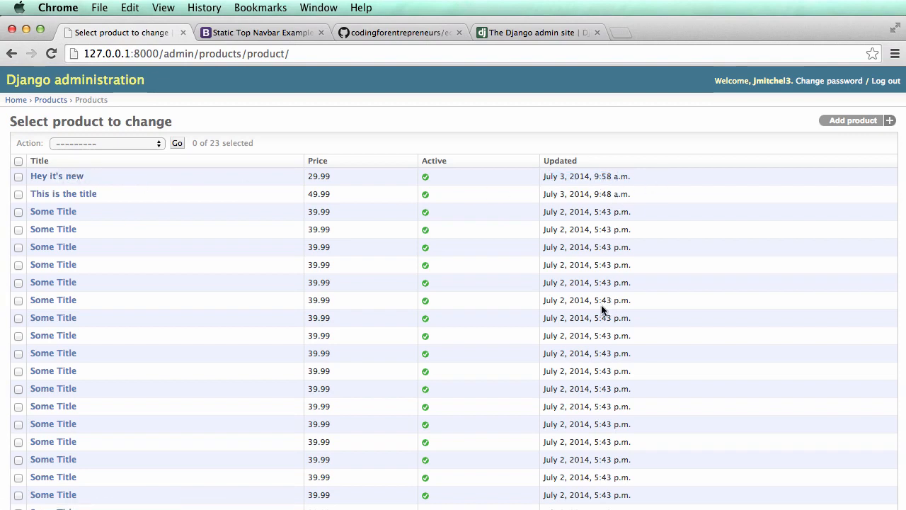
{"action": "mouse_move", "coordinate": [626, 173]}
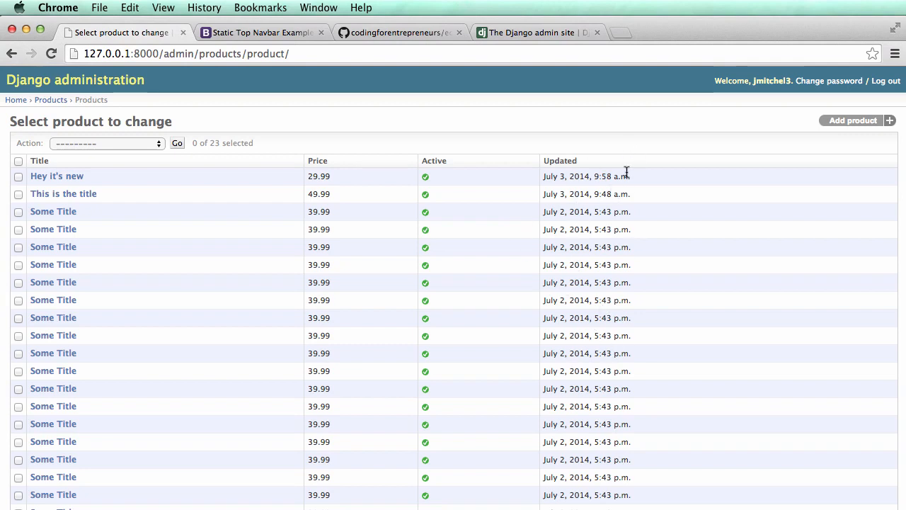
{"action": "mouse_move", "coordinate": [583, 192]}
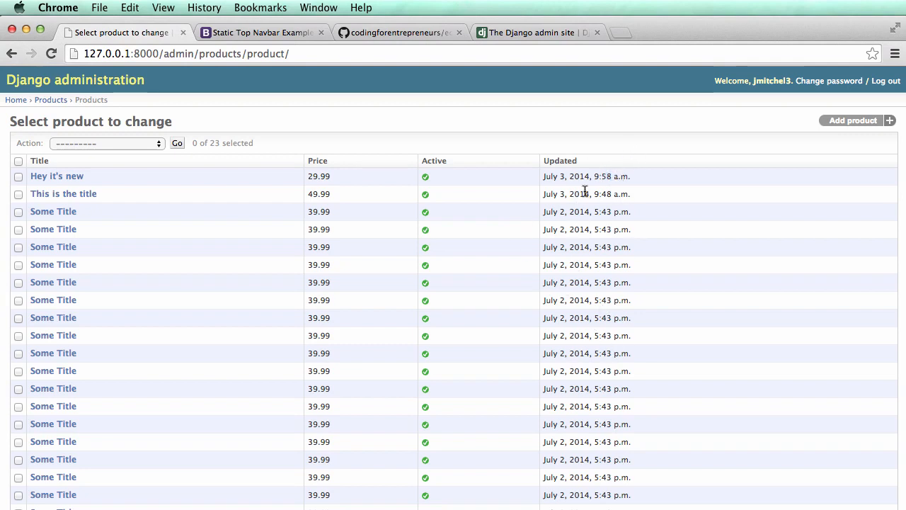
{"action": "mouse_move", "coordinate": [750, 132]}
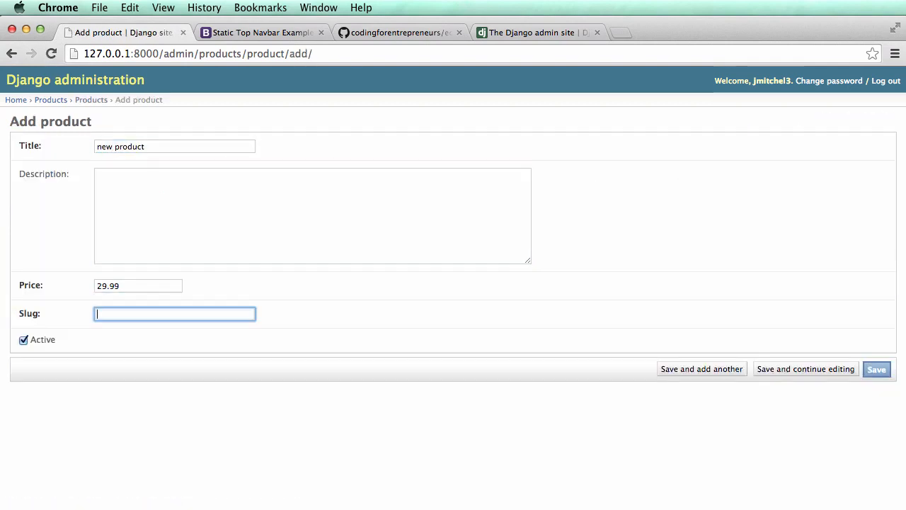
Enter slug 'new-product' and save the new product, making 24 products
{"action": "type", "text": "new-product"}
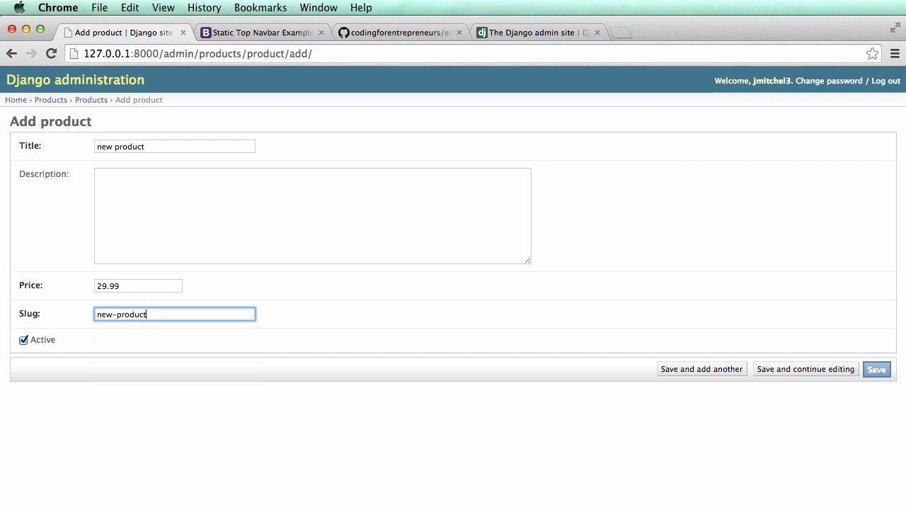
{"action": "left_click", "coordinate": [876, 369]}
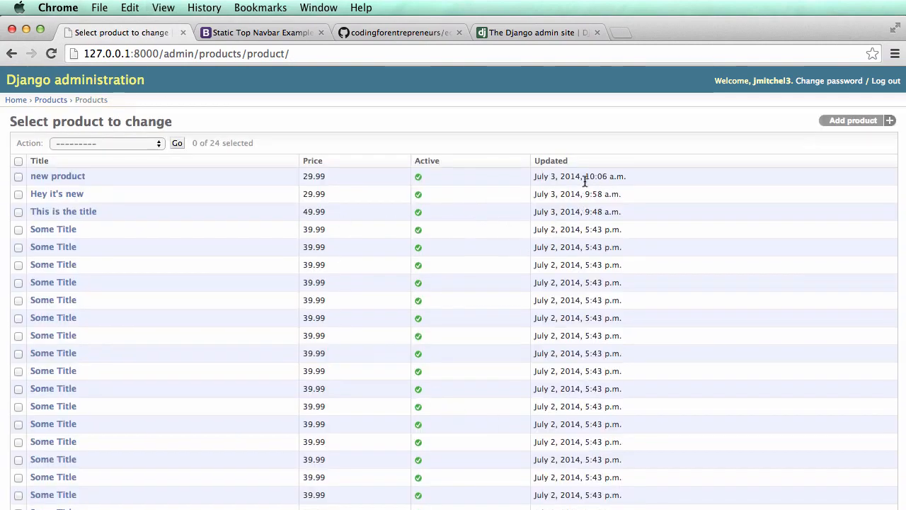
{"action": "mouse_move", "coordinate": [598, 178]}
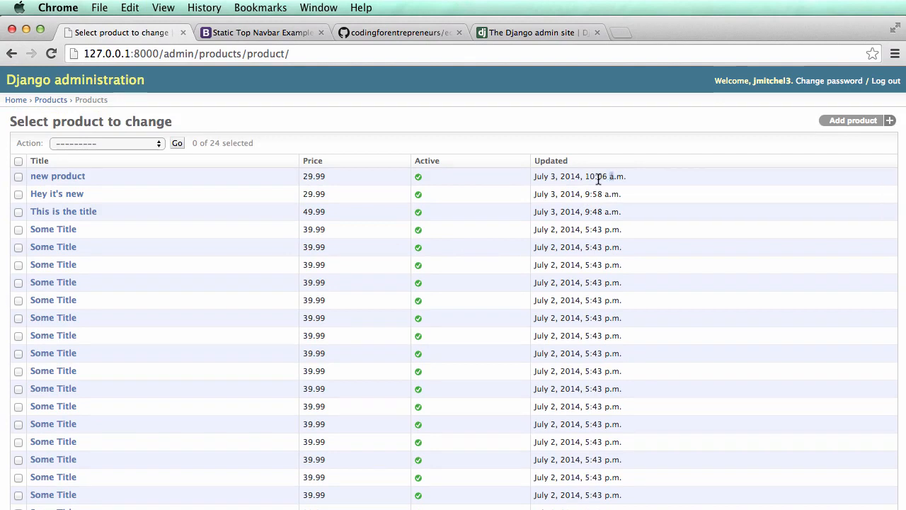
{"action": "mouse_move", "coordinate": [460, 187]}
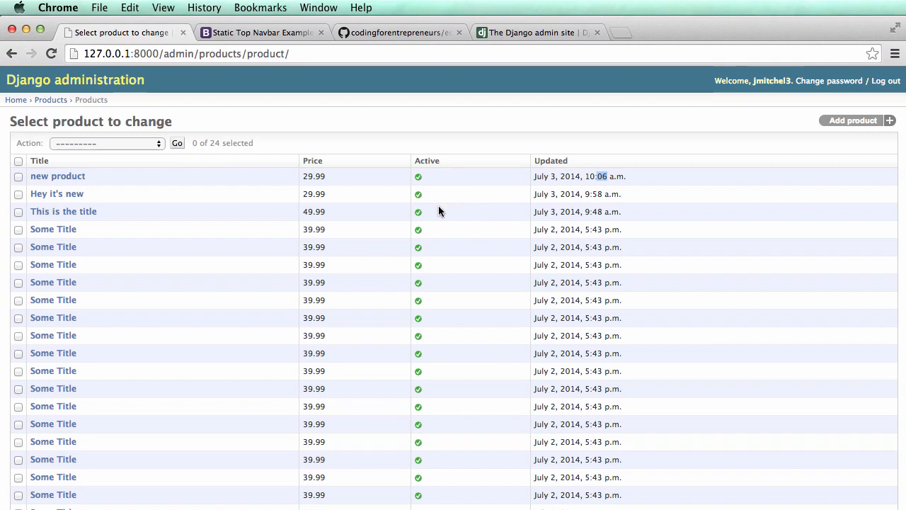
{"action": "mouse_move", "coordinate": [377, 192]}
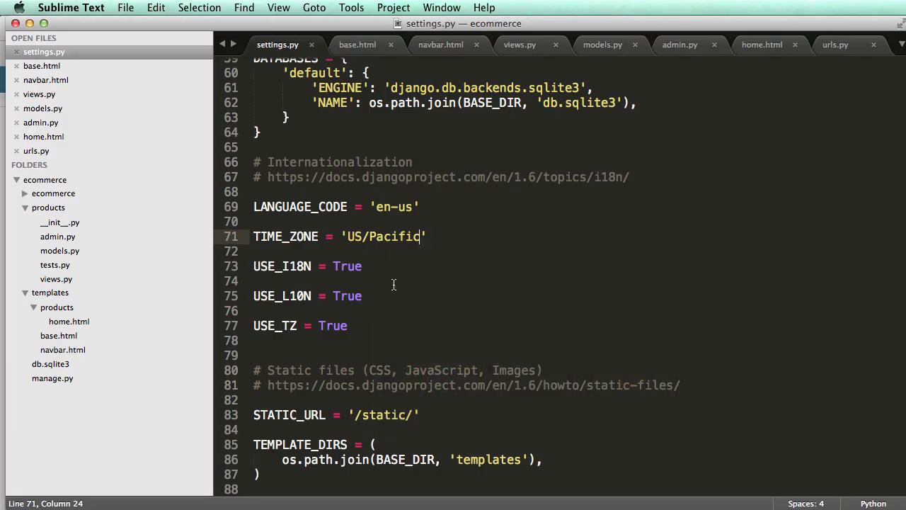
Add search_fields = ['title', 'description'] to ProductAdmin in admin.py
{"action": "left_click", "coordinate": [678, 44]}
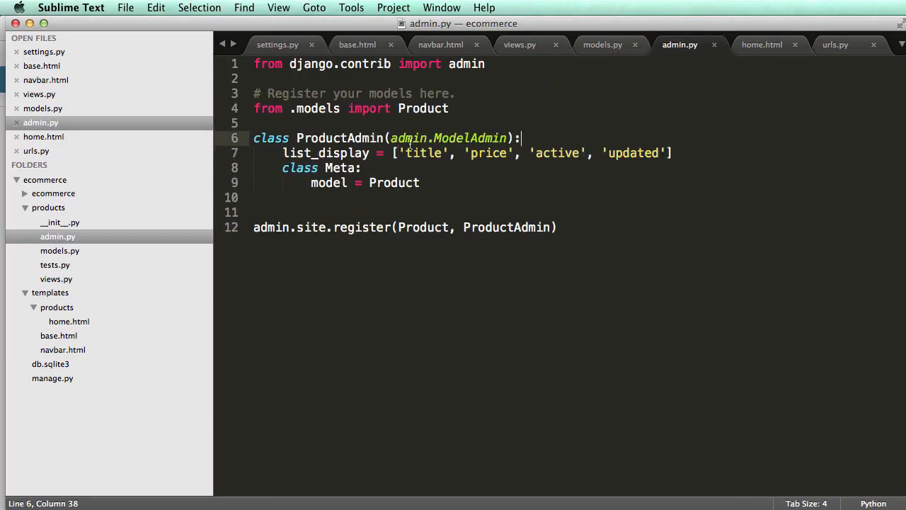
{"action": "mouse_move", "coordinate": [515, 184]}
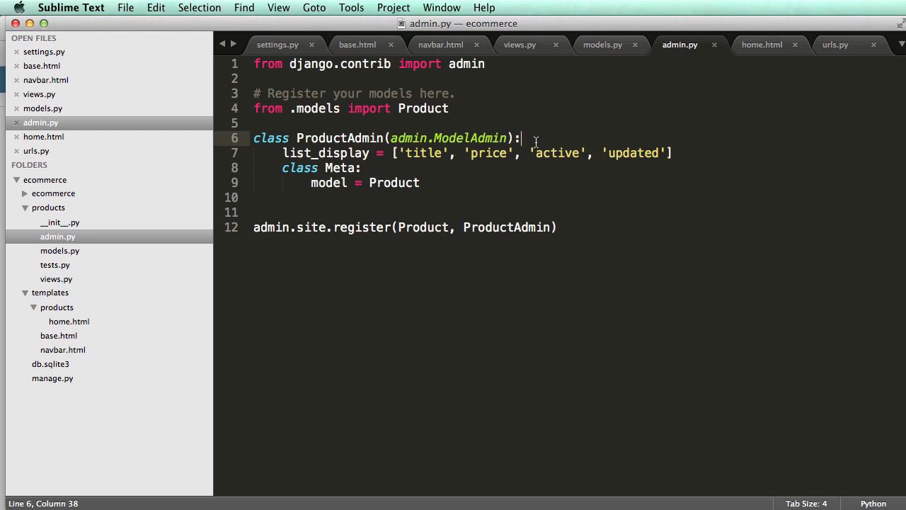
{"action": "type", "text": "search_fi"}
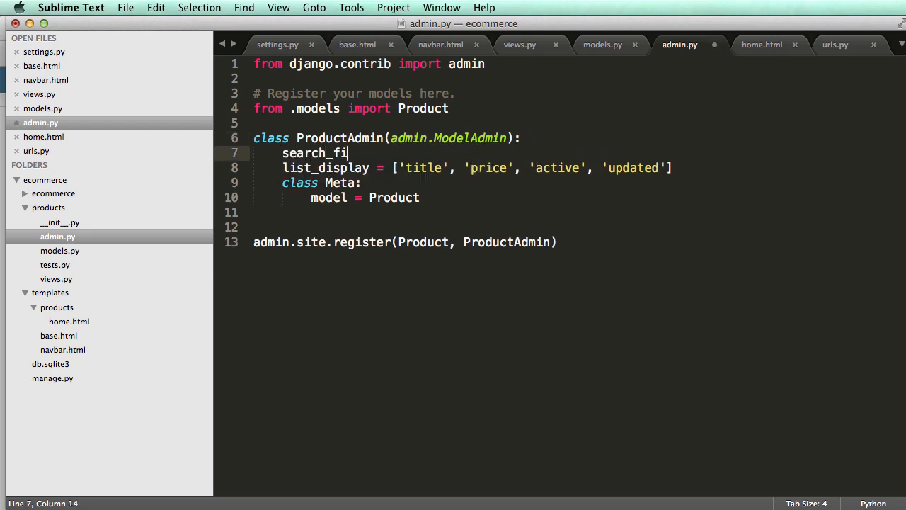
{"action": "type", "text": "elds = ['']"}
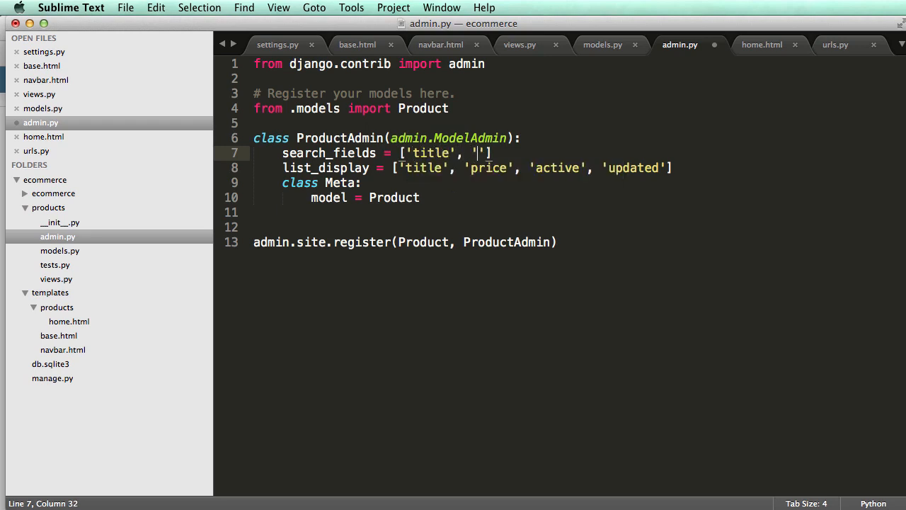
{"action": "type", "text": "description"}
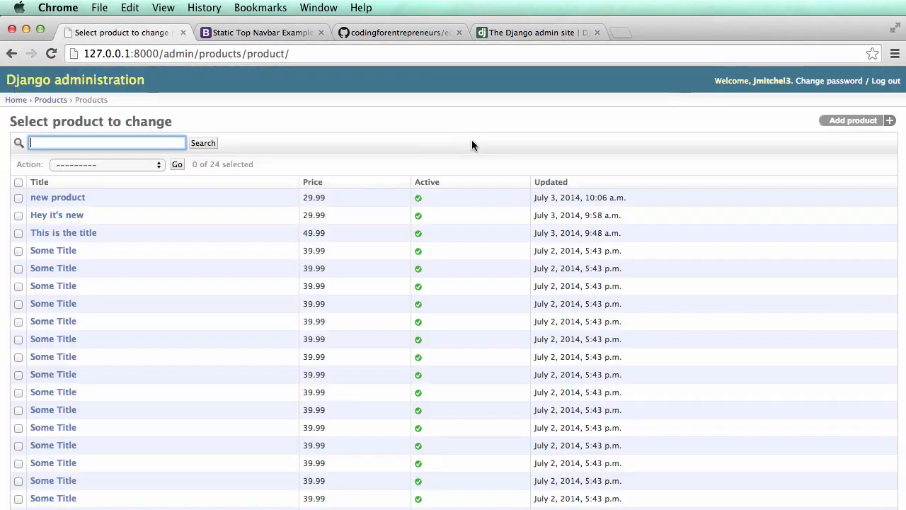
Search the admin list for 'product', open the 'This is the title' result, then return to the full list
{"action": "left_click", "coordinate": [106, 142]}
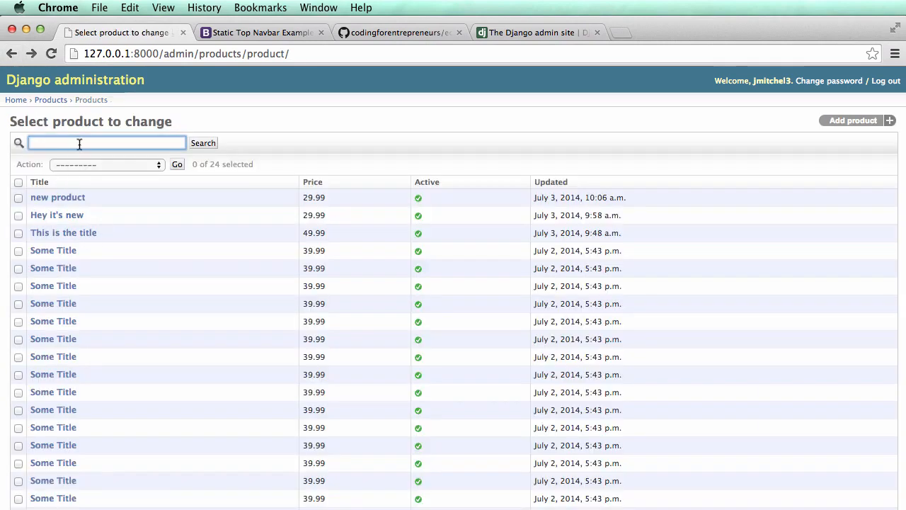
{"action": "left_click", "coordinate": [204, 142]}
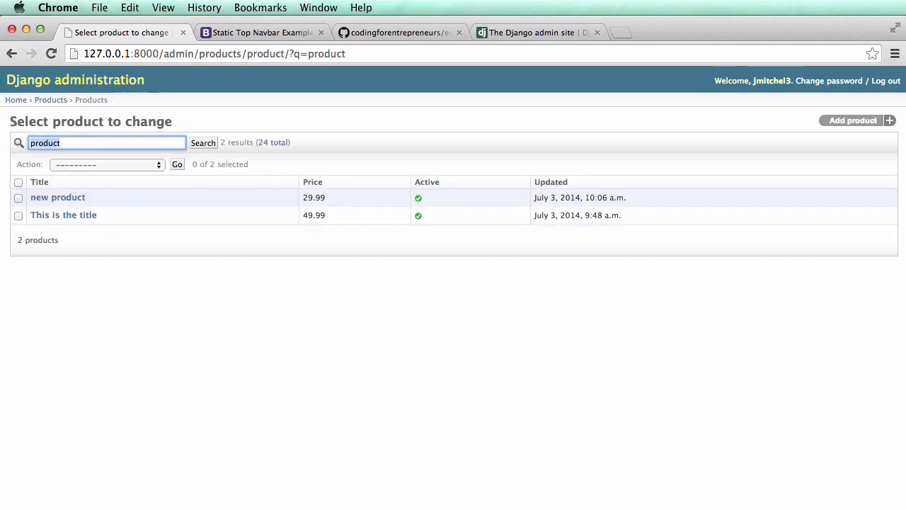
{"action": "mouse_move", "coordinate": [62, 215]}
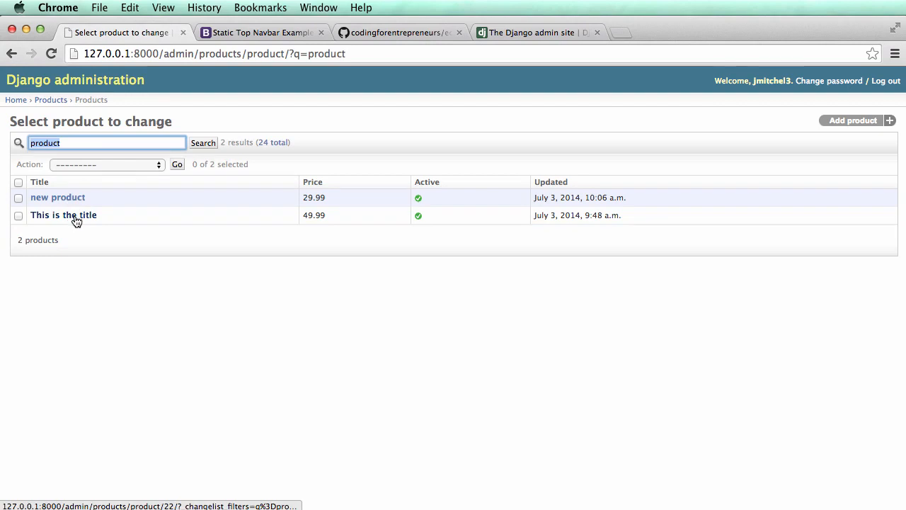
{"action": "left_click", "coordinate": [62, 215]}
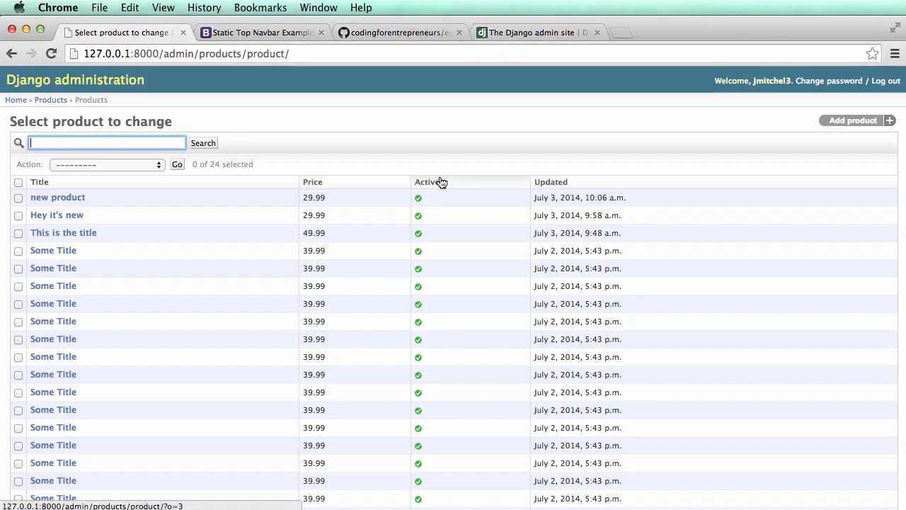
{"action": "scroll", "scroll_direction": "down", "scroll_amount": 3}
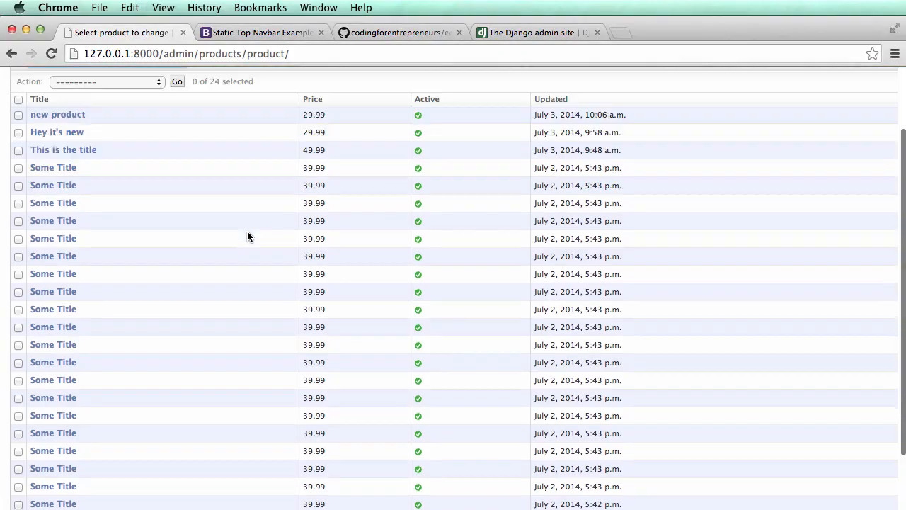
{"action": "scroll", "scroll_direction": "up", "scroll_amount": 3}
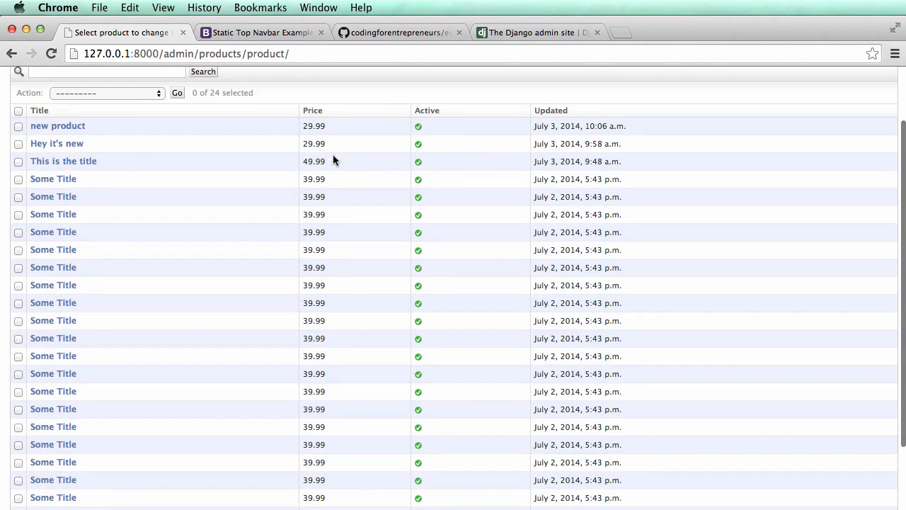
{"action": "left_click", "coordinate": [57, 143]}
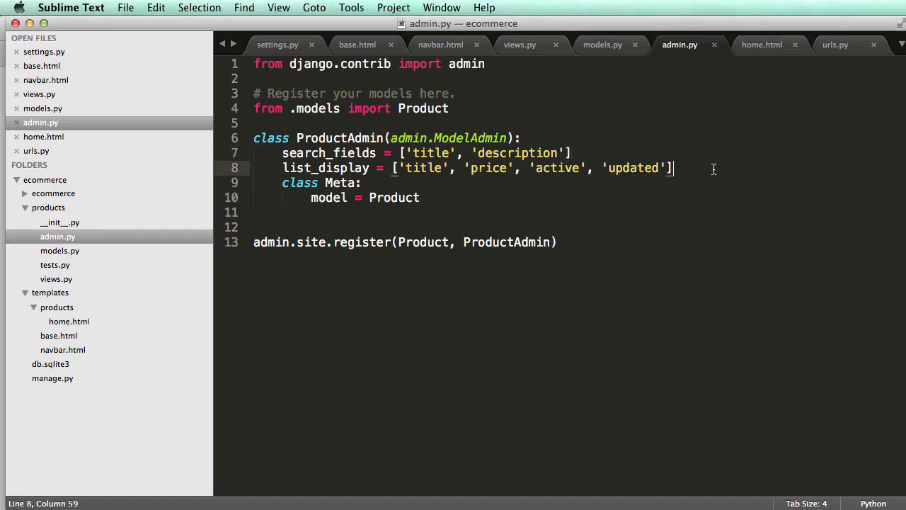
Add list_editable = ['price', 'active'] under list_display in ProductAdmin
{"action": "key", "text": "Return"}
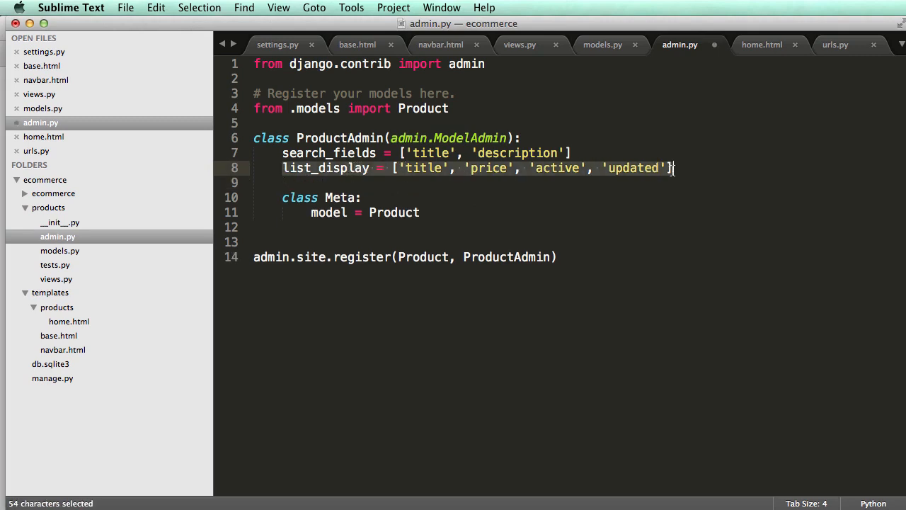
{"action": "left_click", "coordinate": [646, 182]}
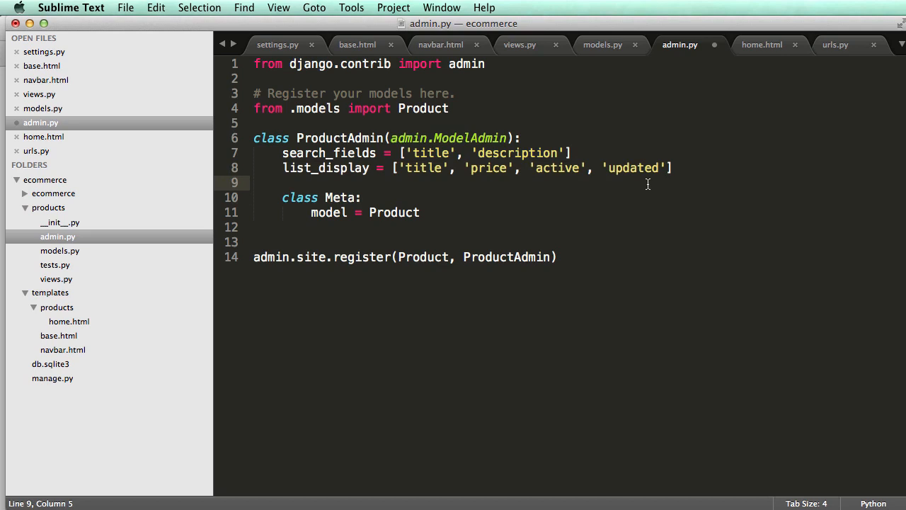
{"action": "type", "text": "list_editable"}
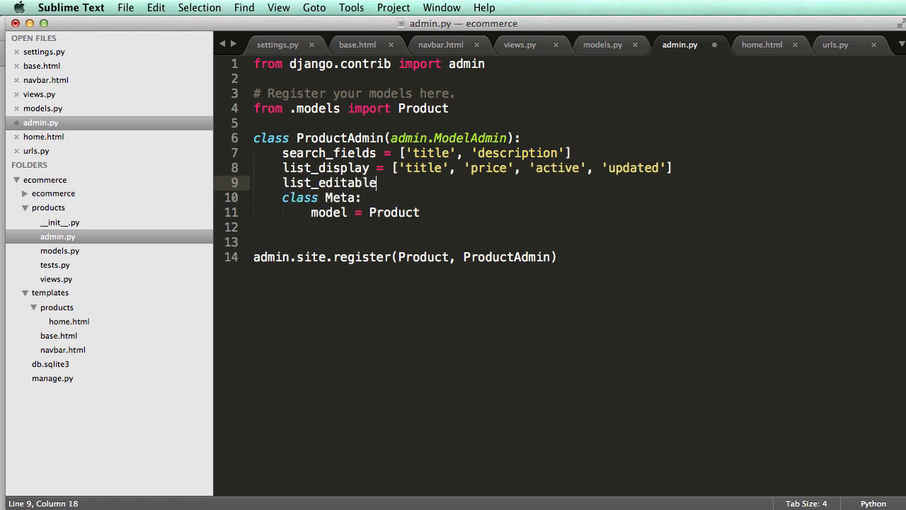
{"action": "type", "text": "= ['price']"}
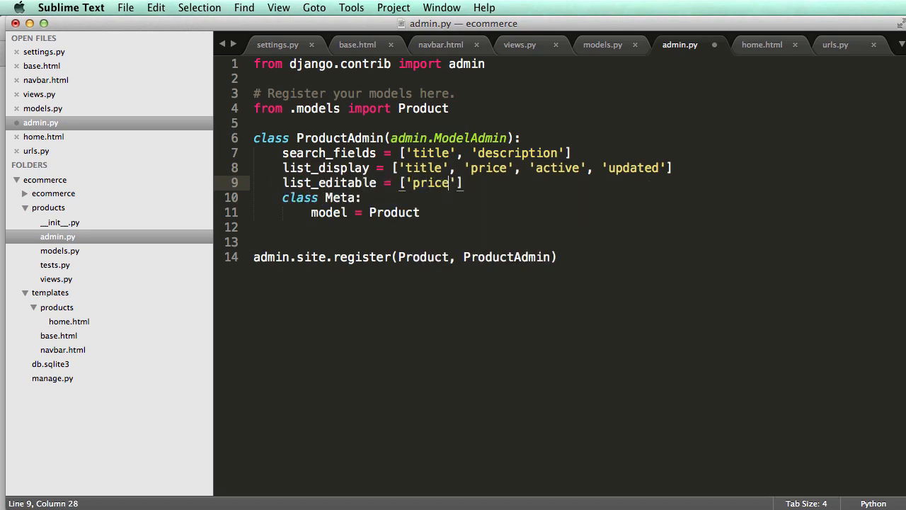
{"action": "type", "text": ", 'active'"}
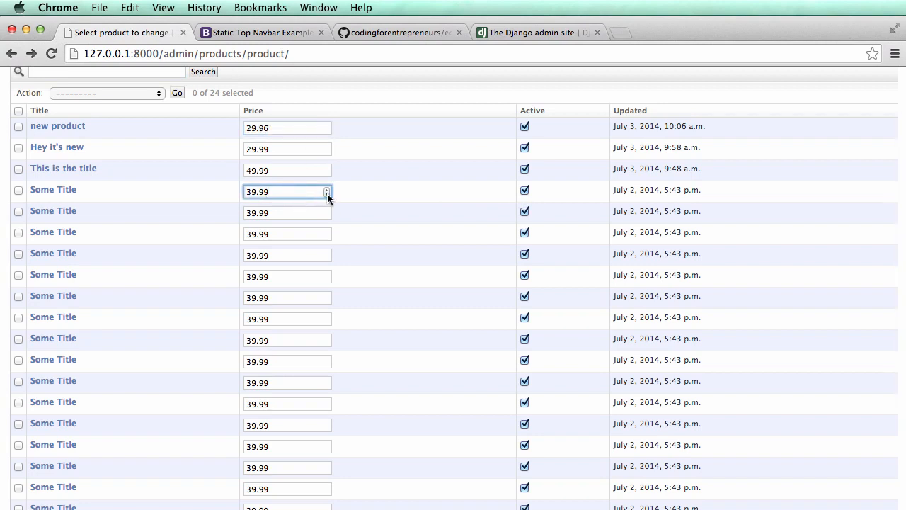
Save the inline product list edits and sort by the Updated column, newest first
{"action": "scroll", "scroll_direction": "down", "scroll_amount": 3}
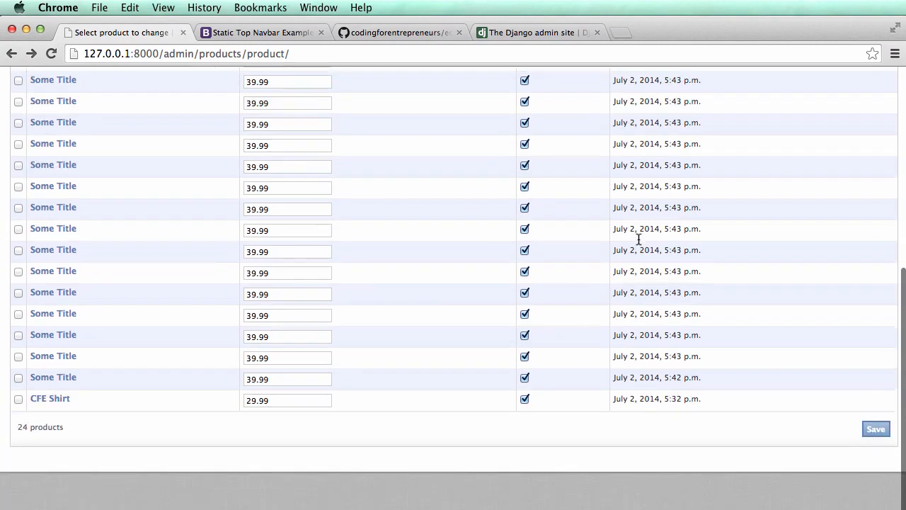
{"action": "left_click", "coordinate": [874, 427]}
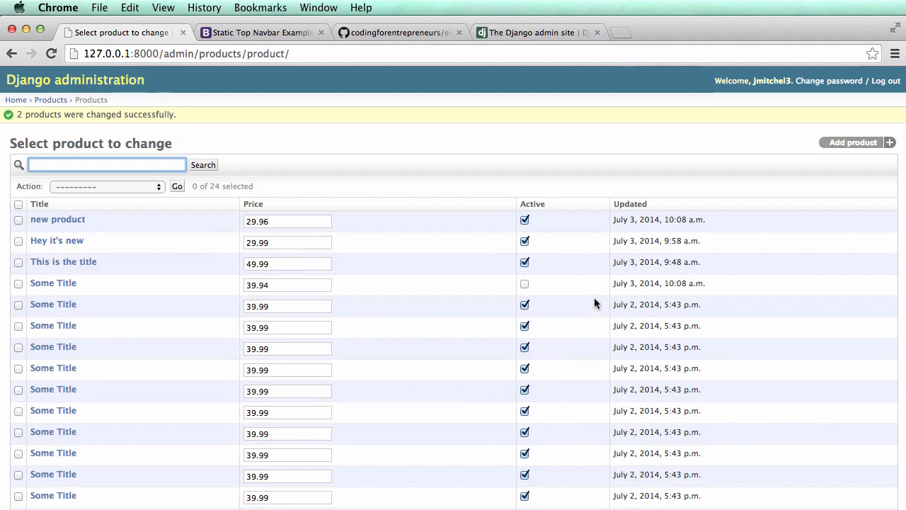
{"action": "mouse_move", "coordinate": [674, 216]}
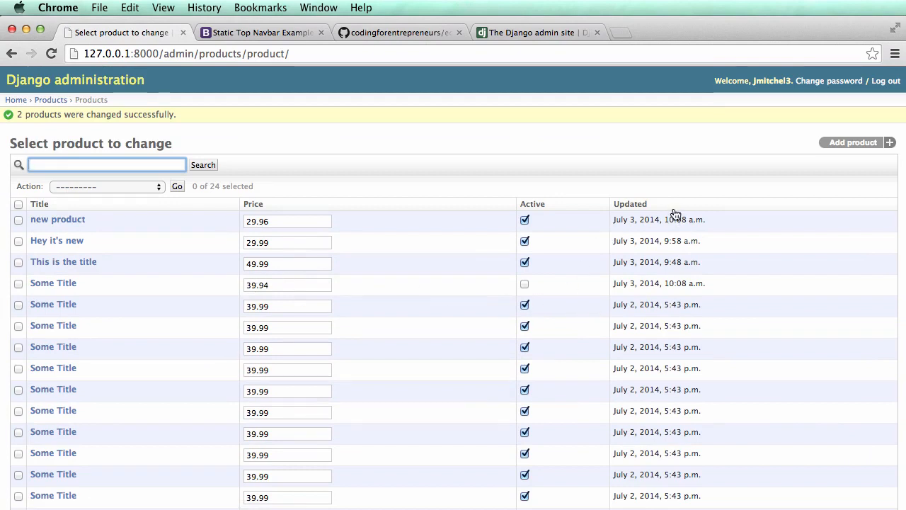
{"action": "left_click", "coordinate": [629, 204]}
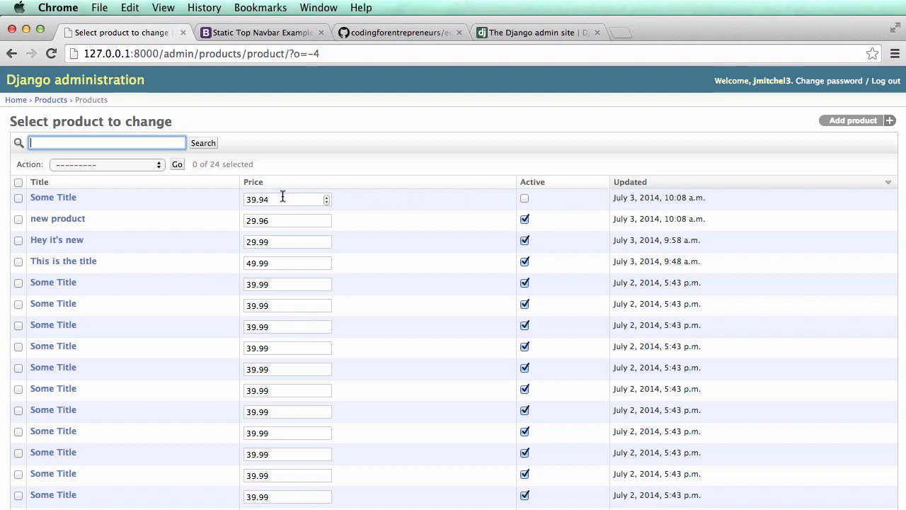
{"action": "mouse_move", "coordinate": [721, 212]}
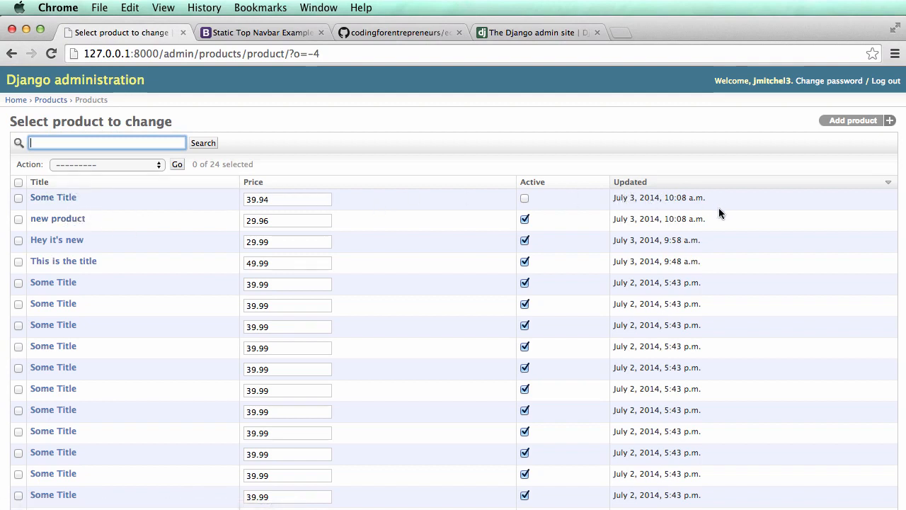
{"action": "mouse_move", "coordinate": [653, 213]}
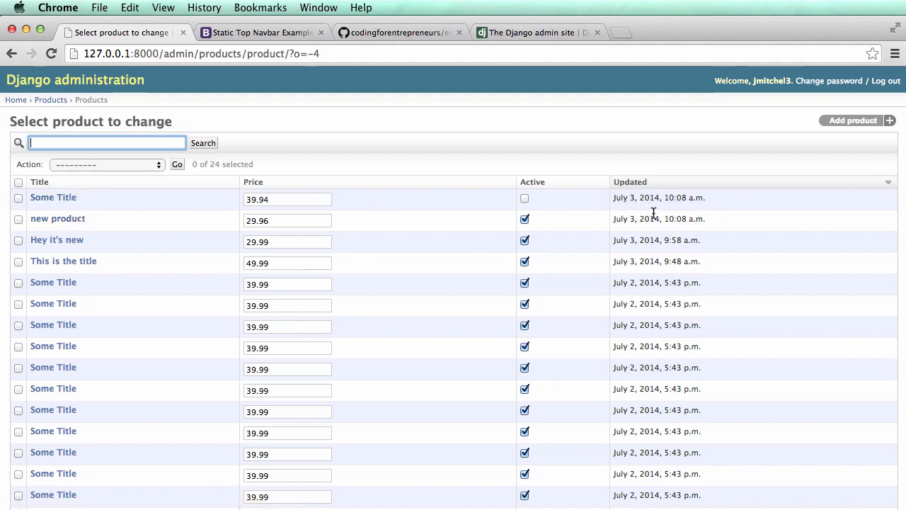
{"action": "mouse_move", "coordinate": [176, 252]}
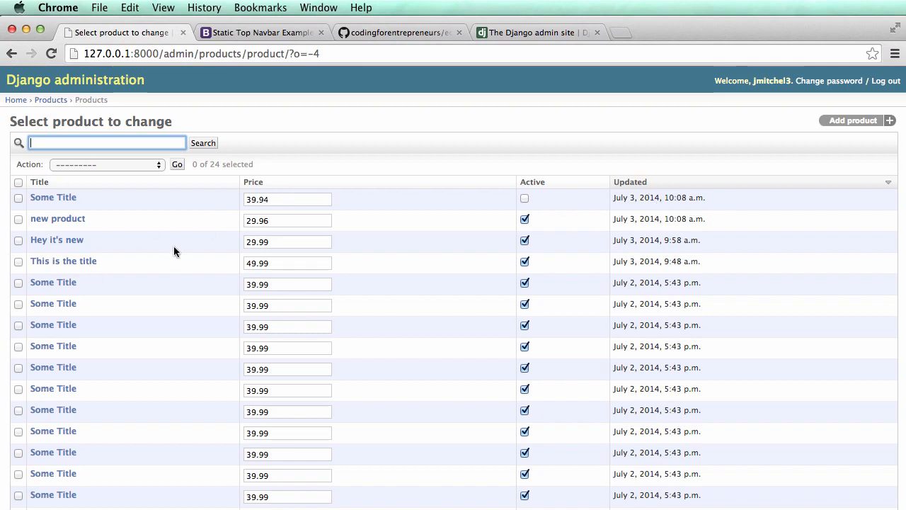
{"action": "mouse_move", "coordinate": [105, 208]}
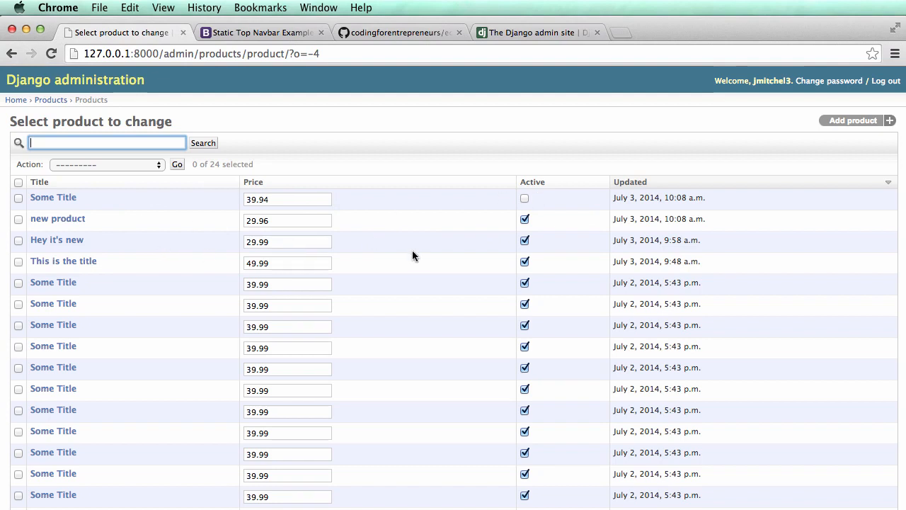
{"action": "mouse_move", "coordinate": [416, 222]}
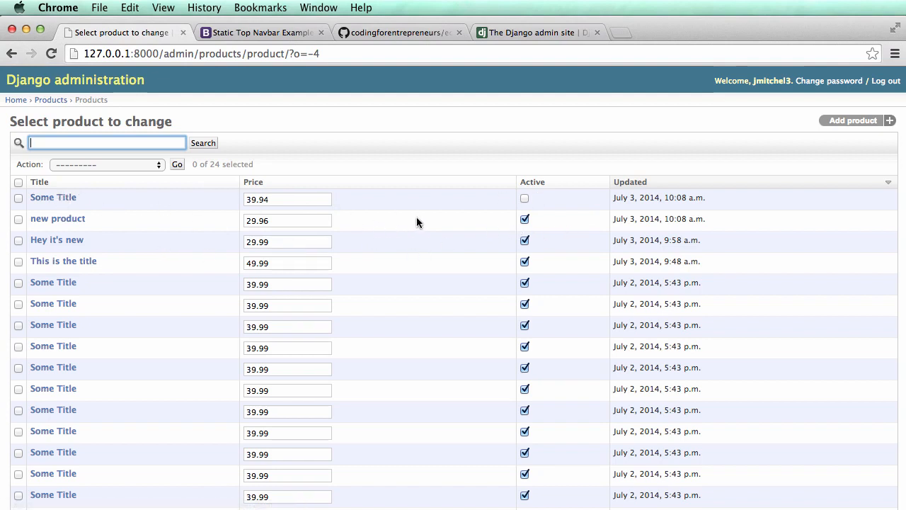
{"action": "mouse_move", "coordinate": [294, 229]}
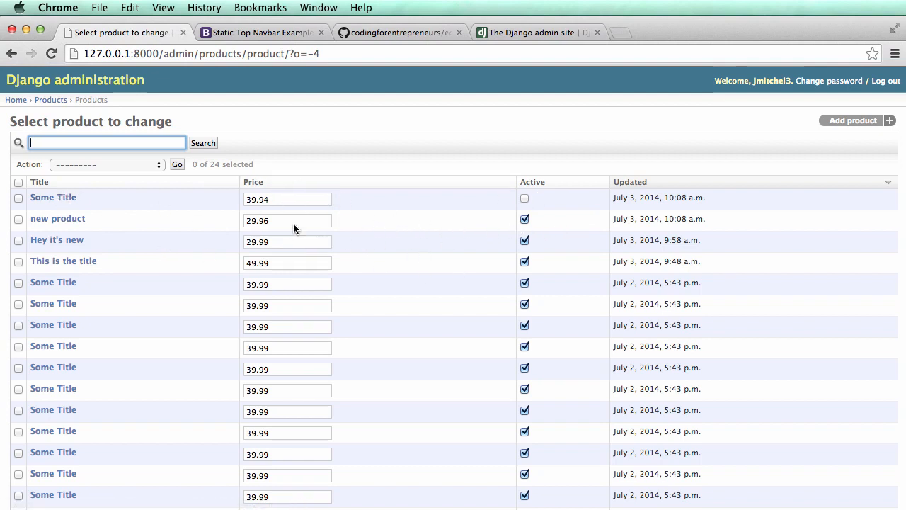
{"action": "mouse_move", "coordinate": [546, 207]}
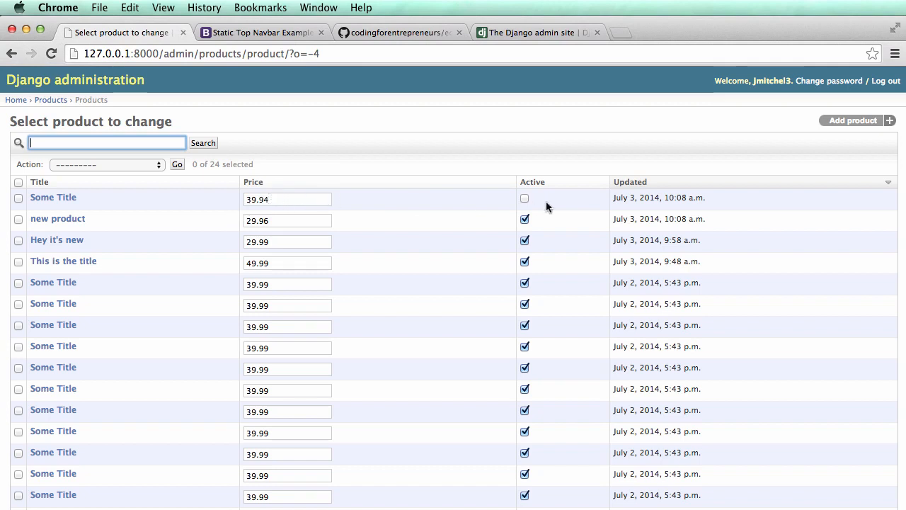
Open the Some Title product for editing and return to the sorted product list
{"action": "left_click", "coordinate": [53, 197]}
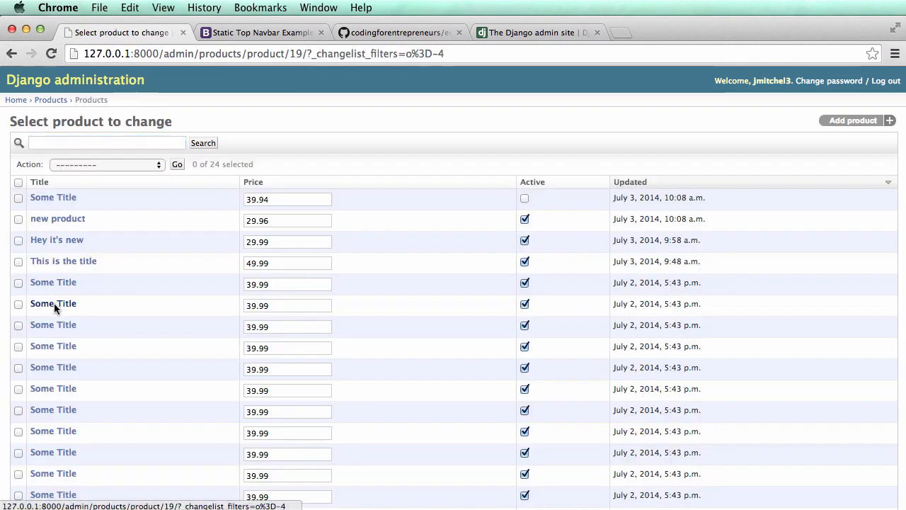
{"action": "left_click", "coordinate": [53, 303]}
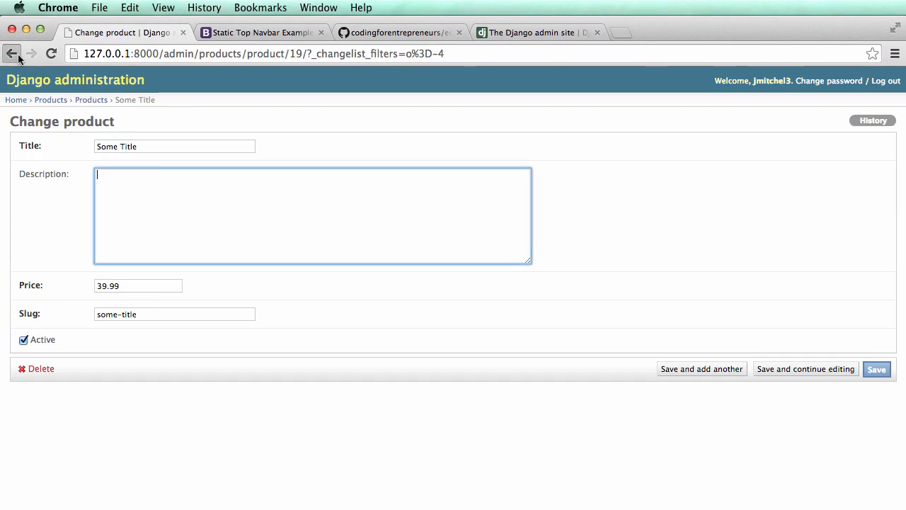
{"action": "left_click", "coordinate": [11, 54]}
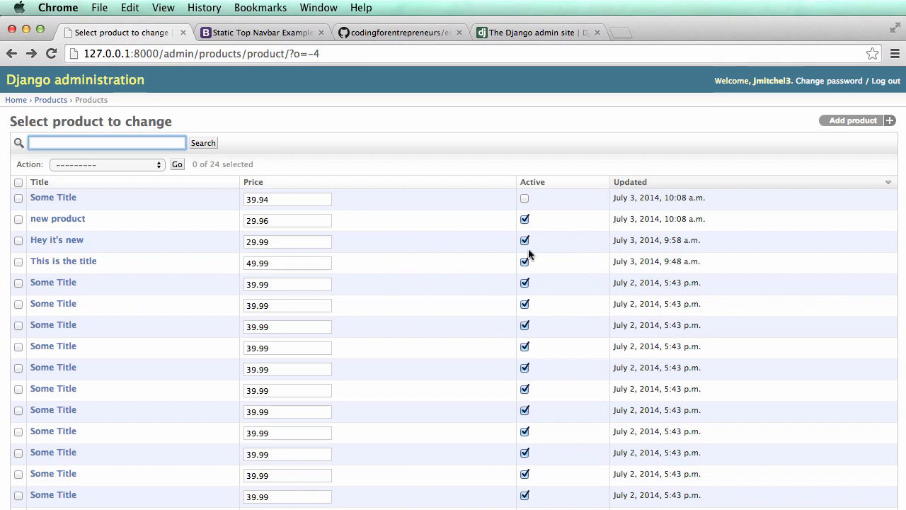
{"action": "mouse_move", "coordinate": [559, 290]}
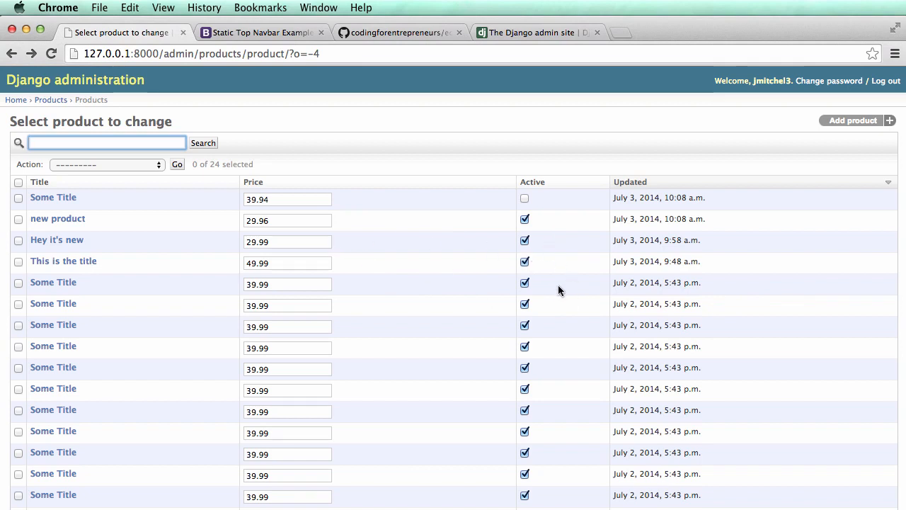
{"action": "scroll", "scroll_direction": "down", "scroll_amount": 3}
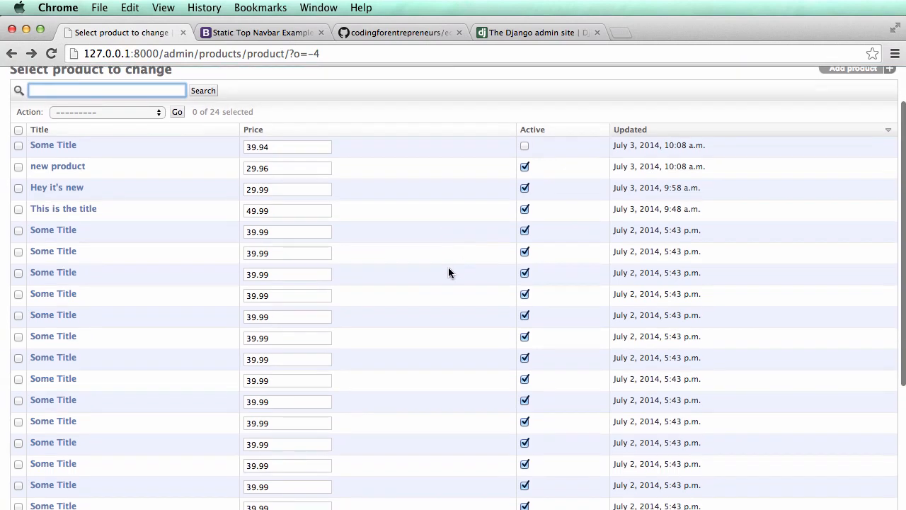
{"action": "scroll", "scroll_direction": "up", "scroll_amount": 3}
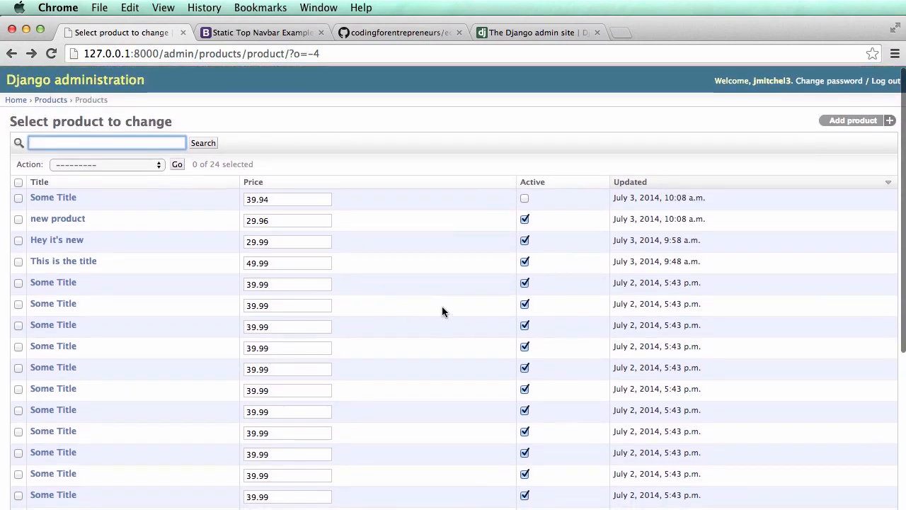
{"action": "mouse_move", "coordinate": [243, 164]}
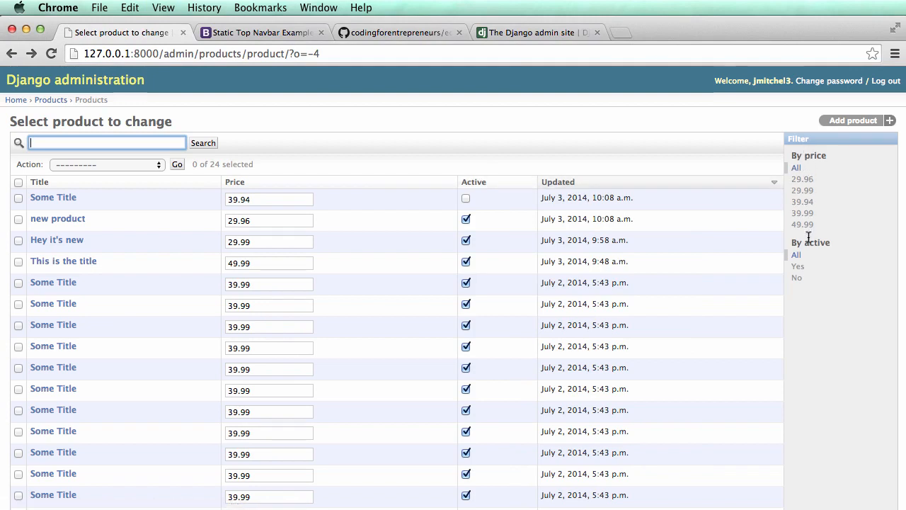
{"action": "mouse_move", "coordinate": [807, 252]}
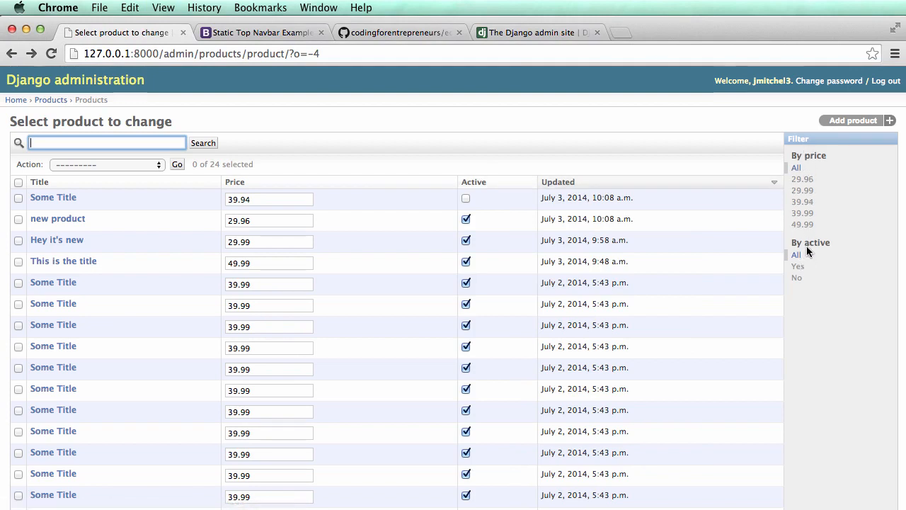
Filter by active status and 29.99 price, edit and save the price of 'Hey it's new', then drop the price filter
{"action": "left_click", "coordinate": [795, 276]}
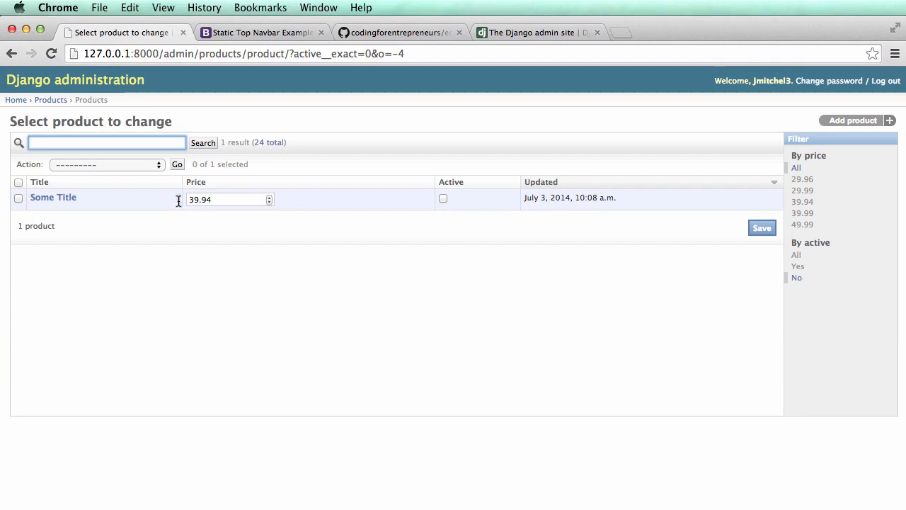
{"action": "left_click", "coordinate": [801, 190]}
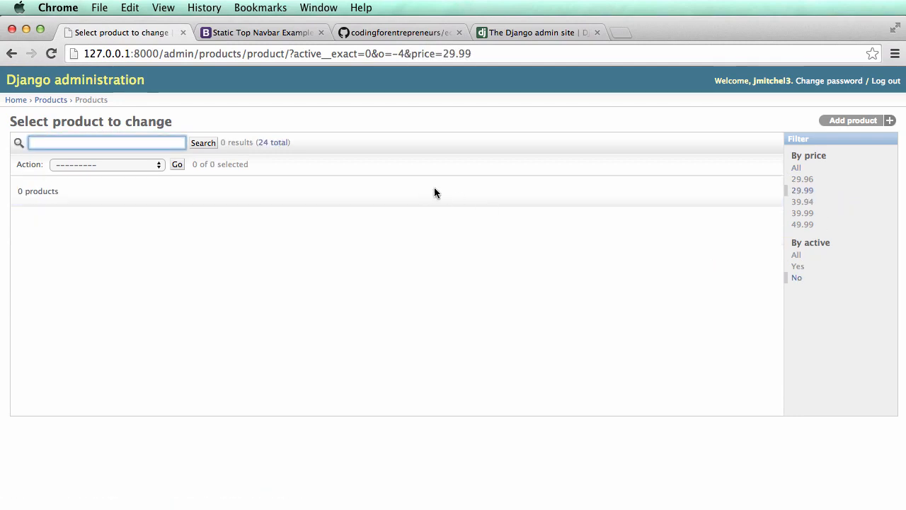
{"action": "mouse_move", "coordinate": [790, 241]}
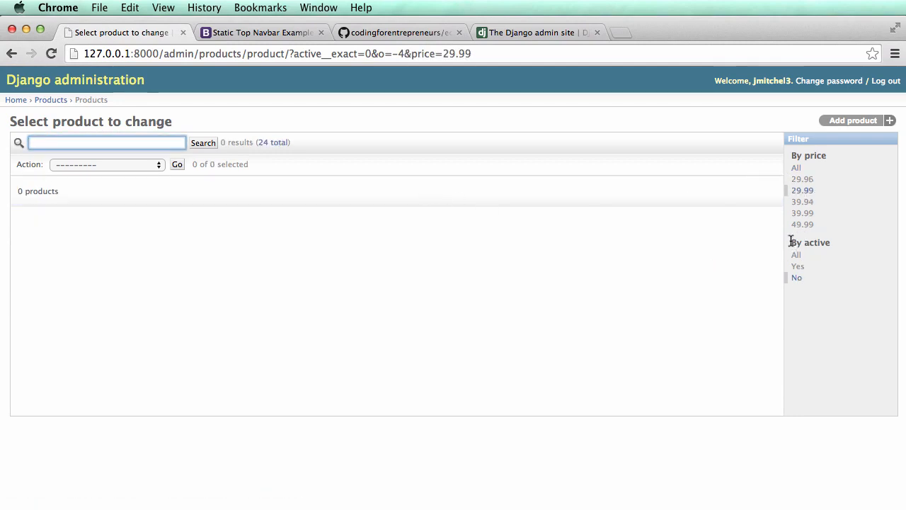
{"action": "left_click", "coordinate": [799, 266]}
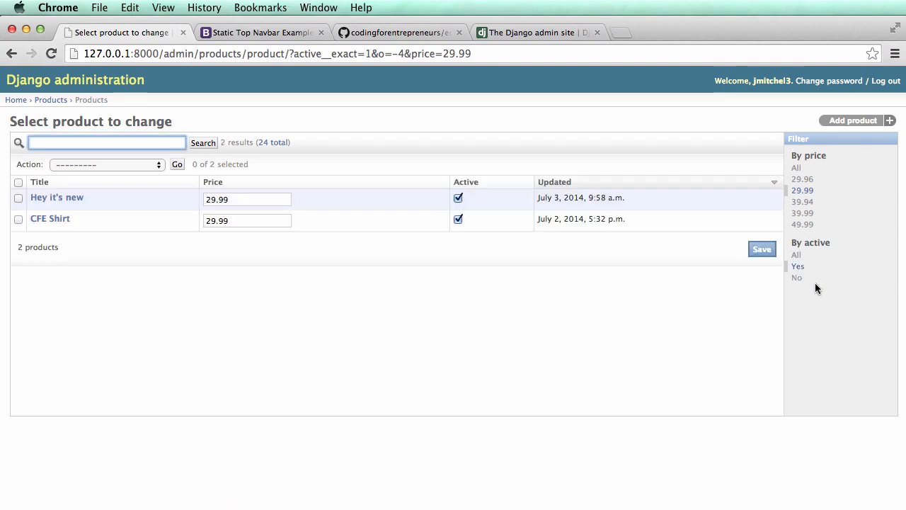
{"action": "left_click", "coordinate": [246, 199]}
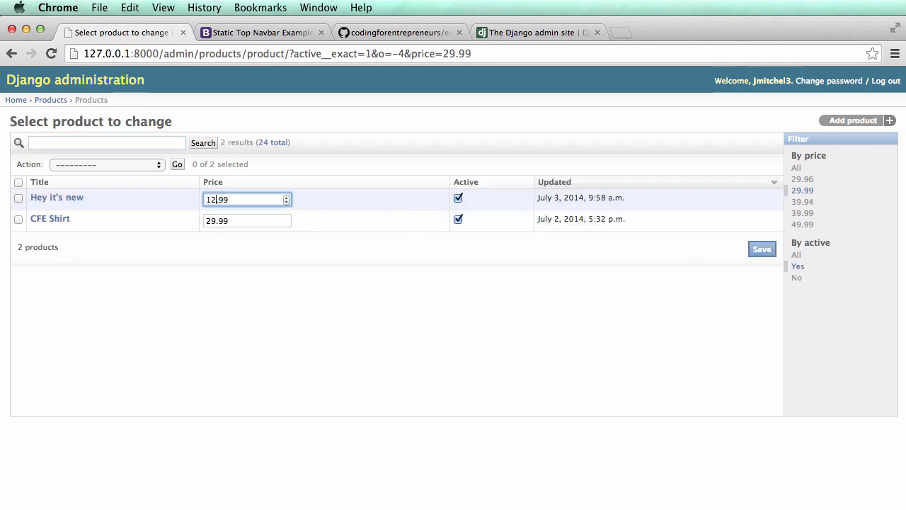
{"action": "left_click", "coordinate": [762, 249]}
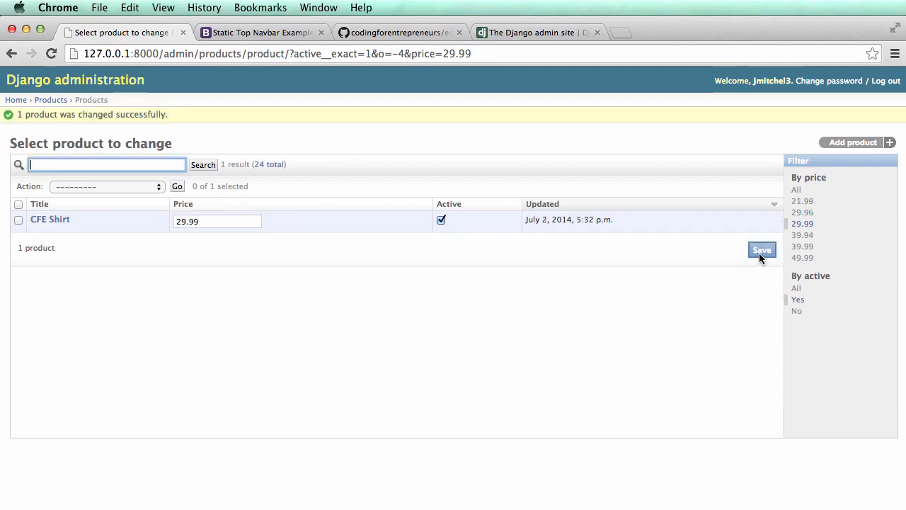
{"action": "mouse_move", "coordinate": [803, 201]}
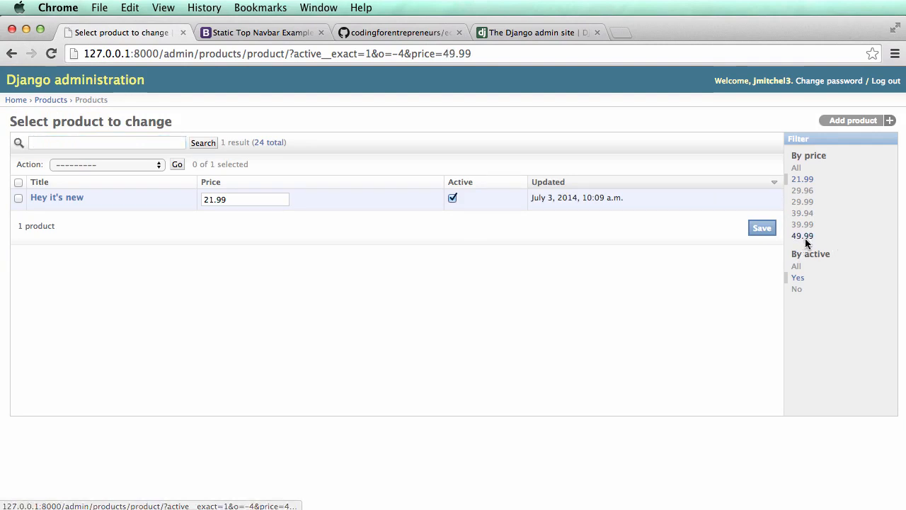
{"action": "left_click", "coordinate": [796, 167]}
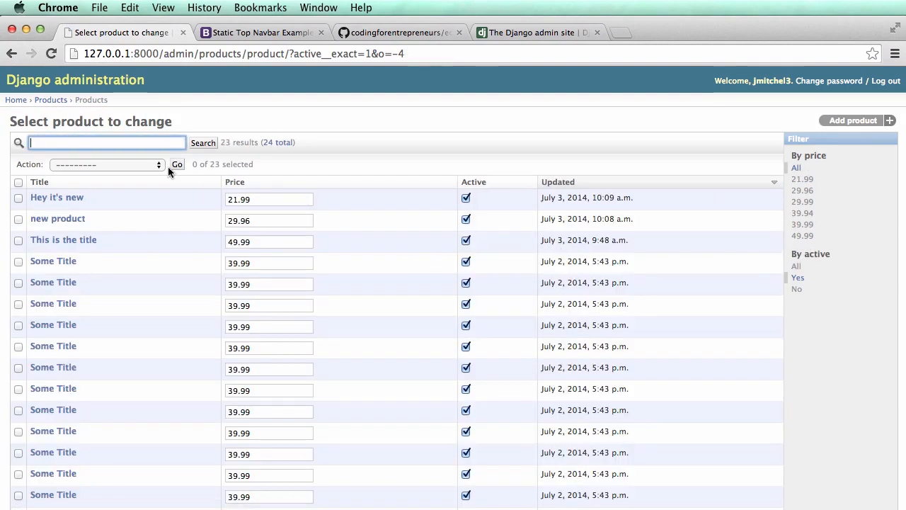
Search 'product' with the 29.96 price filter, then clear everything to list all 24 products
{"action": "left_click", "coordinate": [106, 141]}
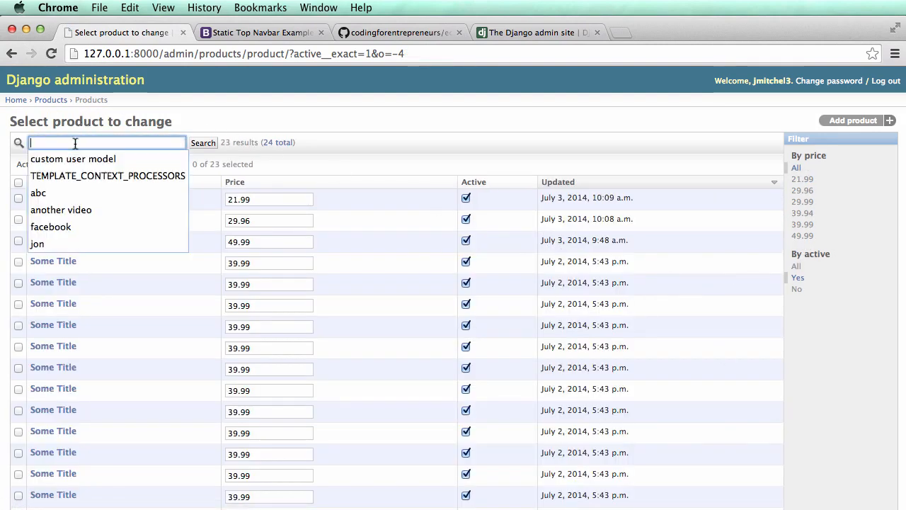
{"action": "type", "text": "product"}
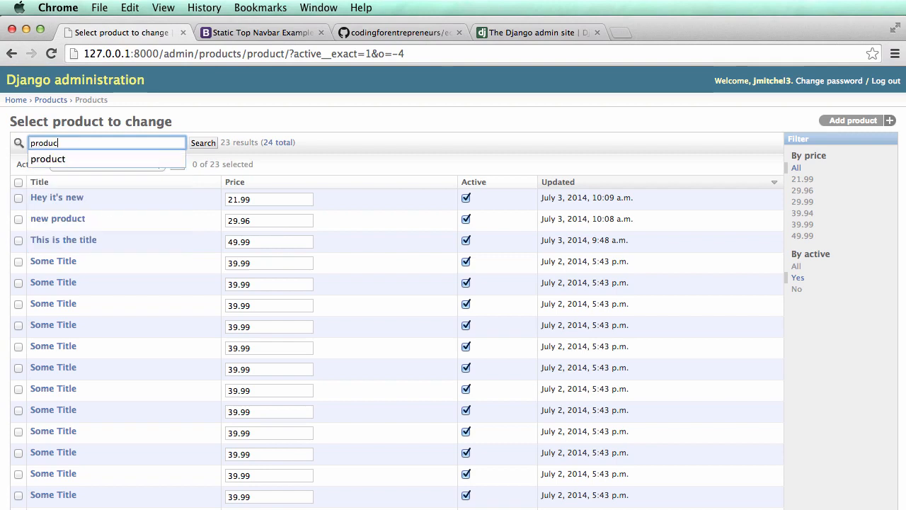
{"action": "left_click", "coordinate": [801, 190]}
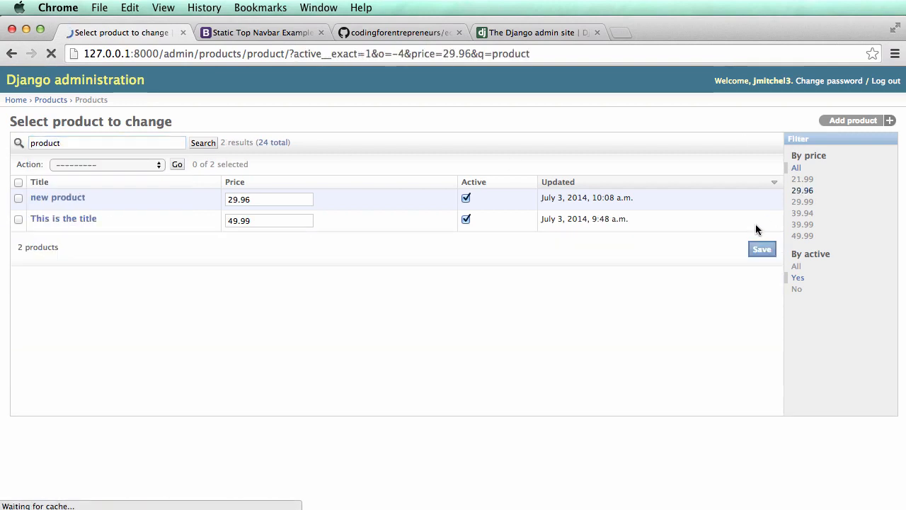
{"action": "left_click", "coordinate": [801, 190]}
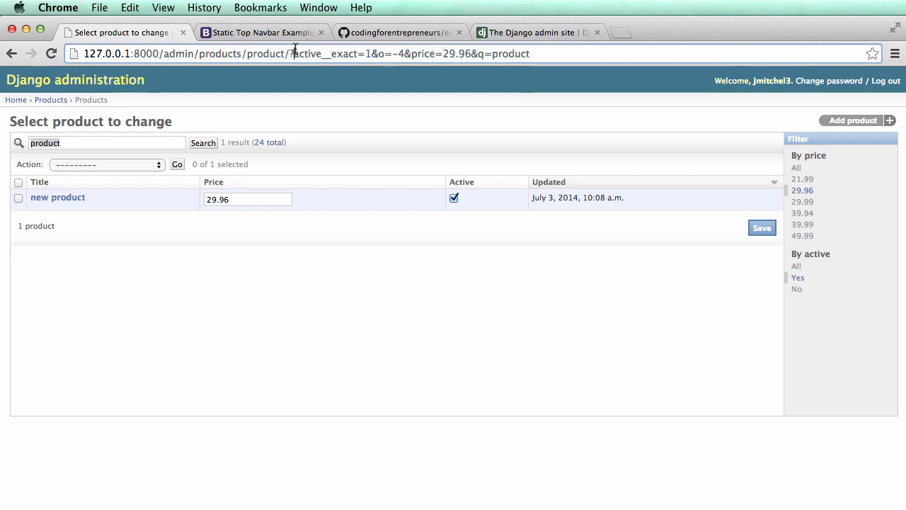
{"action": "mouse_move", "coordinate": [801, 206]}
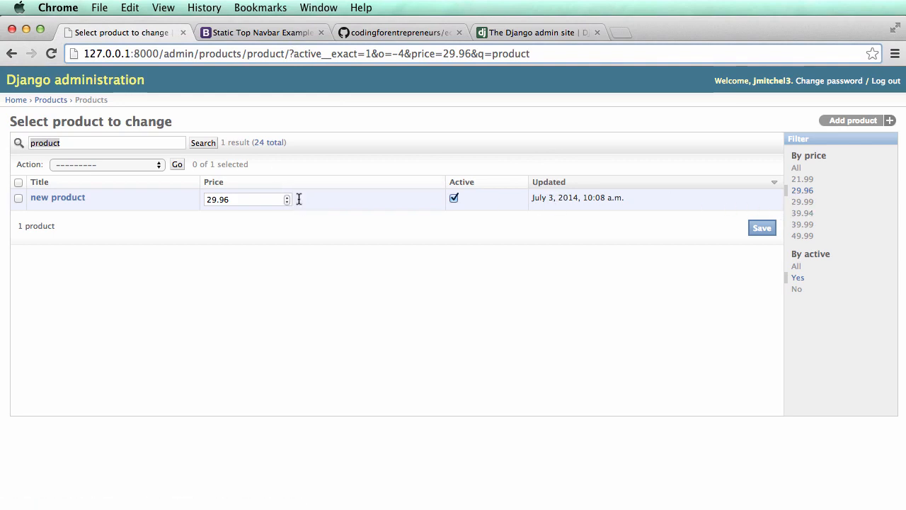
{"action": "left_click", "coordinate": [51, 99]}
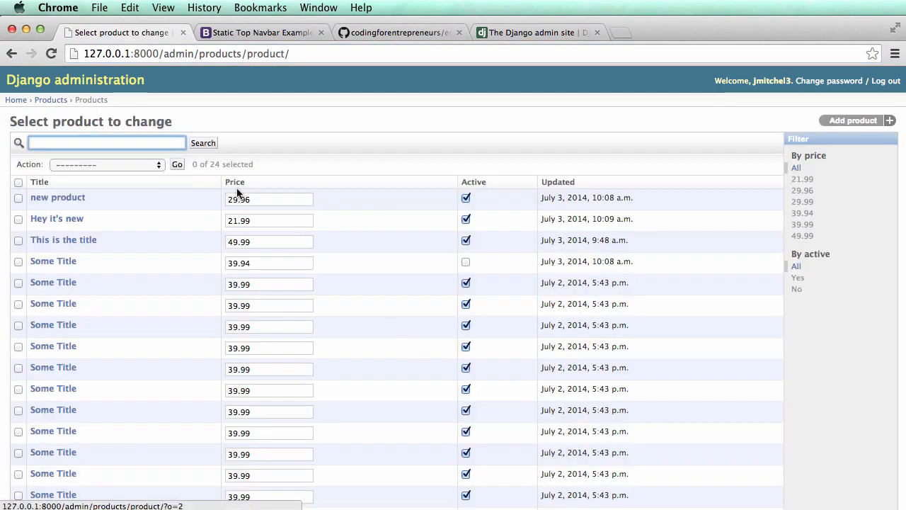
{"action": "scroll", "scroll_direction": "down", "scroll_amount": 3}
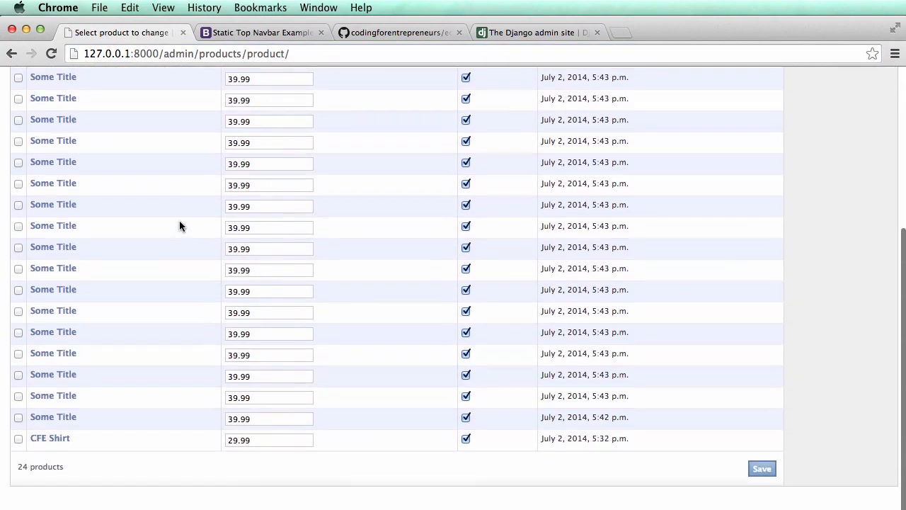
{"action": "scroll", "scroll_direction": "up", "scroll_amount": 3}
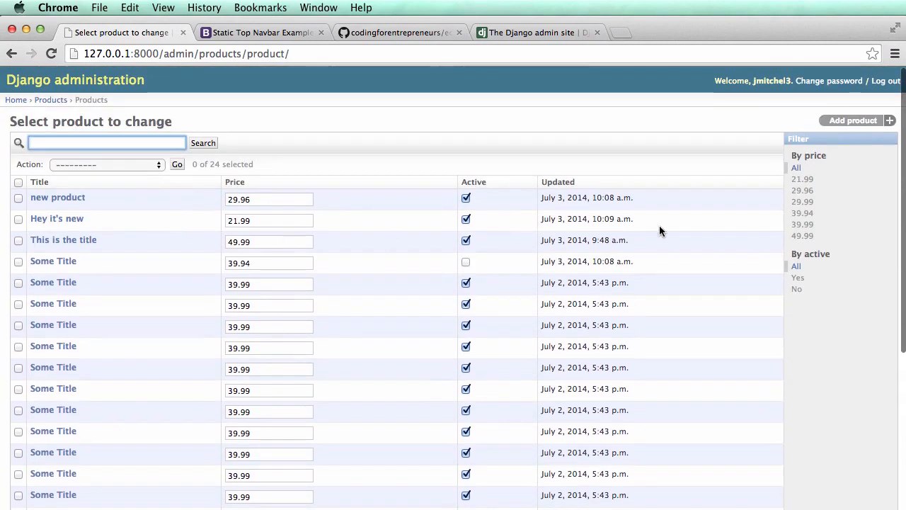
{"action": "mouse_move", "coordinate": [377, 253]}
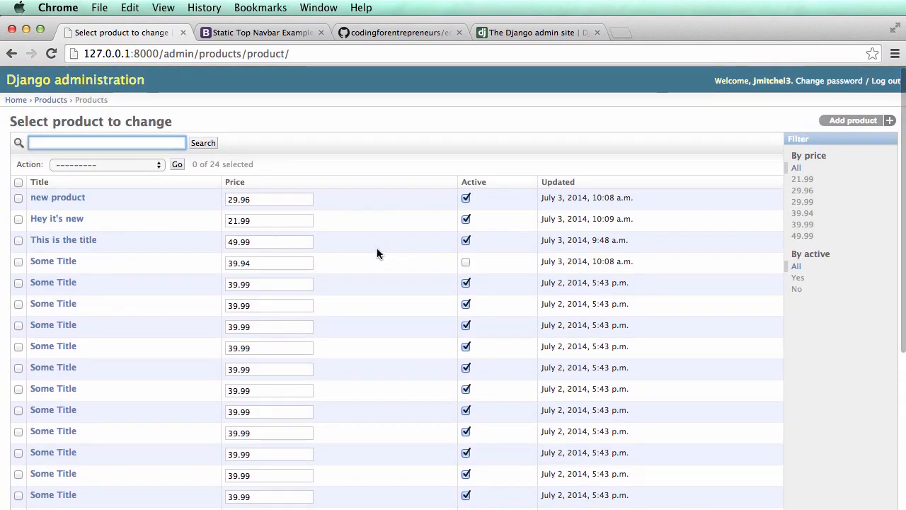
{"action": "mouse_move", "coordinate": [642, 291]}
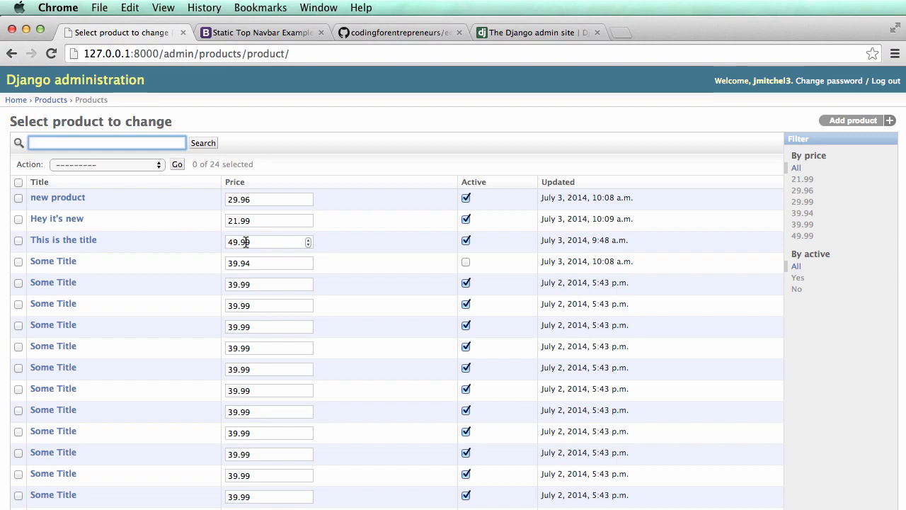
{"action": "scroll", "scroll_direction": "down", "scroll_amount": 3}
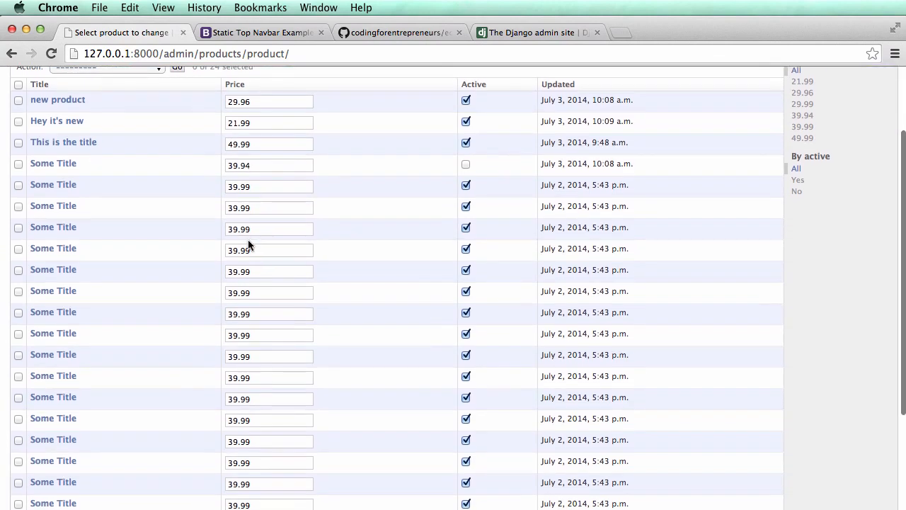
{"action": "scroll", "scroll_direction": "up", "scroll_amount": 3}
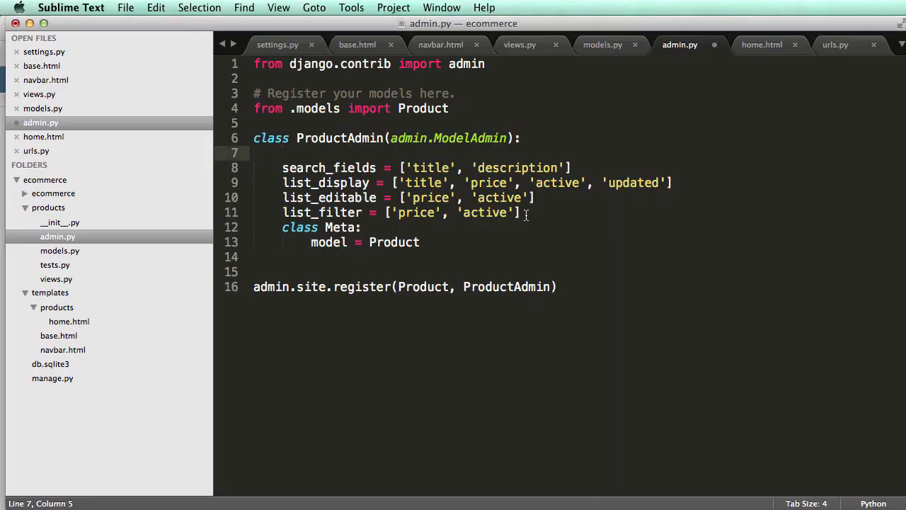
Begin date_hierarchy = 'time in ProductAdmin and check the timestamp field name in models.py
{"action": "type", "text": "date_h"}
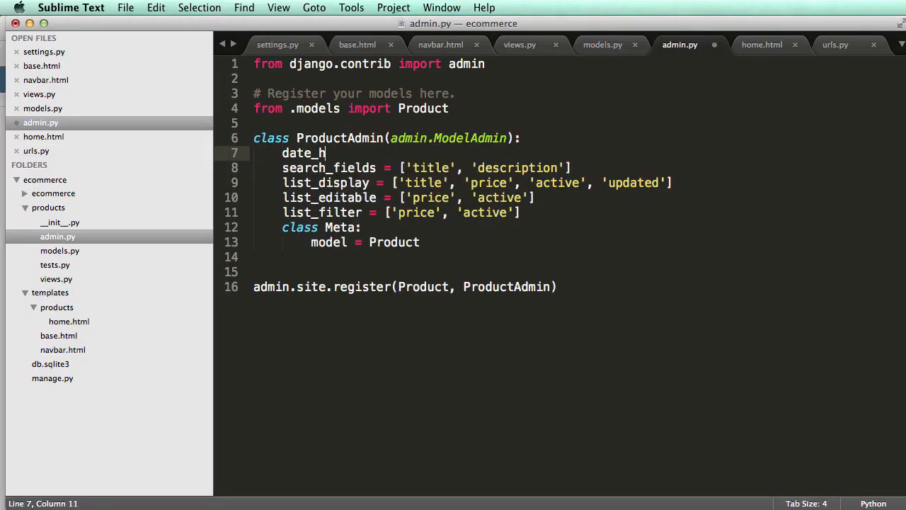
{"action": "type", "text": "ierarchy"}
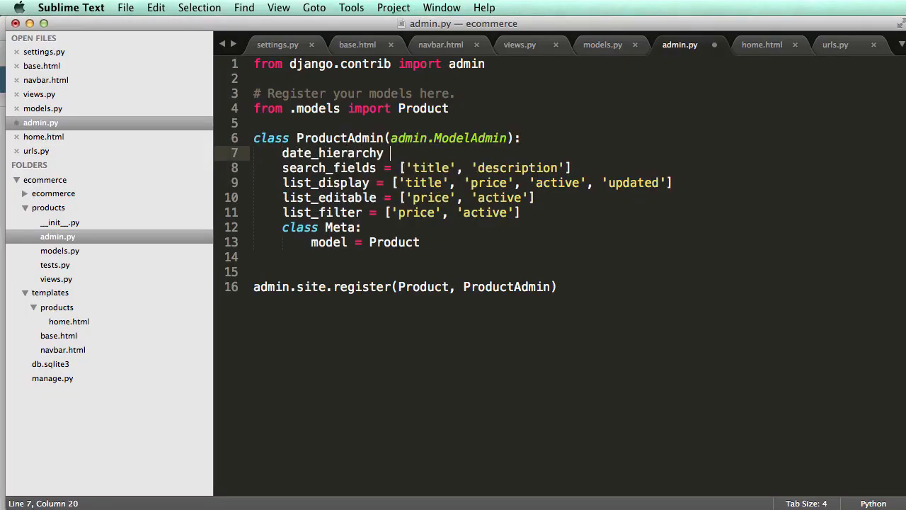
{"action": "type", "text": "= 'time'"}
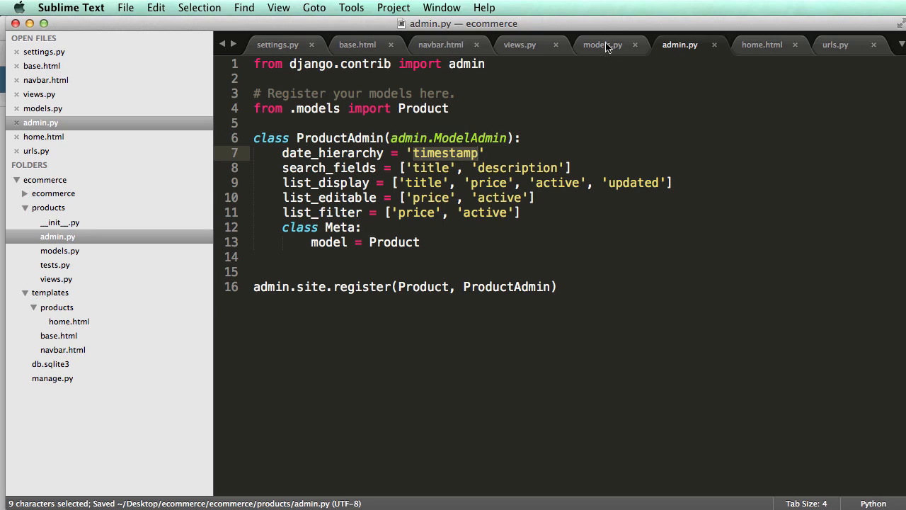
{"action": "left_click", "coordinate": [603, 44]}
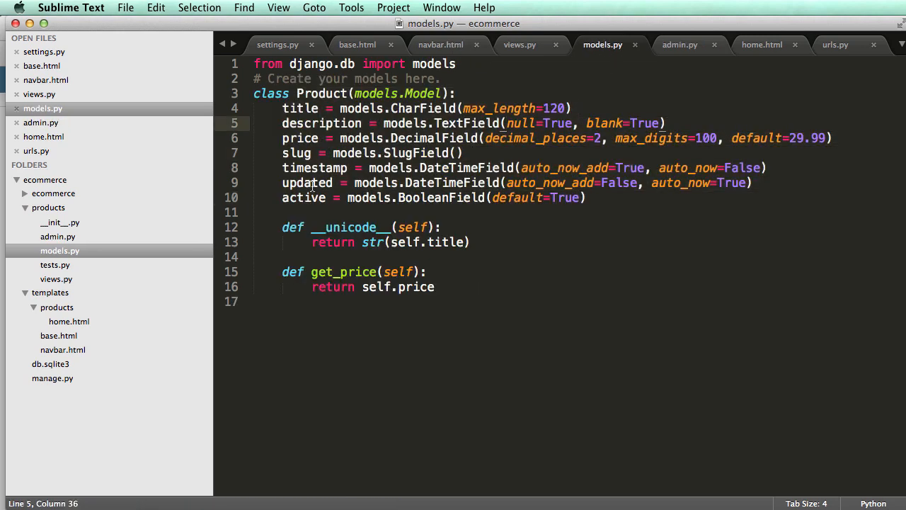
{"action": "double_click", "coordinate": [466, 168]}
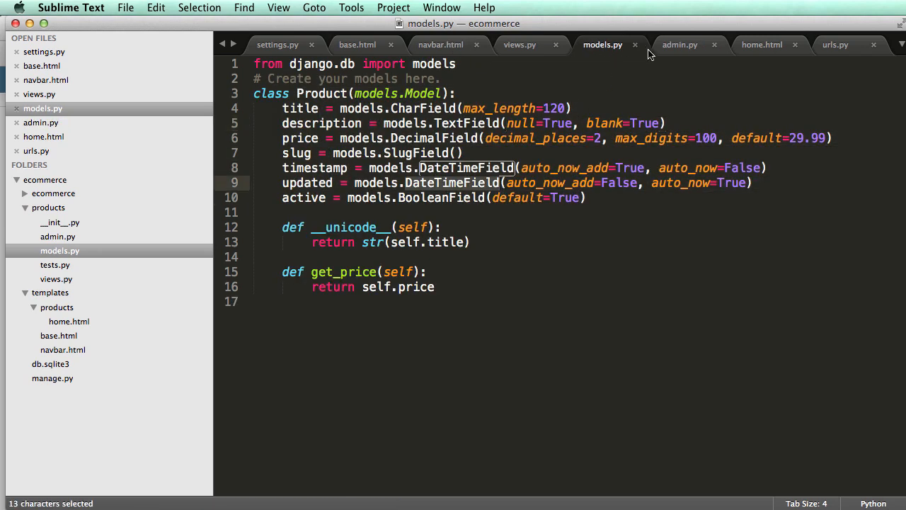
{"action": "mouse_move", "coordinate": [453, 190]}
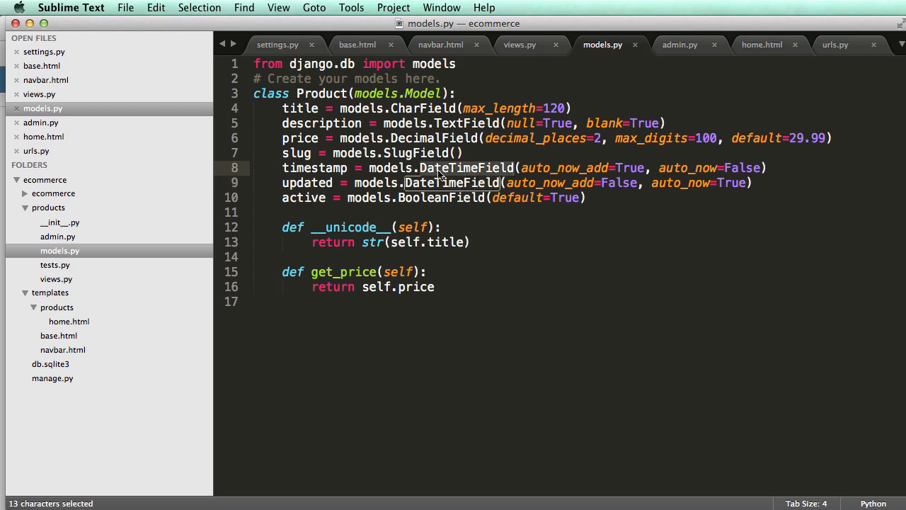
{"action": "double_click", "coordinate": [314, 167]}
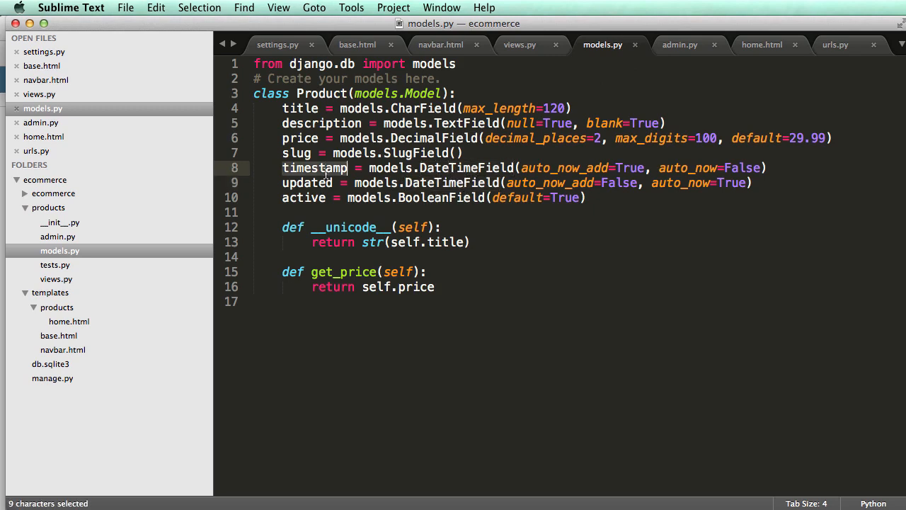
Finish date_hierarchy = 'timestamp' in admin.py with a #updated comment as the alternative
{"action": "left_click", "coordinate": [680, 44]}
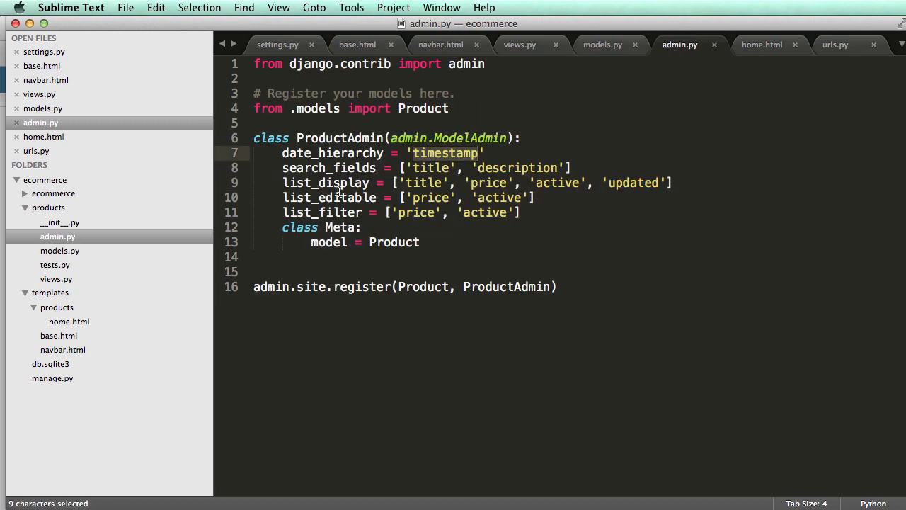
{"action": "type", "text": "@"}
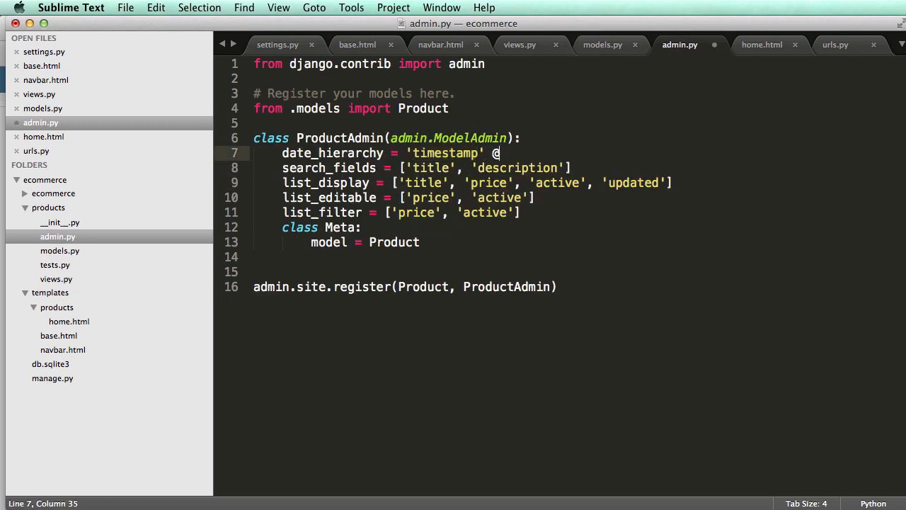
{"action": "type", "text": "#updated"}
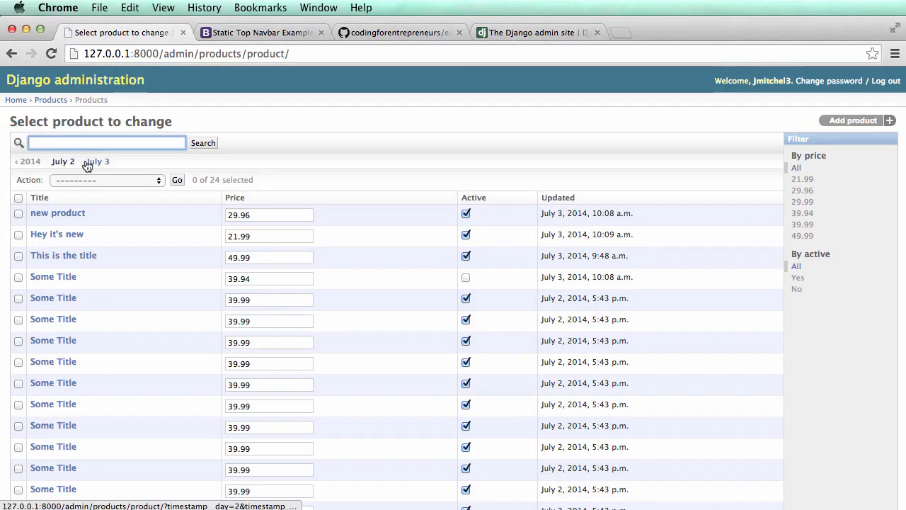
Reload the product changelist so the 2014, July 2 and July 3 date links appear
{"action": "left_click", "coordinate": [97, 161]}
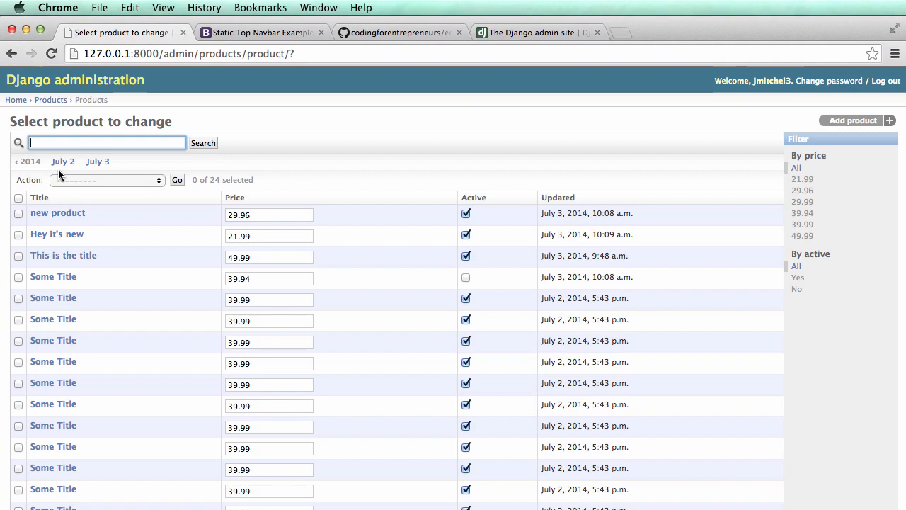
{"action": "mouse_move", "coordinate": [518, 235]}
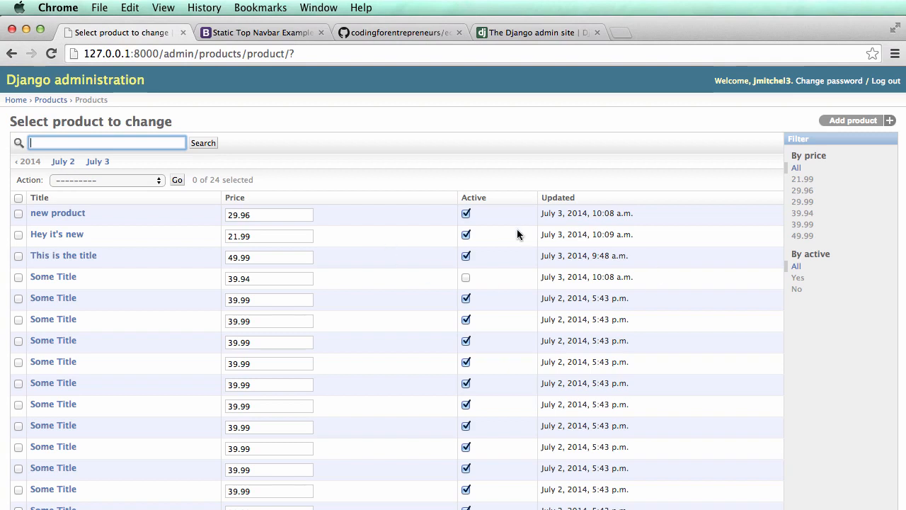
{"action": "mouse_move", "coordinate": [234, 168]}
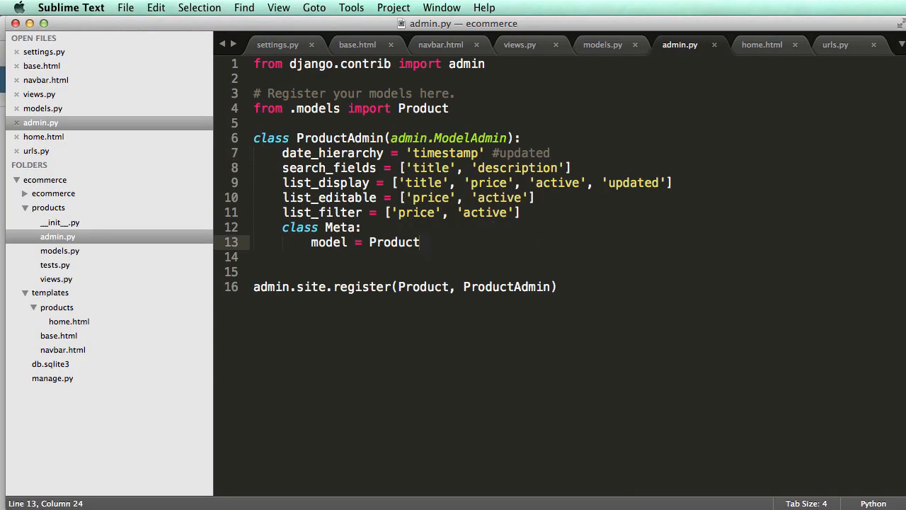
{"action": "mouse_move", "coordinate": [493, 244]}
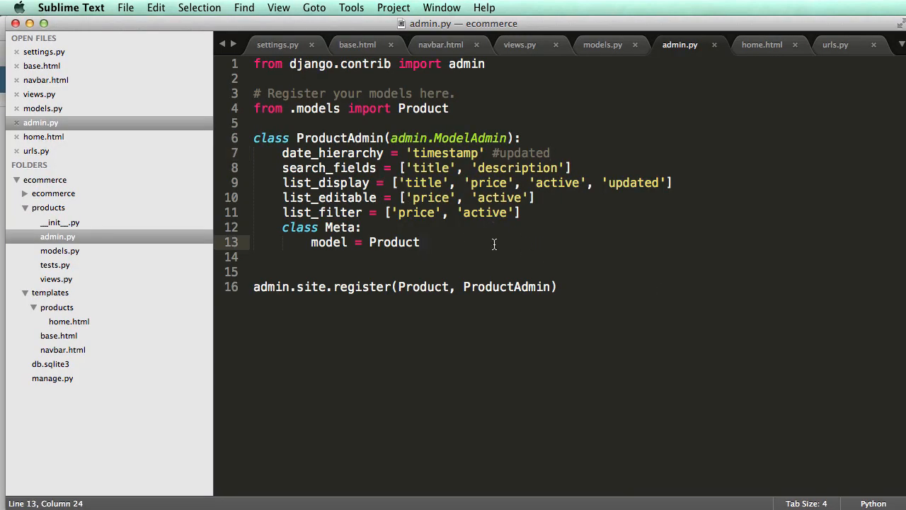
Add readonly_fields = ['updated', 'timestamp'] to ProductAdmin in admin.py
{"action": "left_click", "coordinate": [362, 226]}
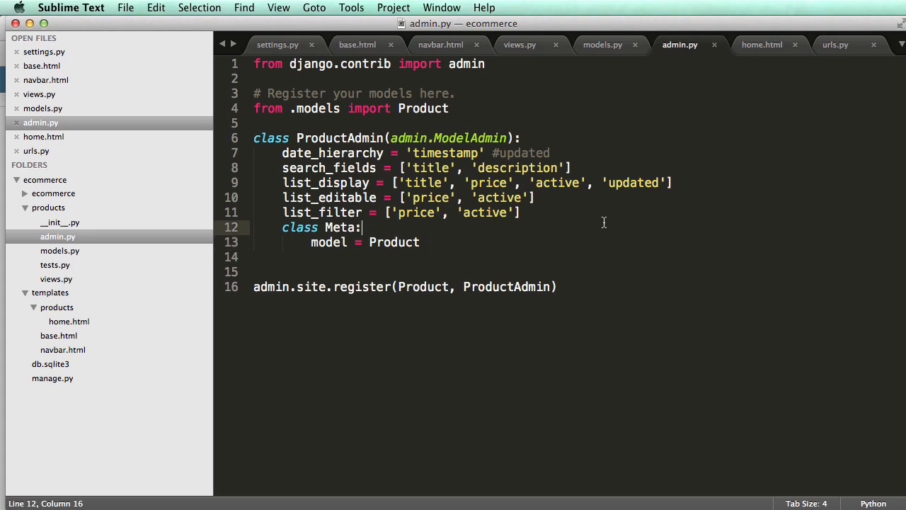
{"action": "type", "text": "rea"}
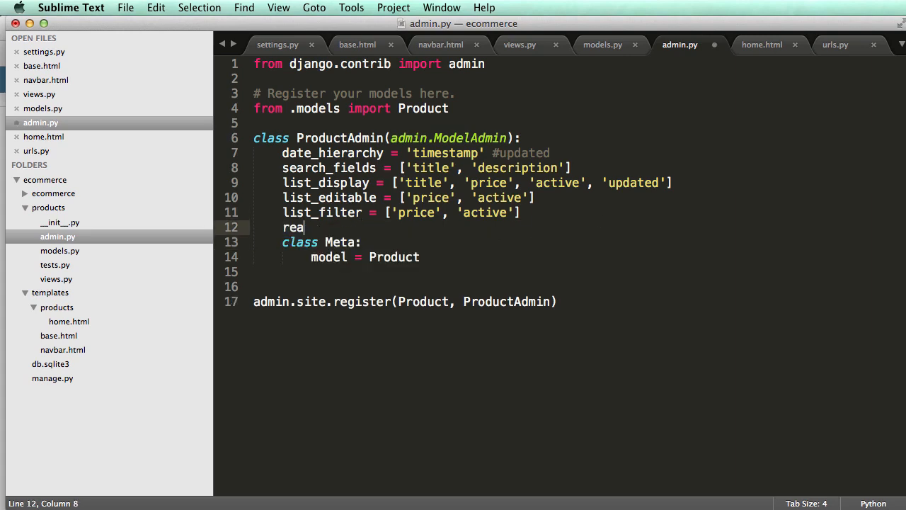
{"action": "type", "text": "donlg"}
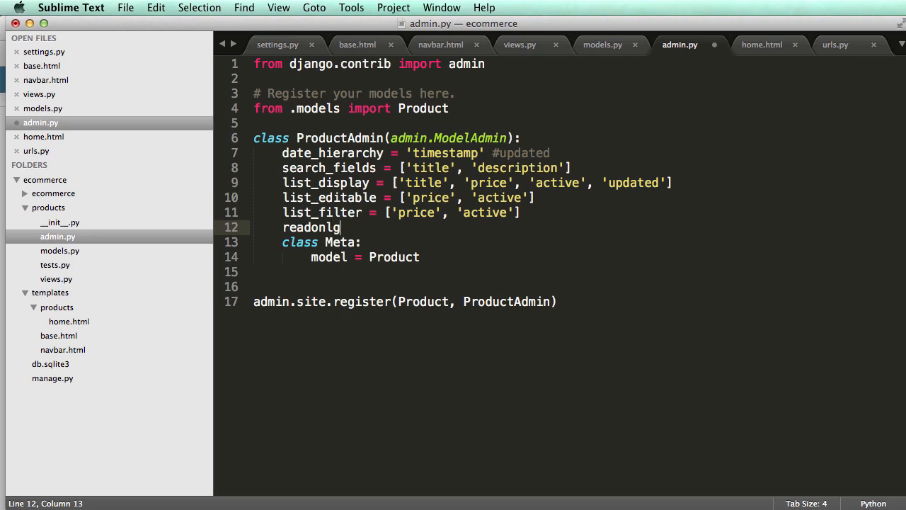
{"action": "key", "text": "Backspace"}
{"action": "type", "text": "y_fields"}
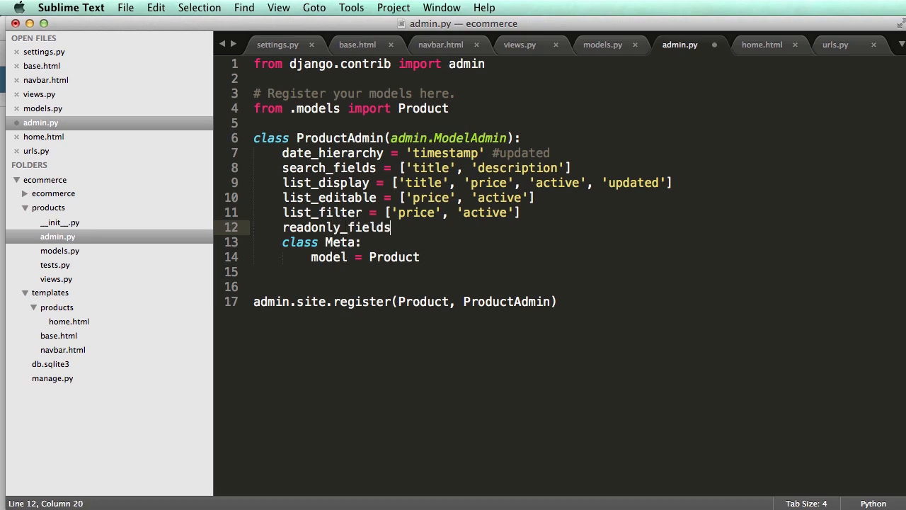
{"action": "type", "text": "= []"}
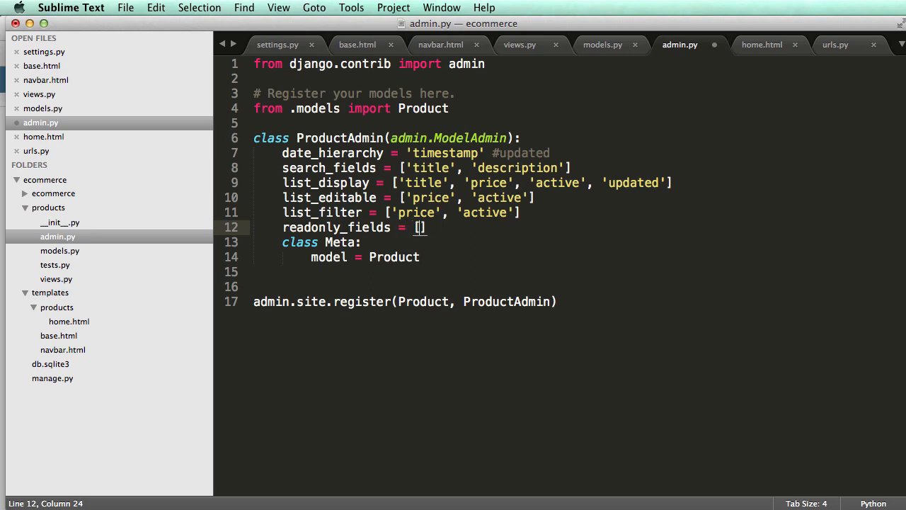
{"action": "type", "text": "'updated',"}
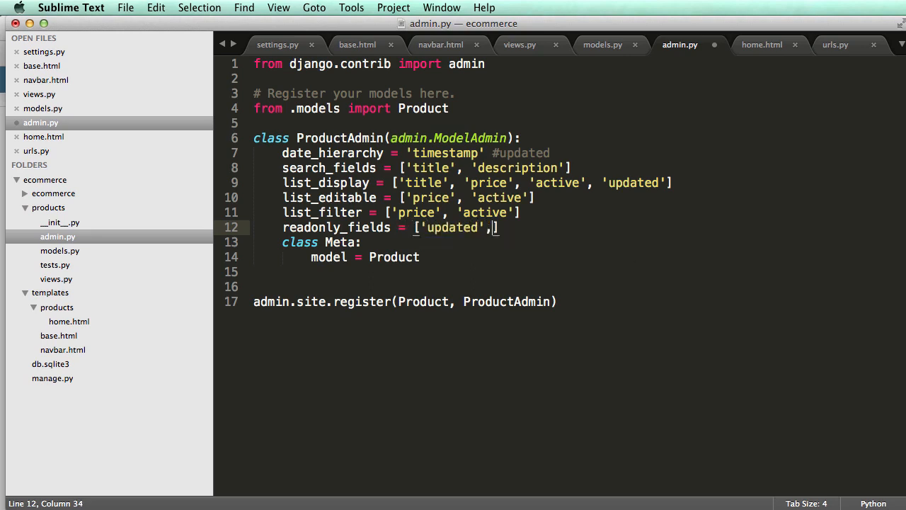
{"action": "type", "text": "'timestamp'"}
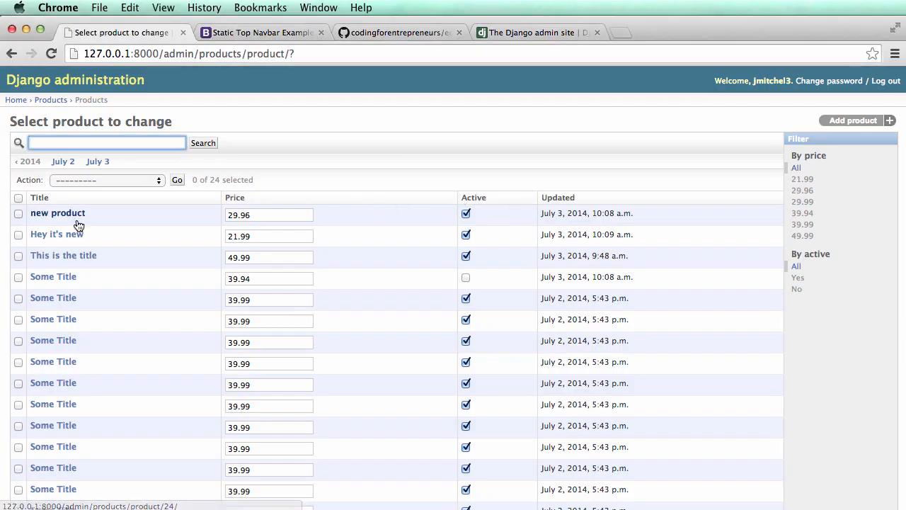
View the new product's change page with its read-only Updated and Timestamp rows
{"action": "left_click", "coordinate": [56, 213]}
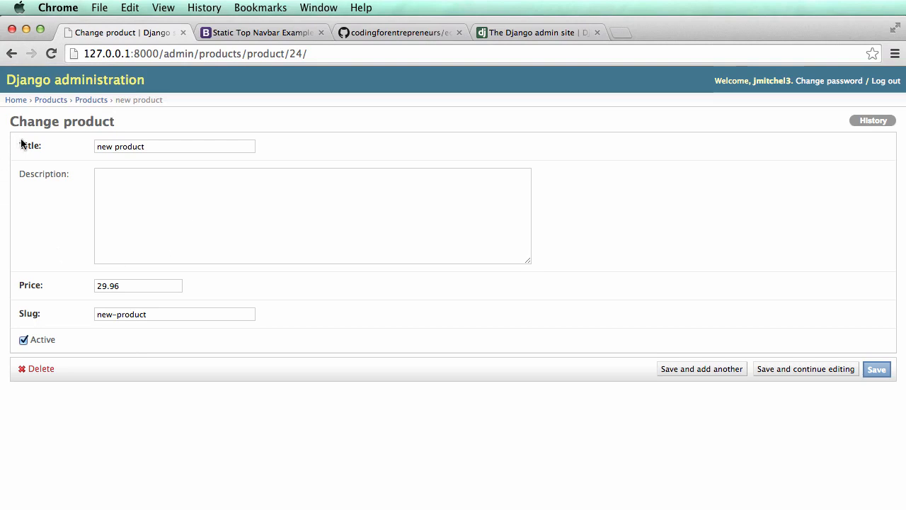
{"action": "mouse_move", "coordinate": [31, 331]}
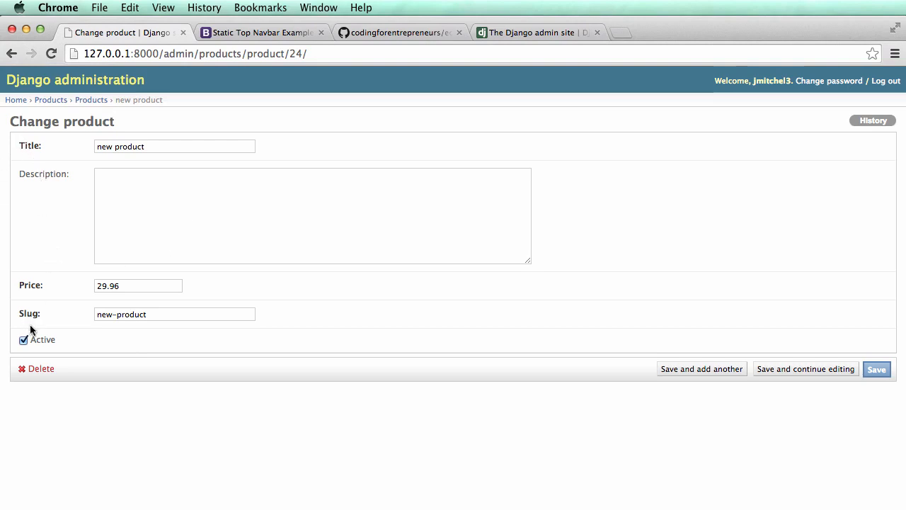
{"action": "mouse_move", "coordinate": [696, 377]}
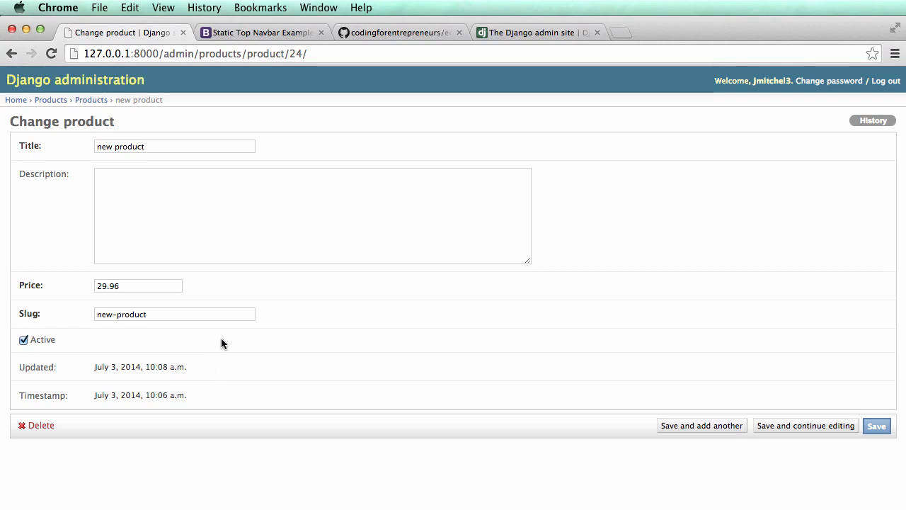
{"action": "left_click", "coordinate": [538, 379]}
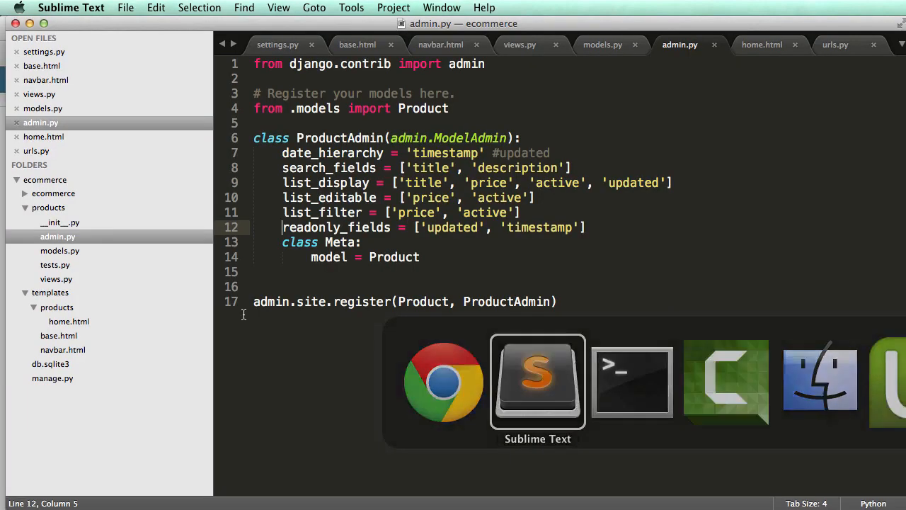
Add prepopulated_fields = {"slug": ("title",)} under readonly_fields in ProductAdmin
{"action": "left_click", "coordinate": [603, 44]}
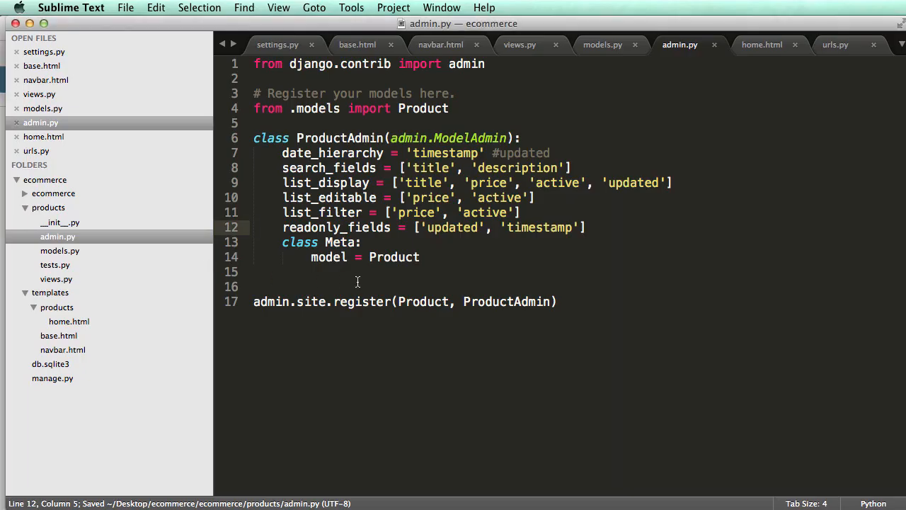
{"action": "type", "text": "p"}
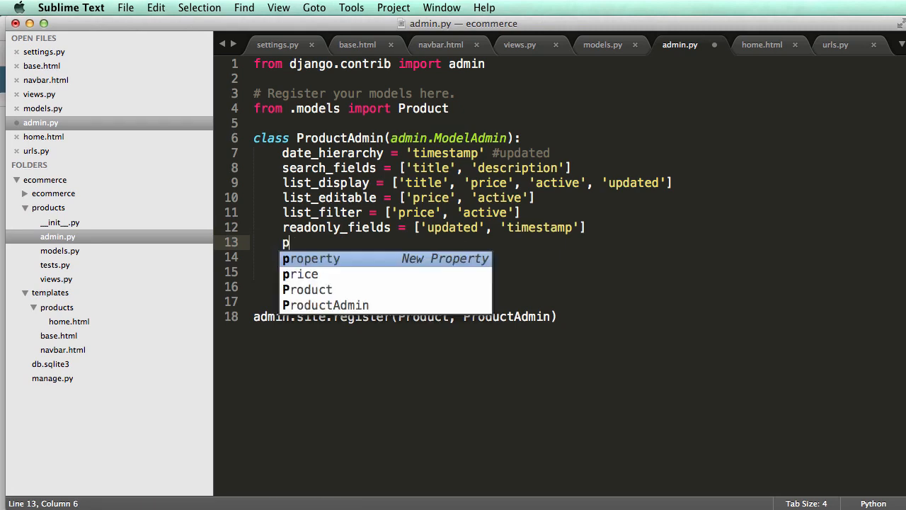
{"action": "type", "text": "repo"}
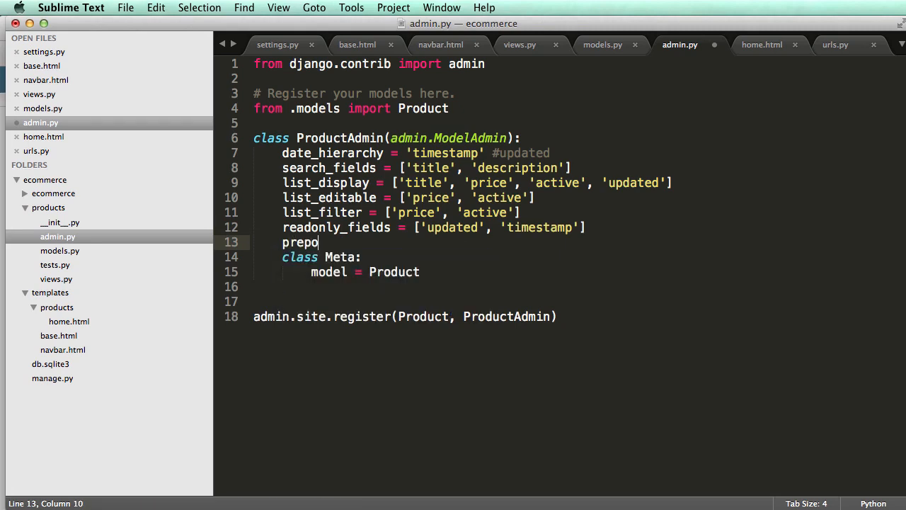
{"action": "type", "text": "pulated"}
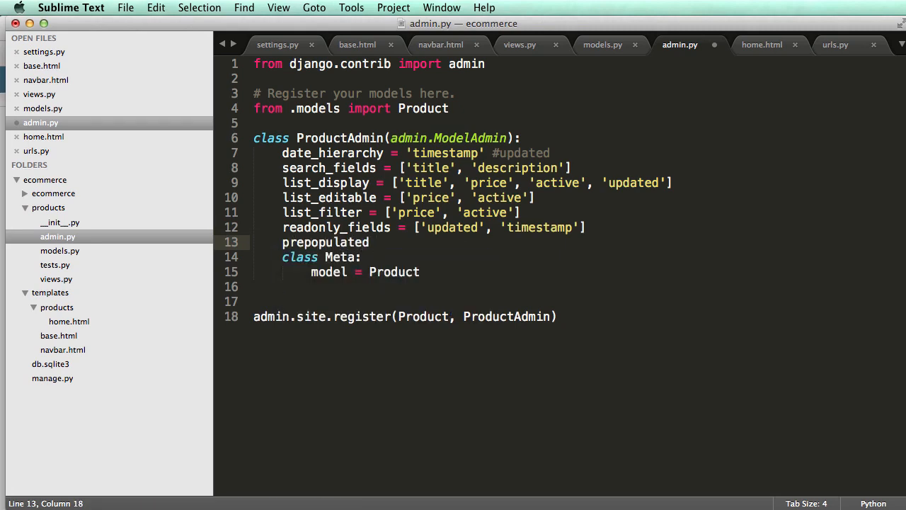
{"action": "type", "text": "_fields"}
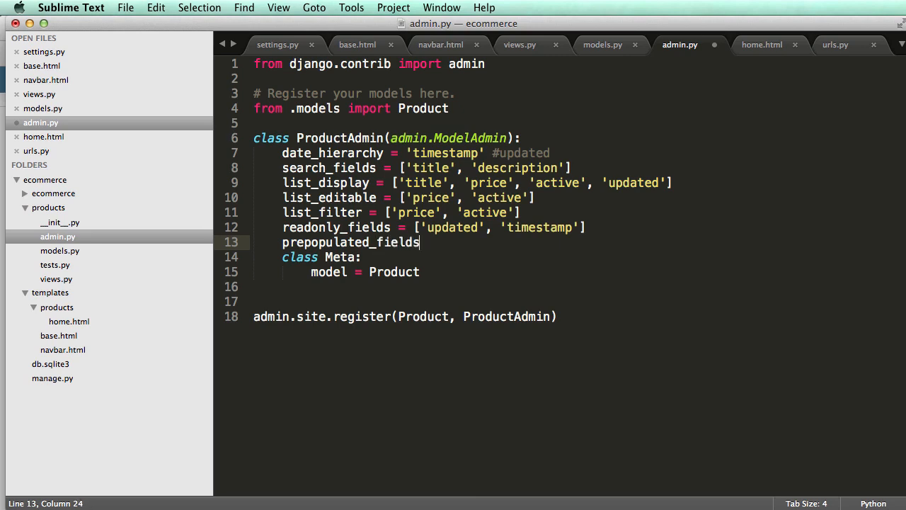
{"action": "type", "text": "="}
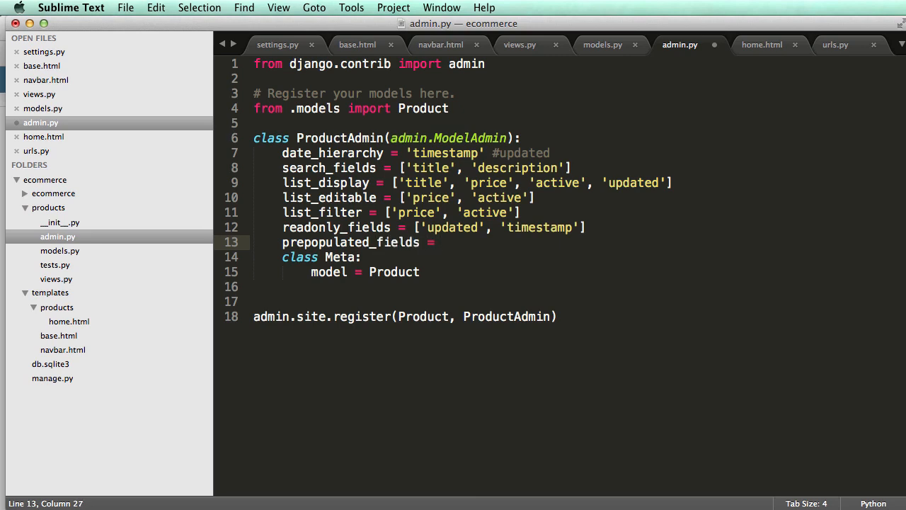
{"action": "type", "text": "{\"slug\"}"}
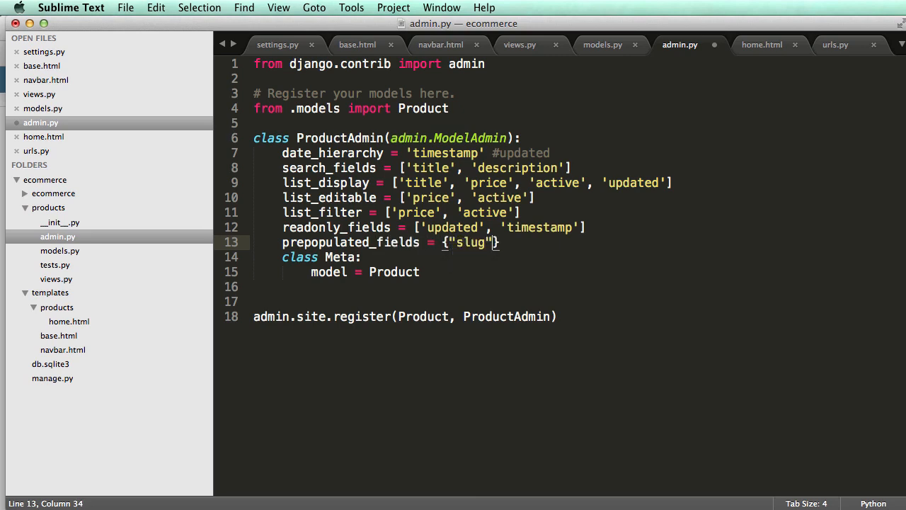
{"action": "type", "text": ": (\"\")"}
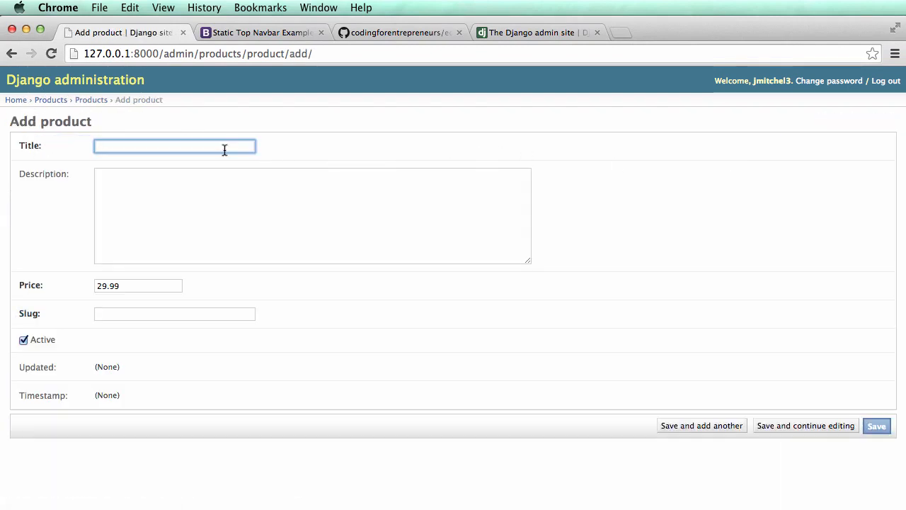
Save a product titled 'New product is here' and select its auto-filled slug new-product-here
{"action": "type", "text": "New produc"}
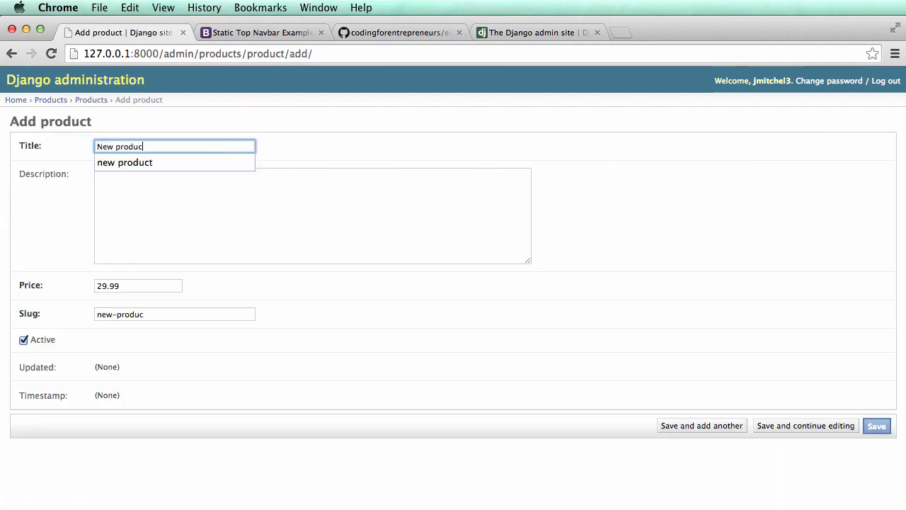
{"action": "type", "text": "is here"}
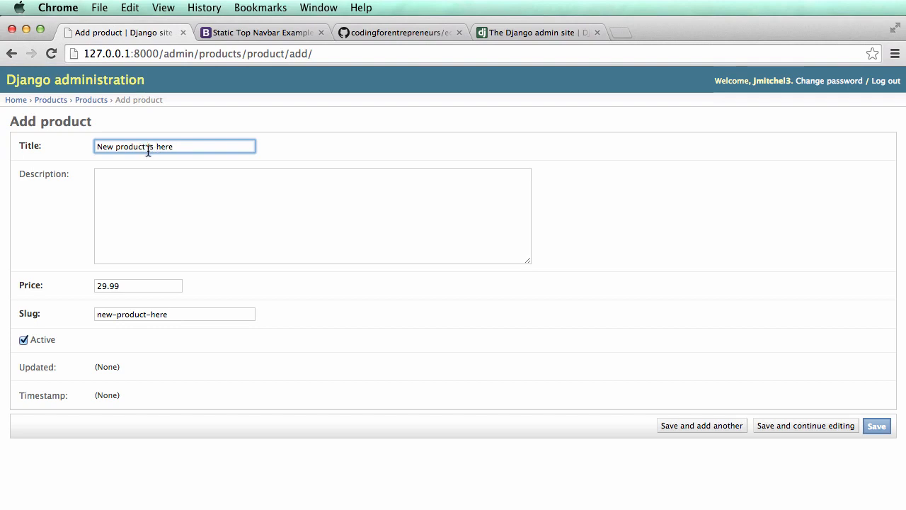
{"action": "type", "text": "i"}
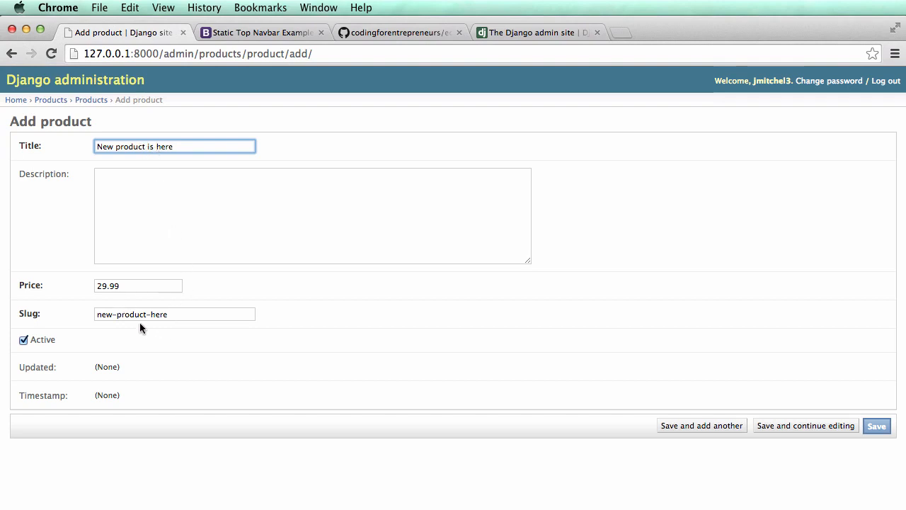
{"action": "mouse_move", "coordinate": [54, 371]}
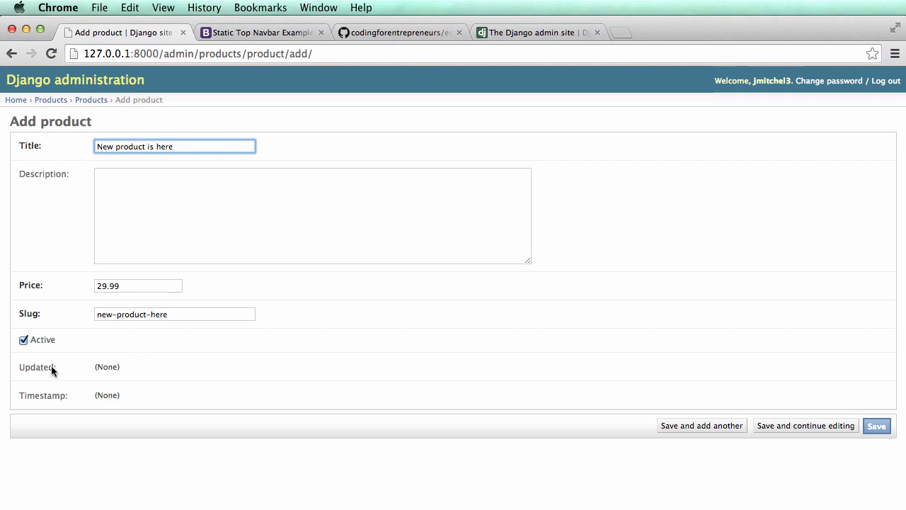
{"action": "mouse_move", "coordinate": [252, 408]}
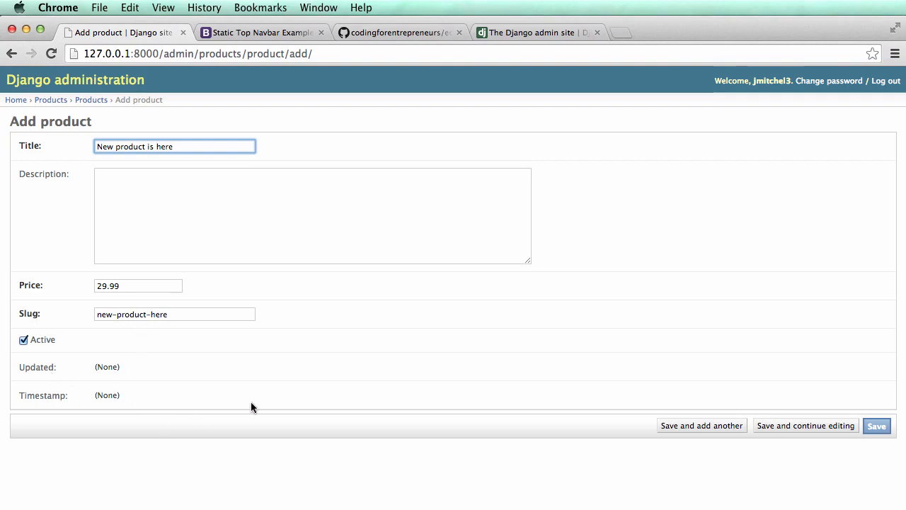
{"action": "left_click", "coordinate": [877, 425]}
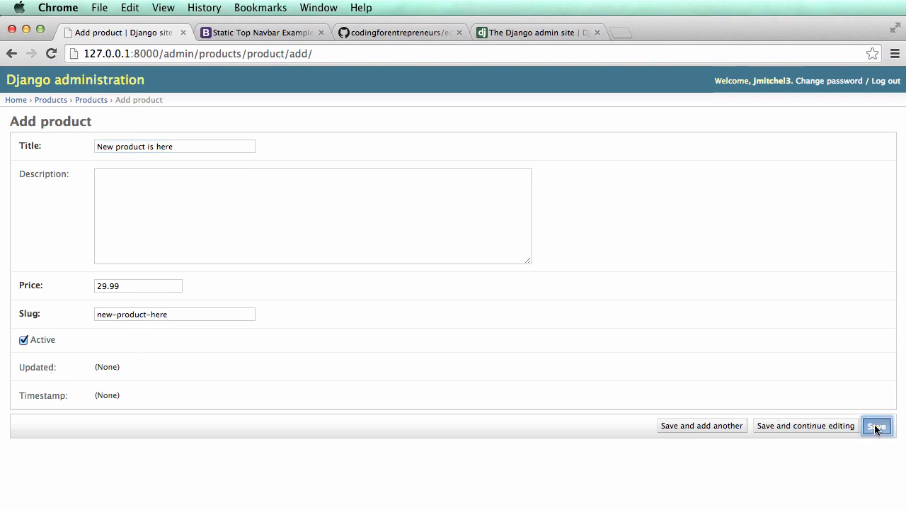
{"action": "left_click", "coordinate": [877, 424]}
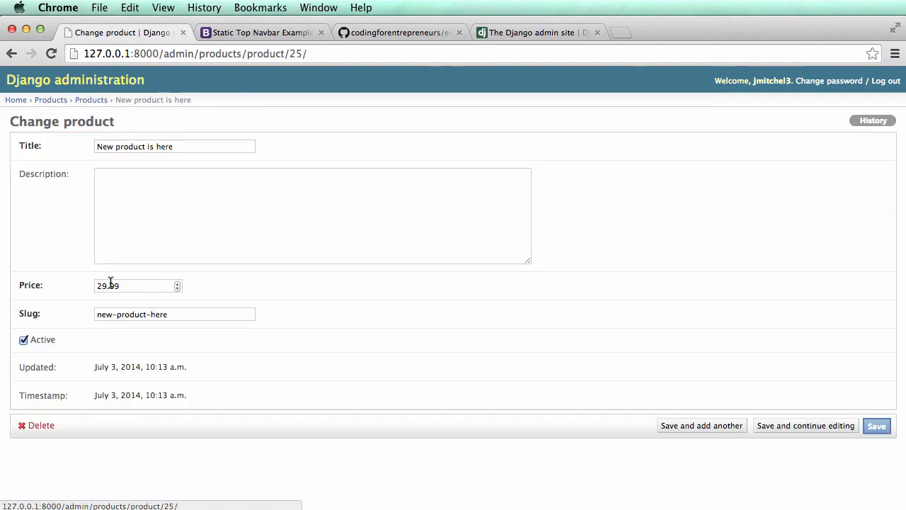
{"action": "left_click", "coordinate": [174, 314]}
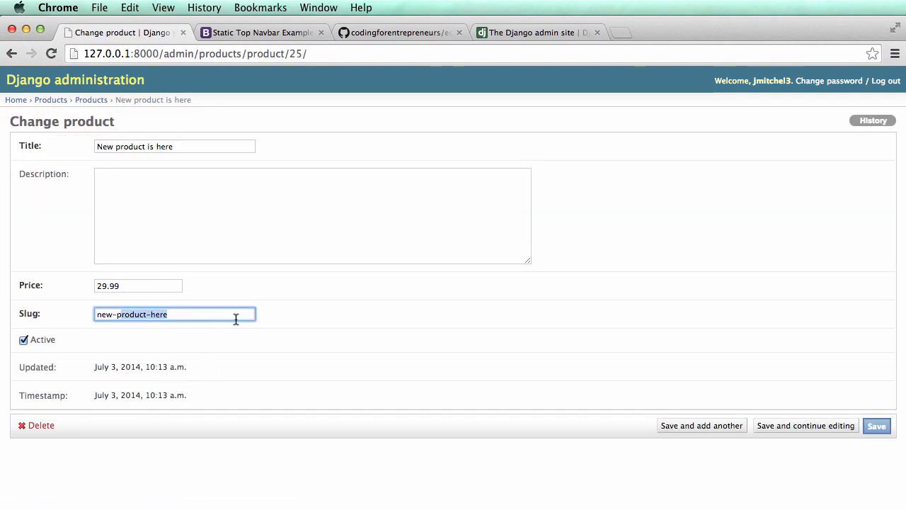